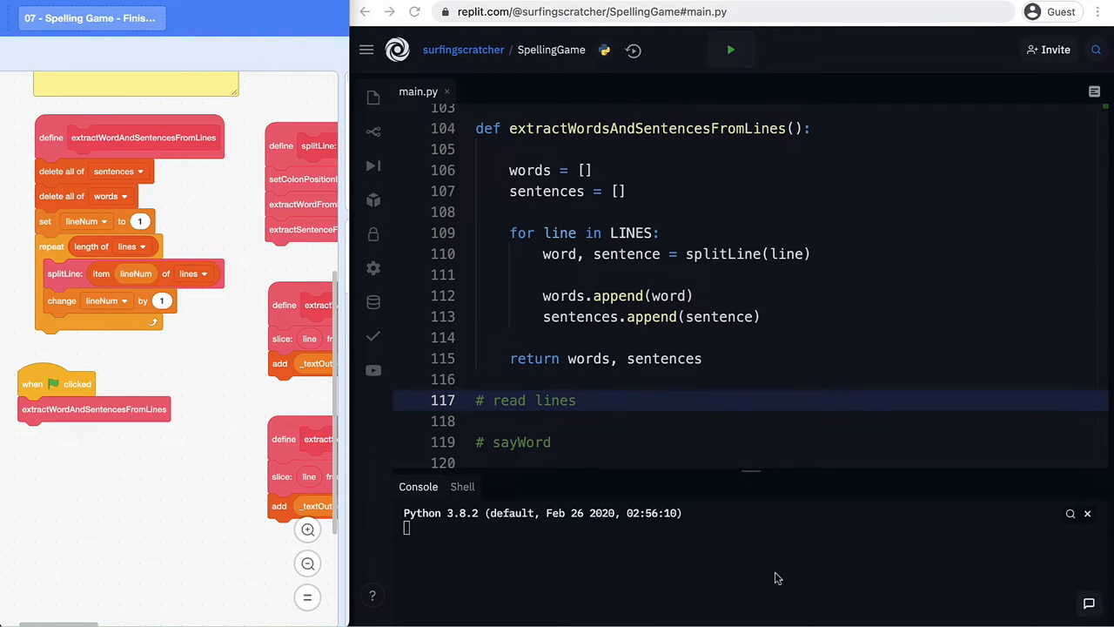
mouse_move(323, 288)
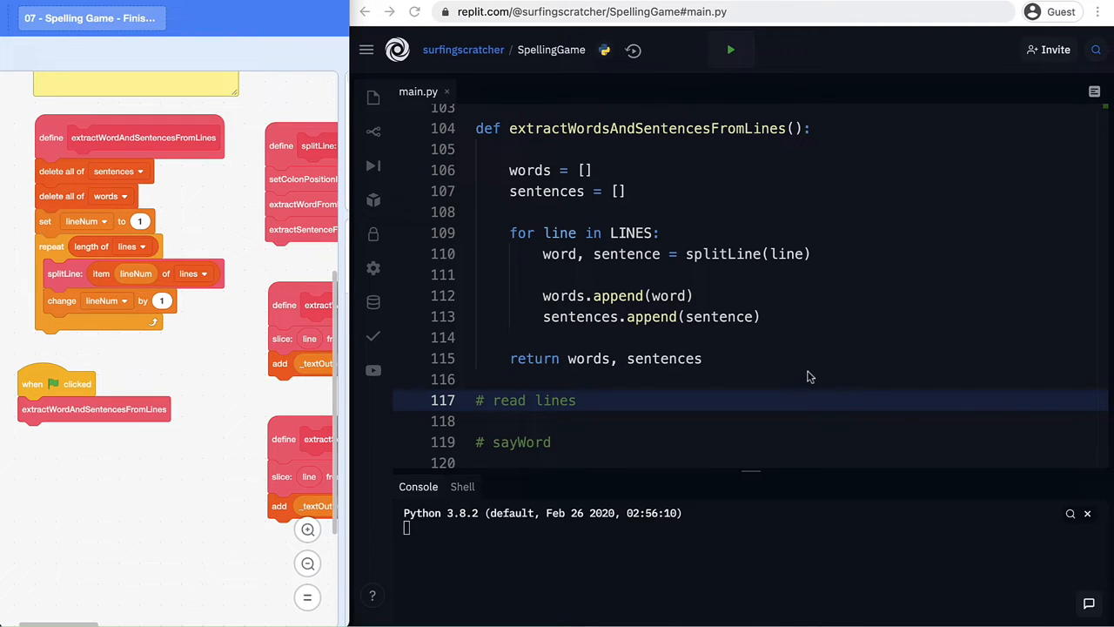
mouse_move(609, 305)
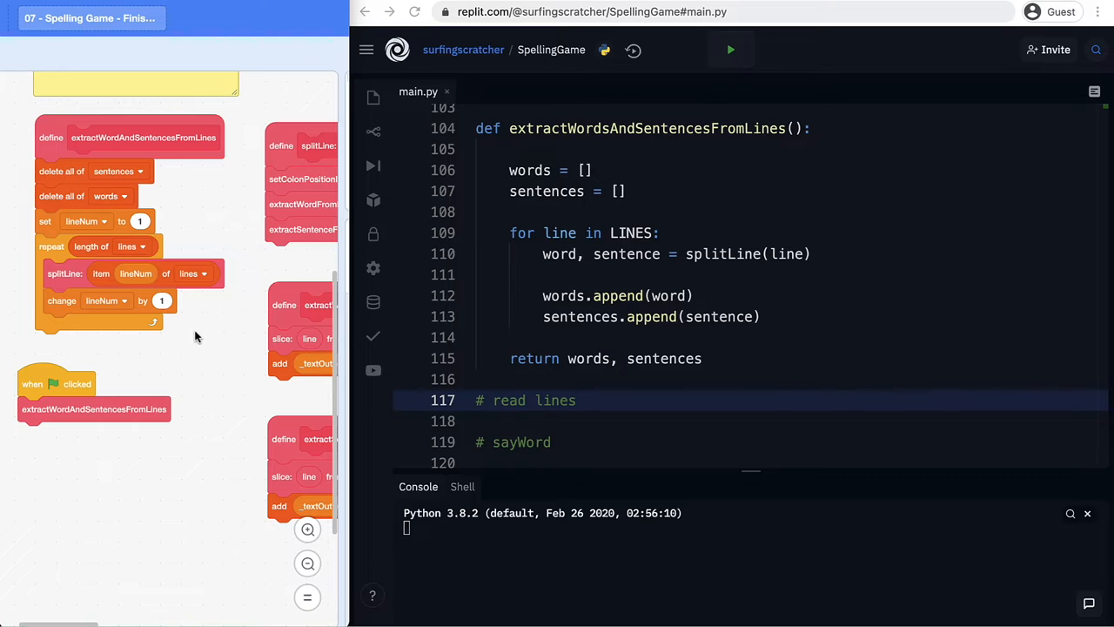
mouse_move(649, 385)
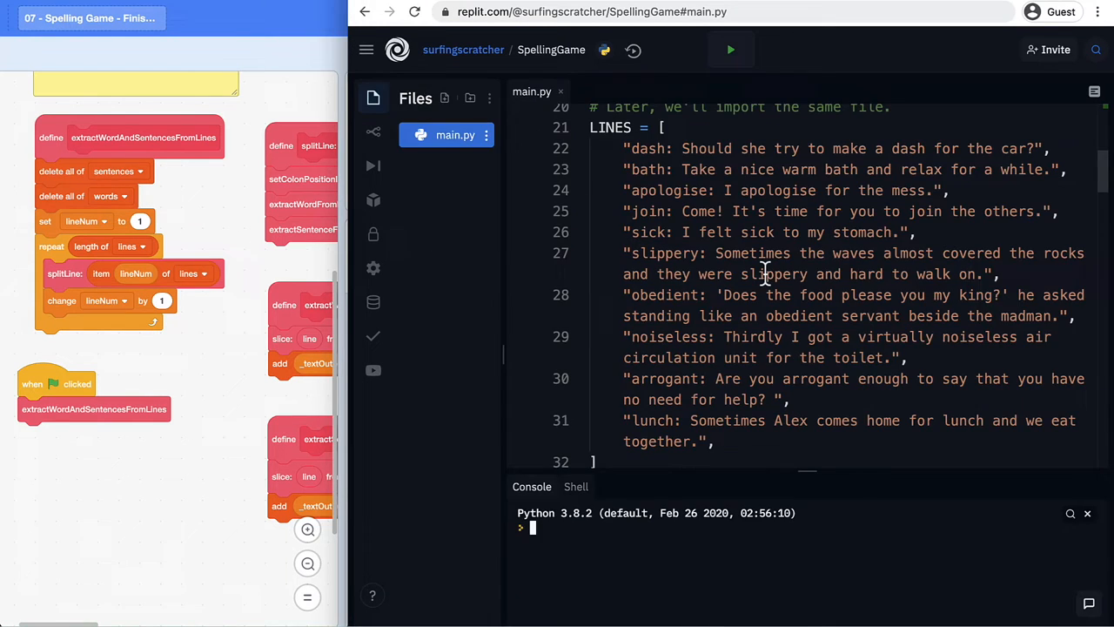
mouse_move(589, 189)
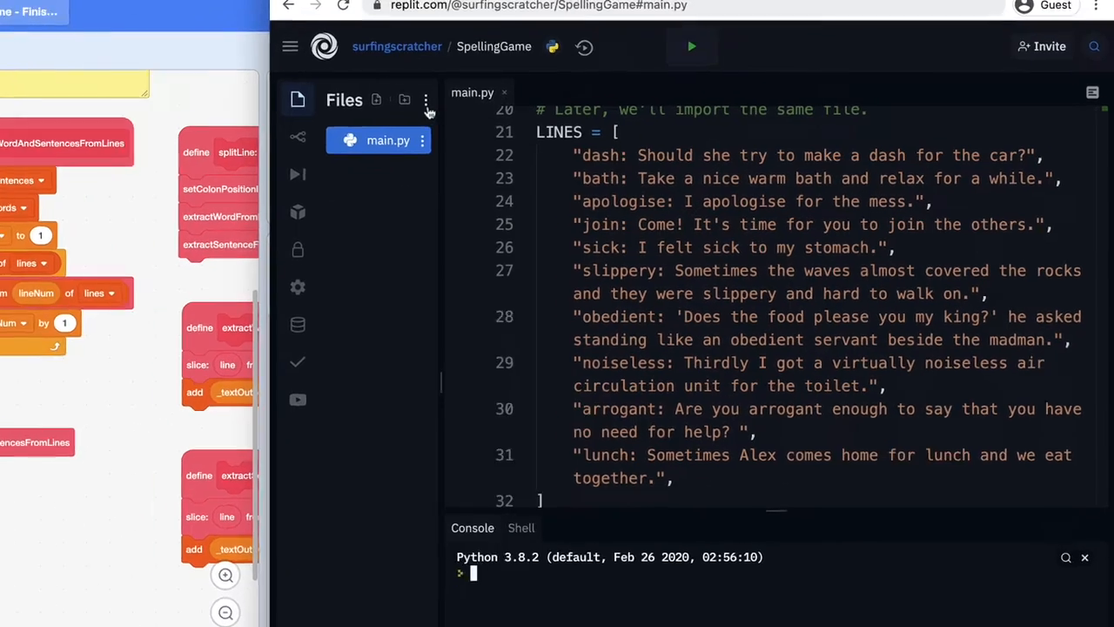
Create lines.txt and paste in the ten quoted word-and-sentence lines copied from LINES in main.py
click(425, 99)
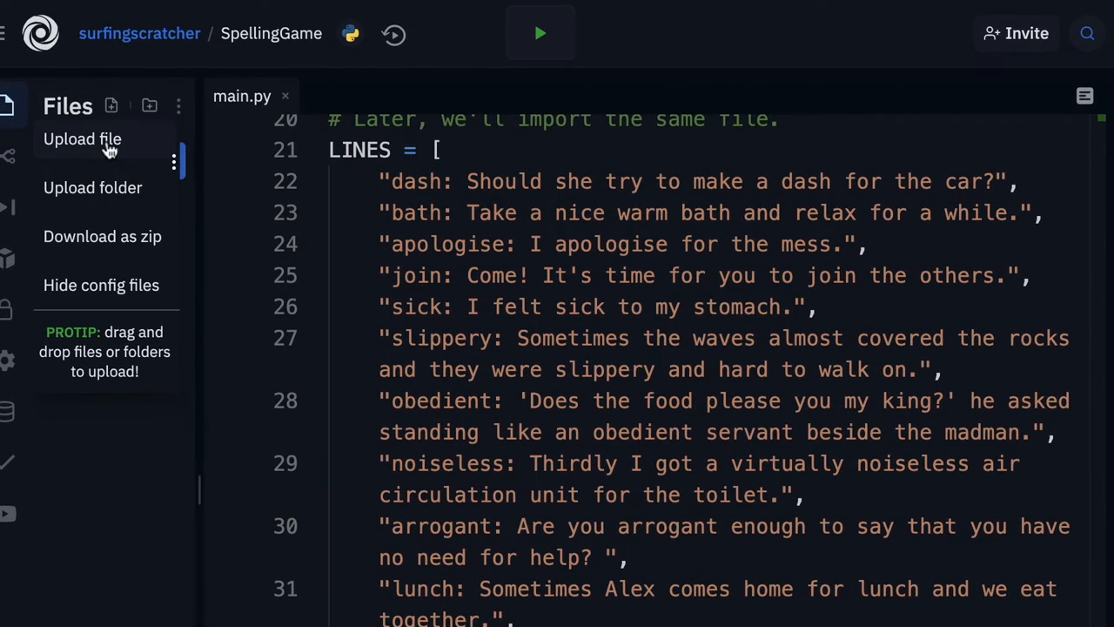
click(82, 138)
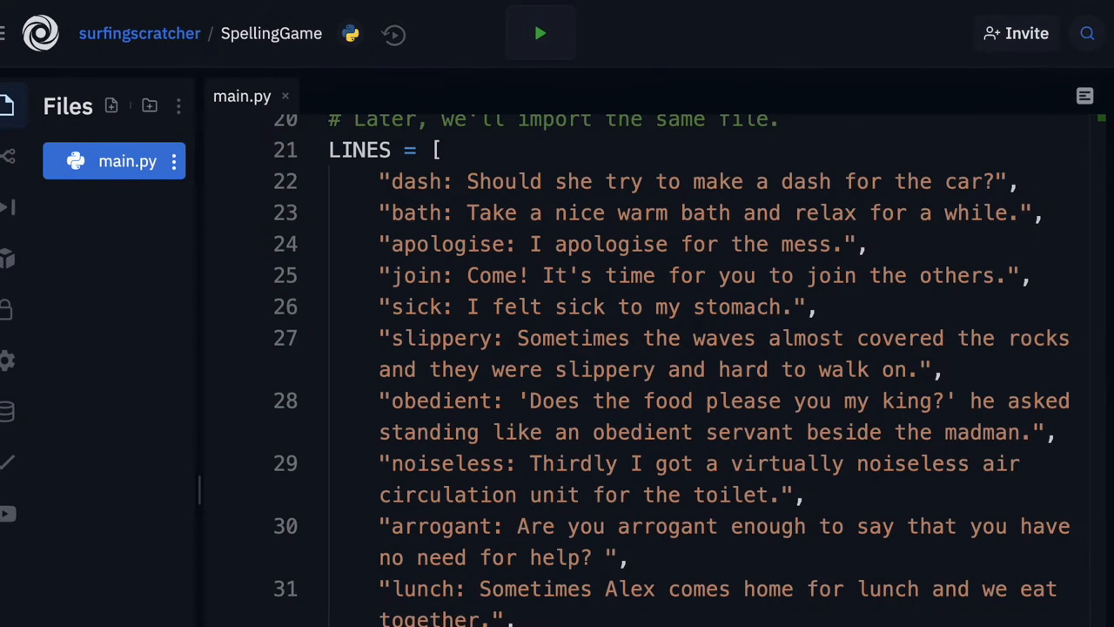
click(127, 197)
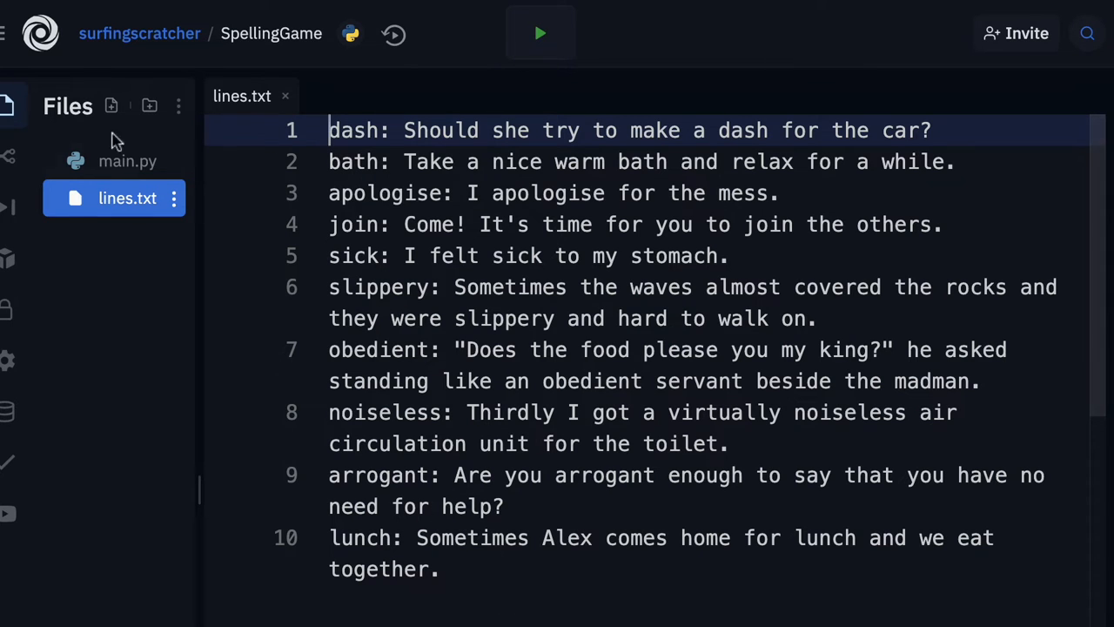
click(127, 161)
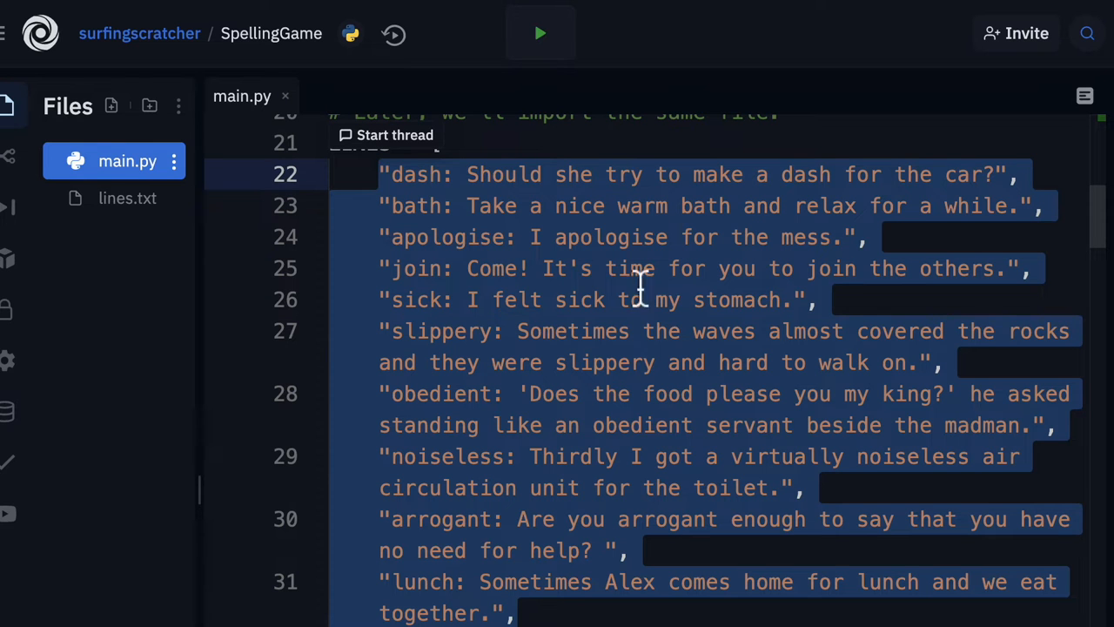
click(128, 198)
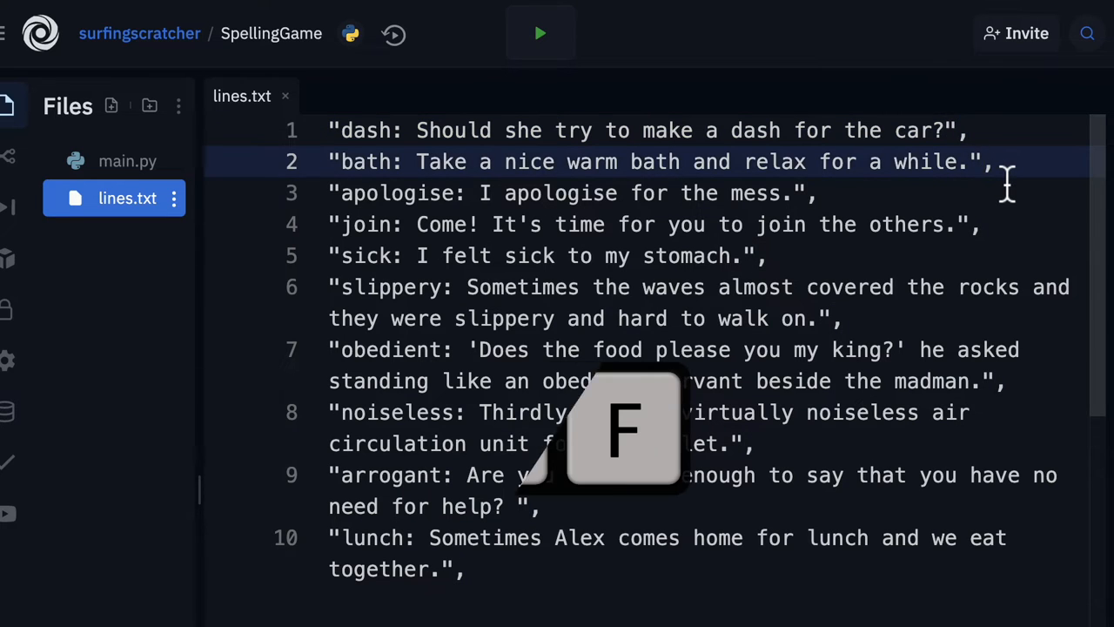
Find and replace '",' and the leading quotes with nothing throughout lines.txt
key(cmd+f)
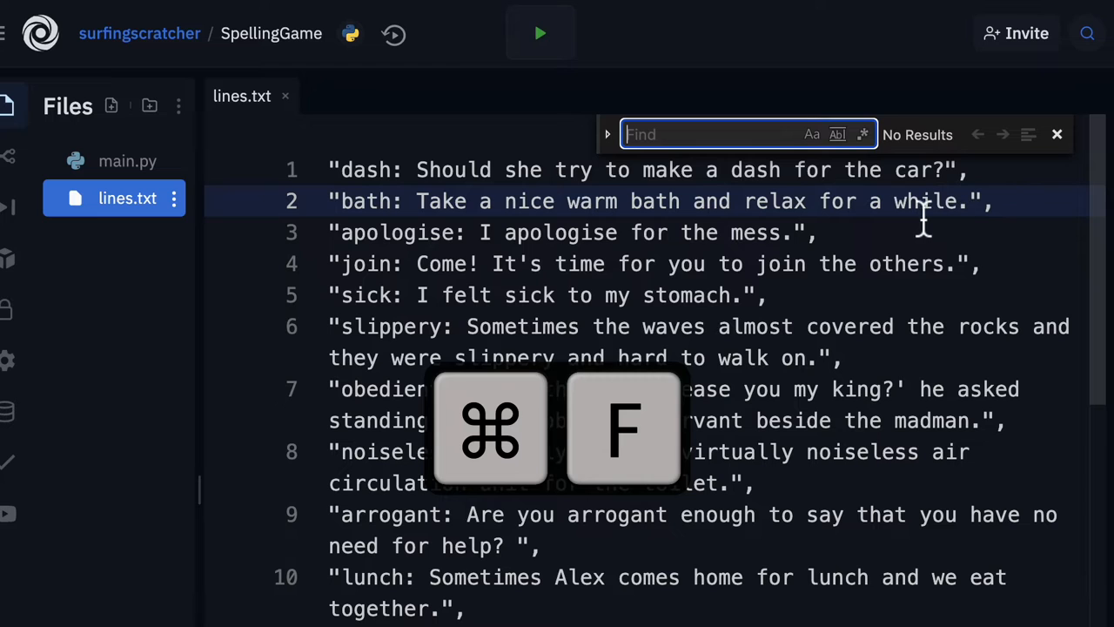
text(",)
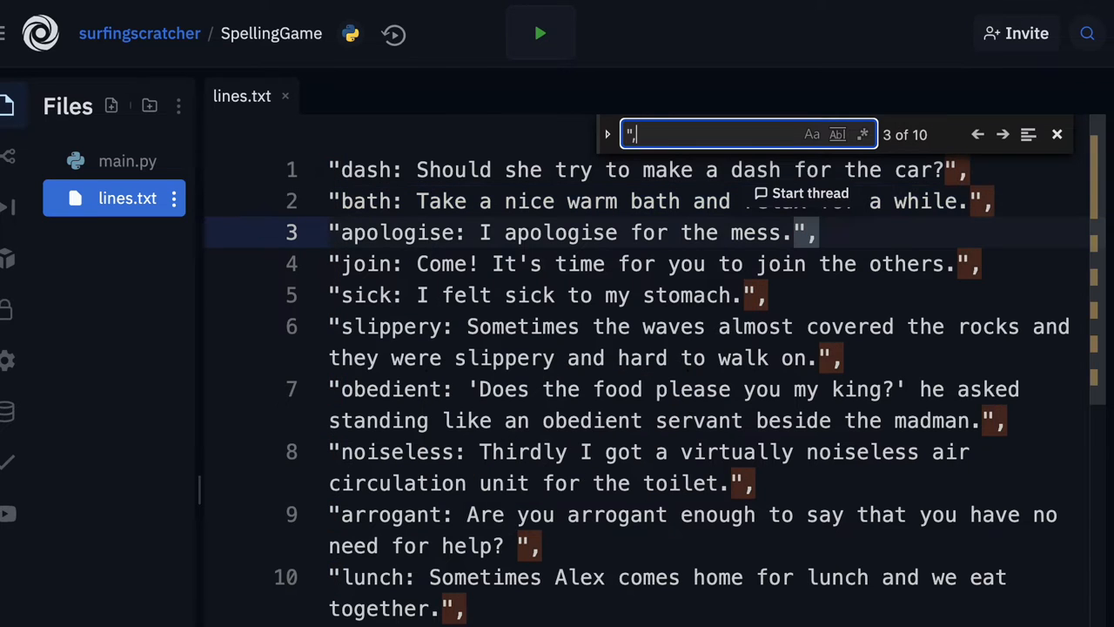
click(607, 134)
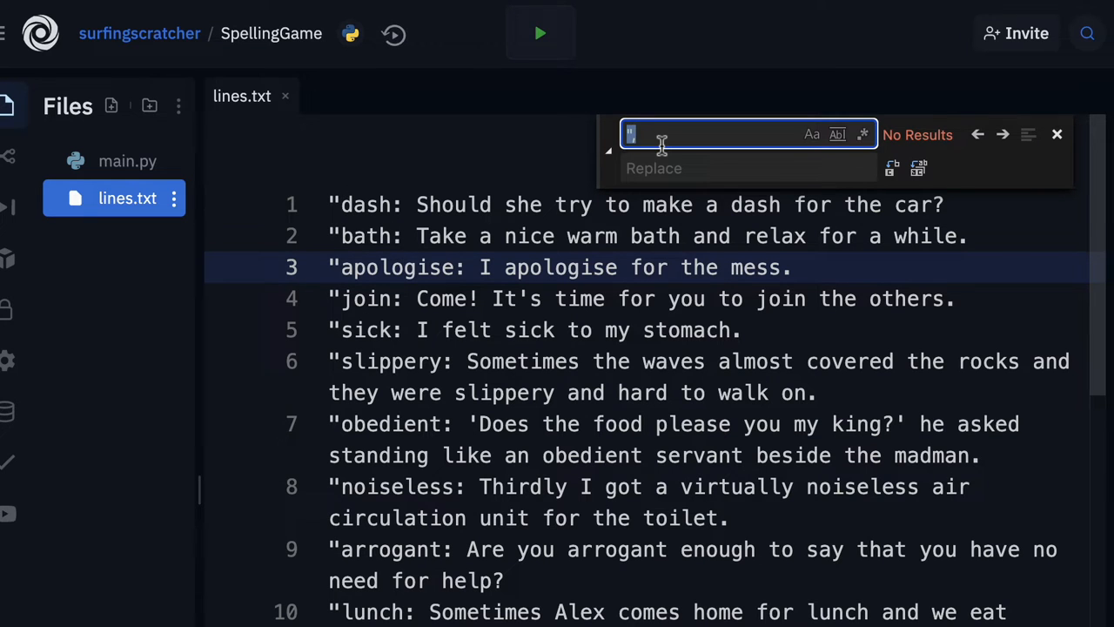
text(")
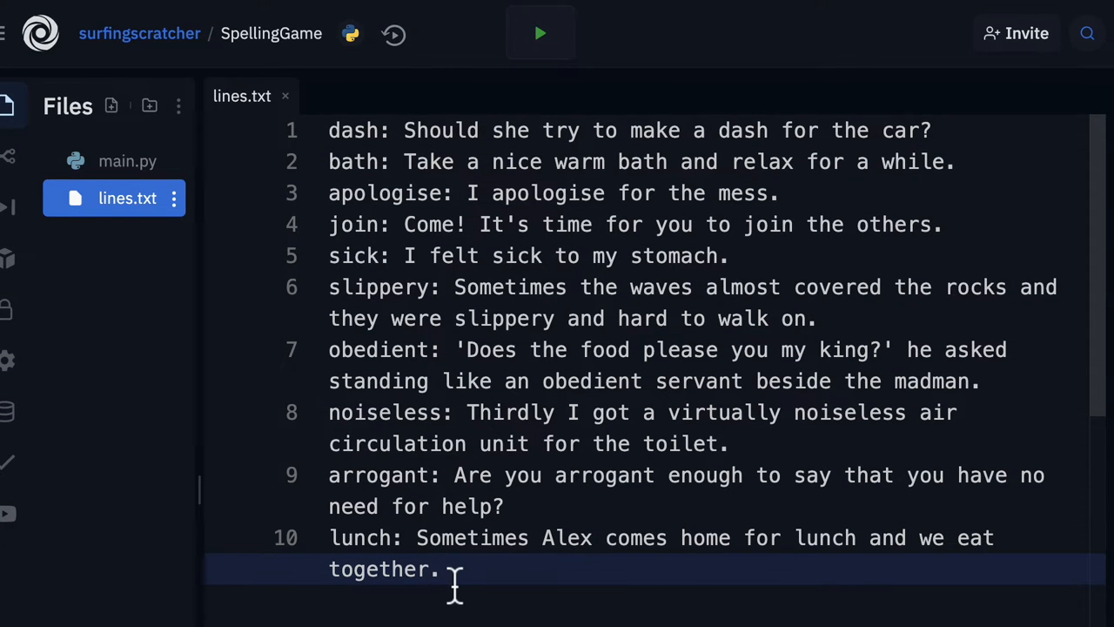
mouse_move(128, 161)
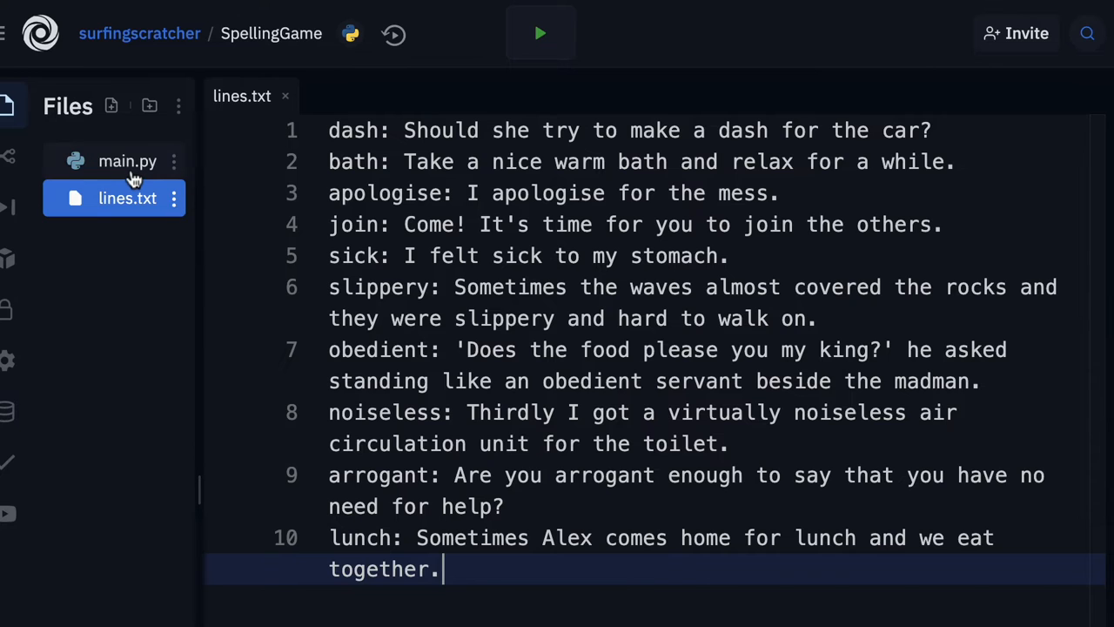
Under '# read lines' in main.py, write def readLinesFromFile(filename="lines.txt"):
click(127, 161)
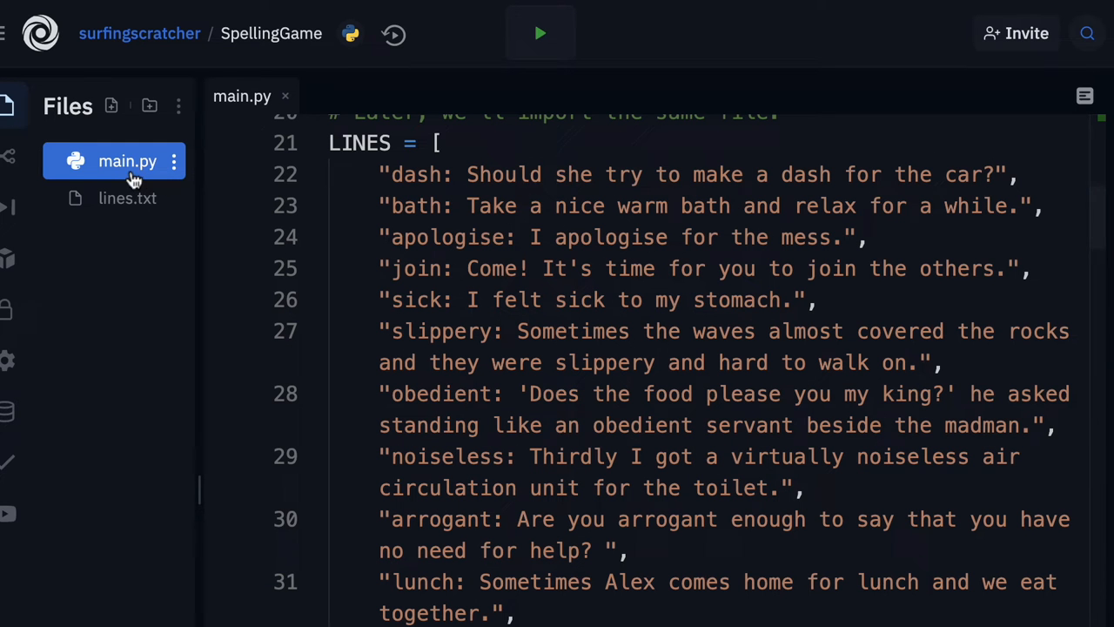
mouse_move(104, 161)
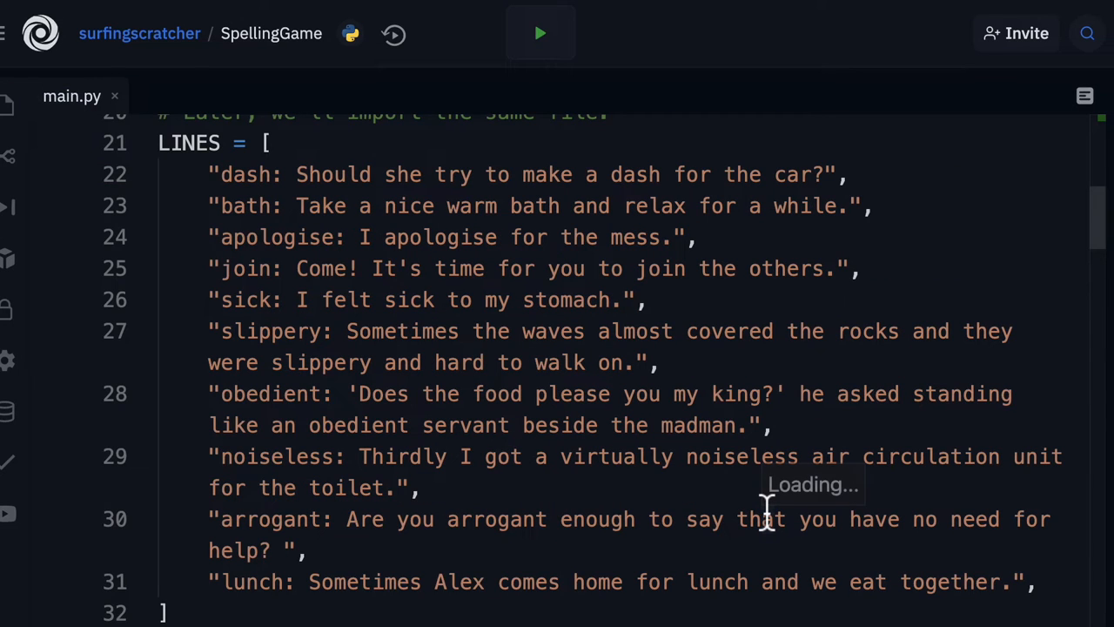
scroll(down, 3)
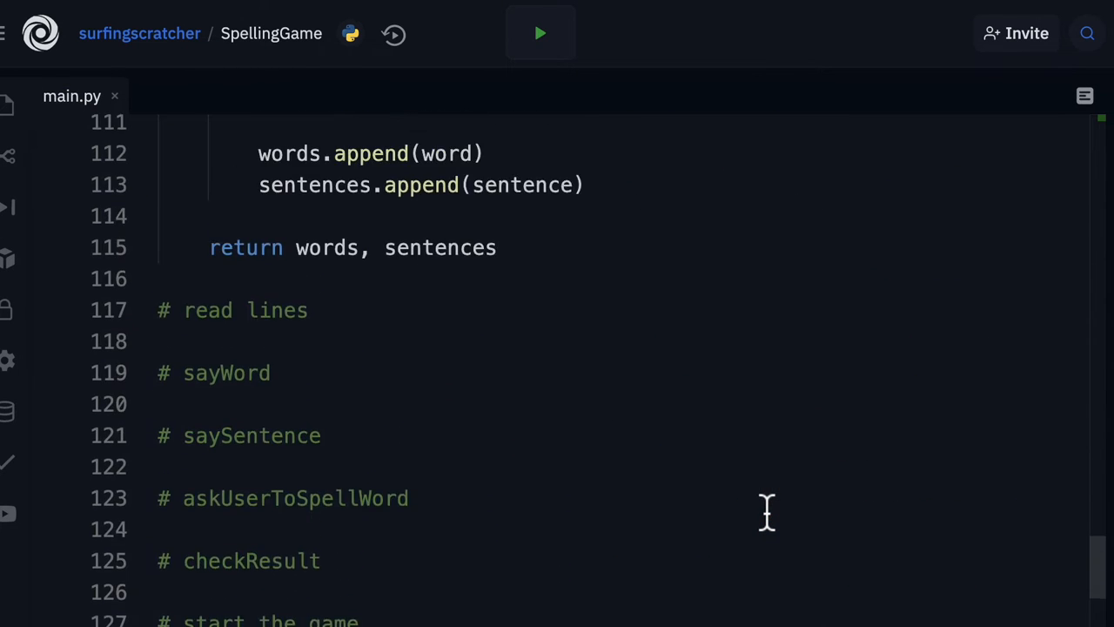
scroll(up, 3)
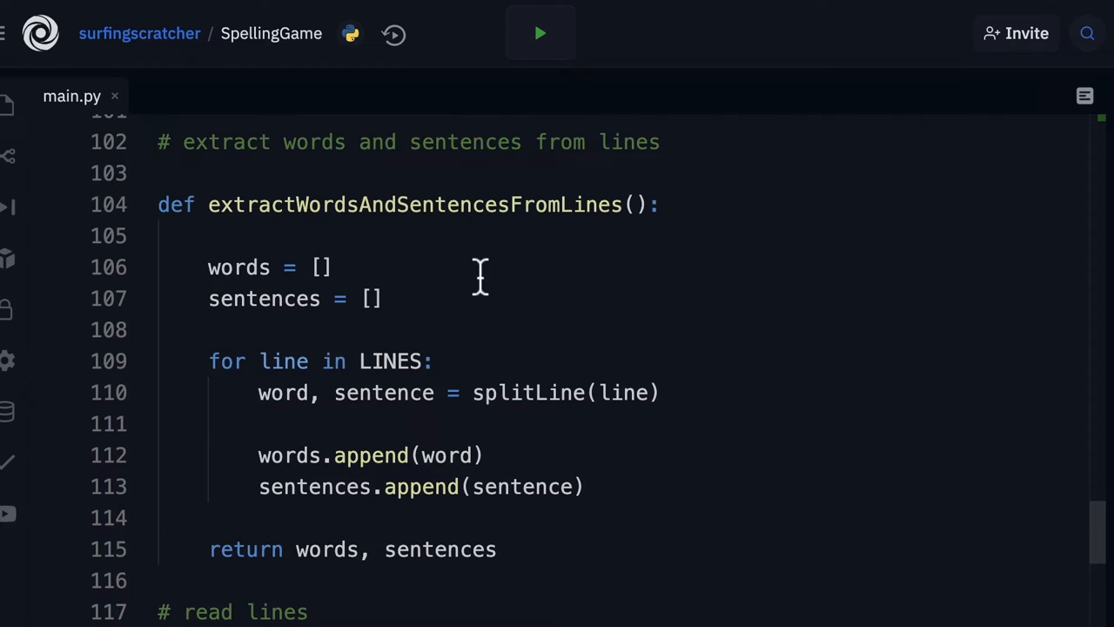
text(def)
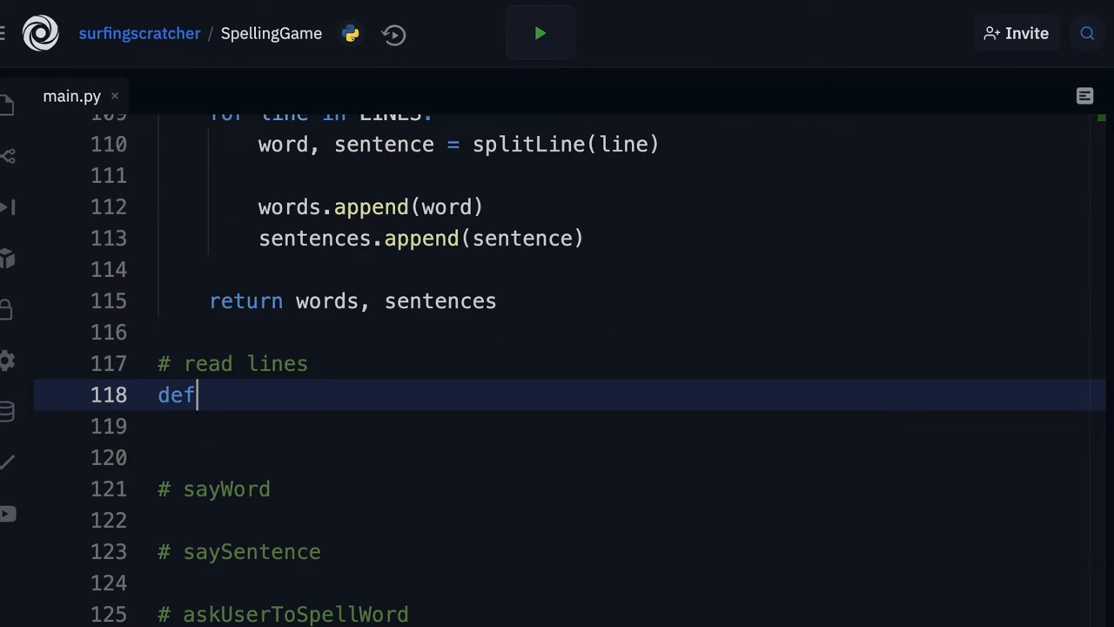
text(readL)
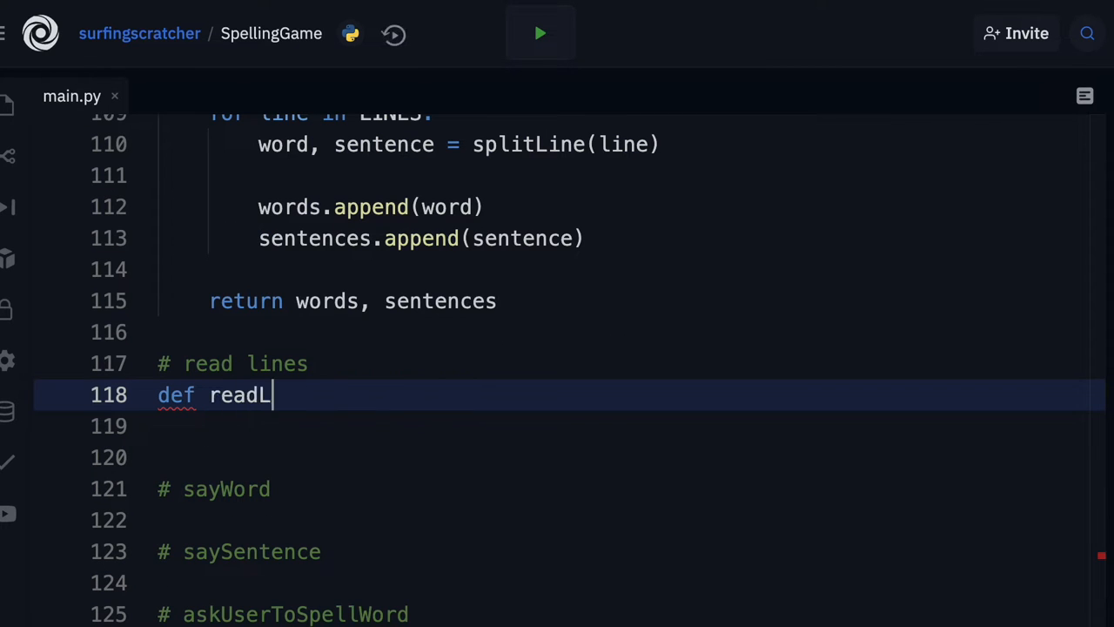
text(inesFrom)
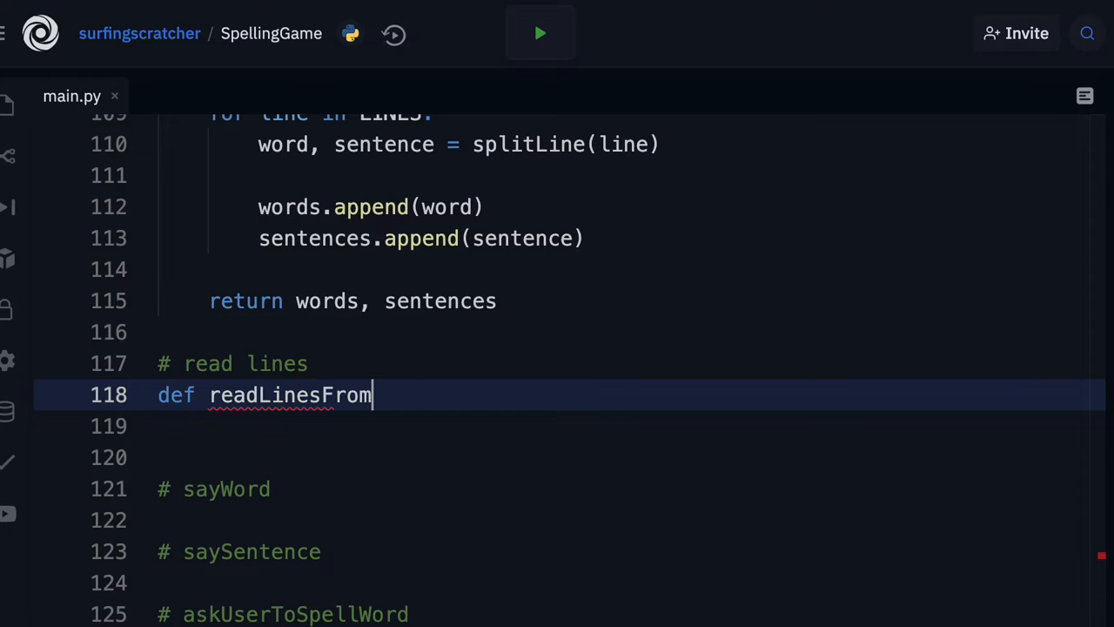
text(File())
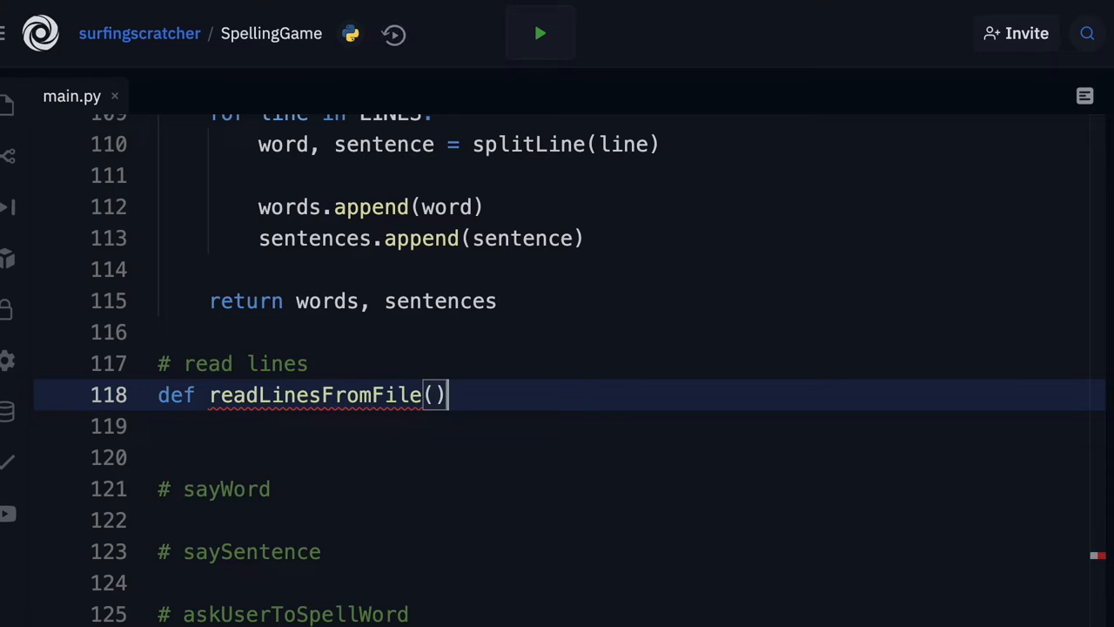
text(filename=)
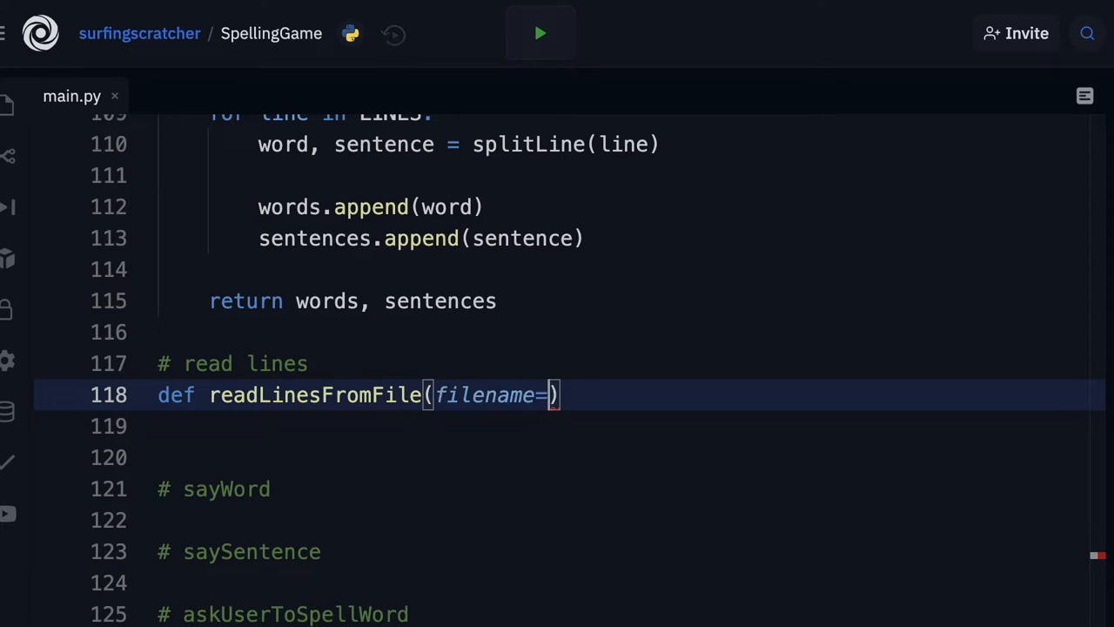
text("")
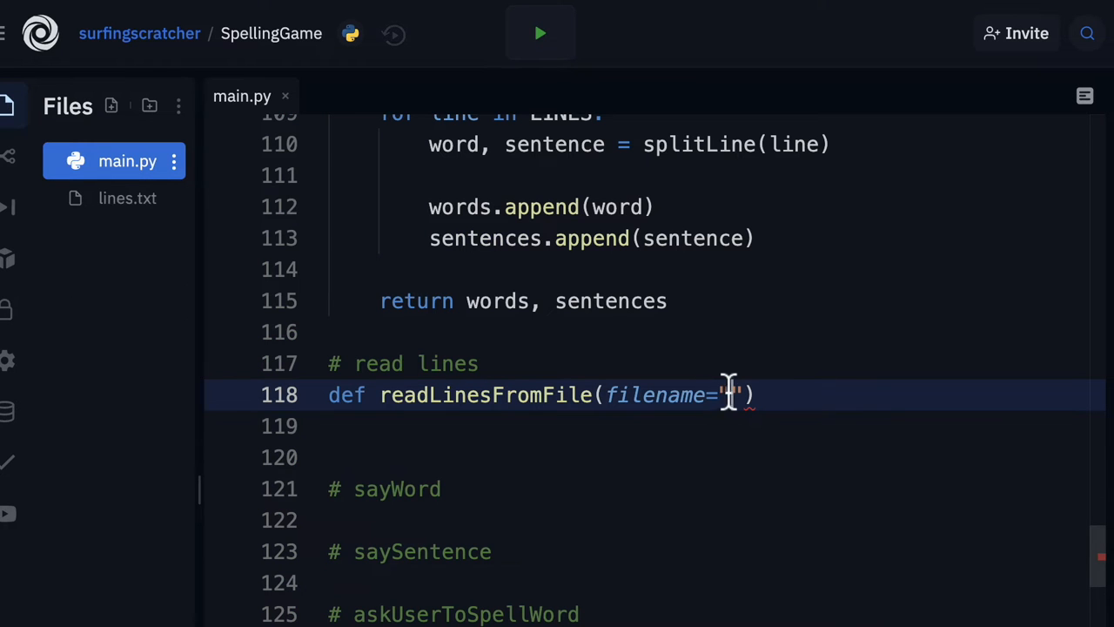
text(line)
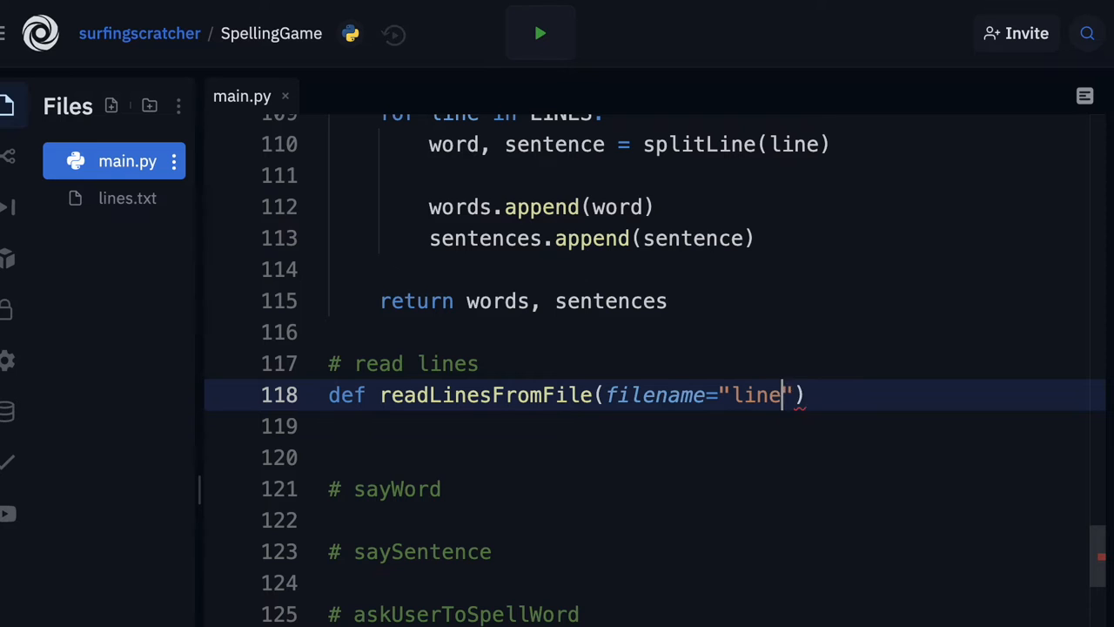
text(s.tx)
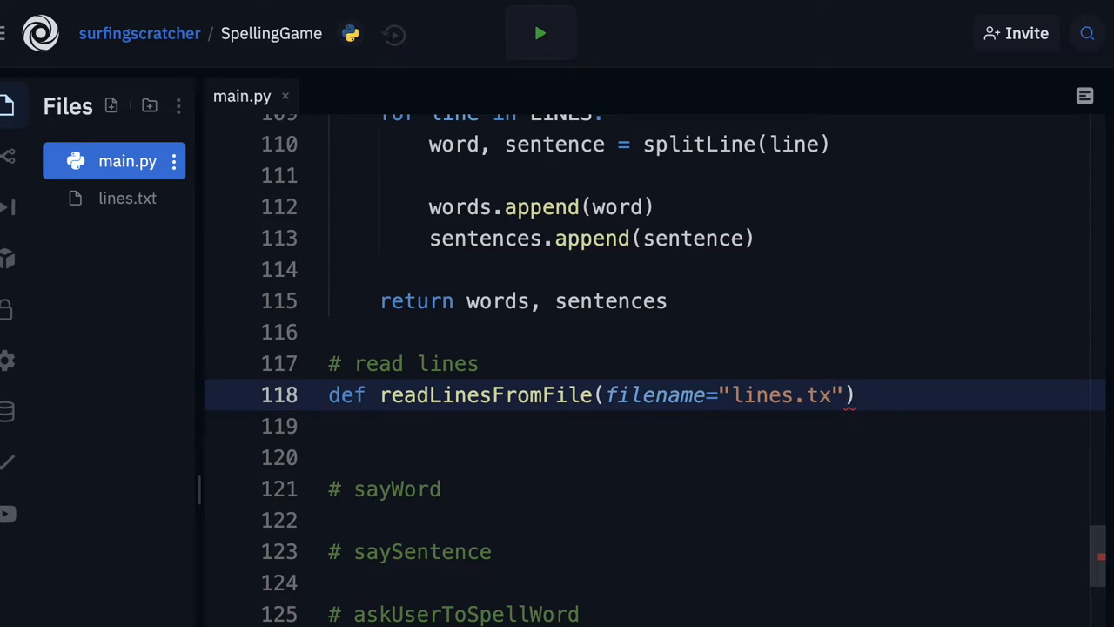
text(t)
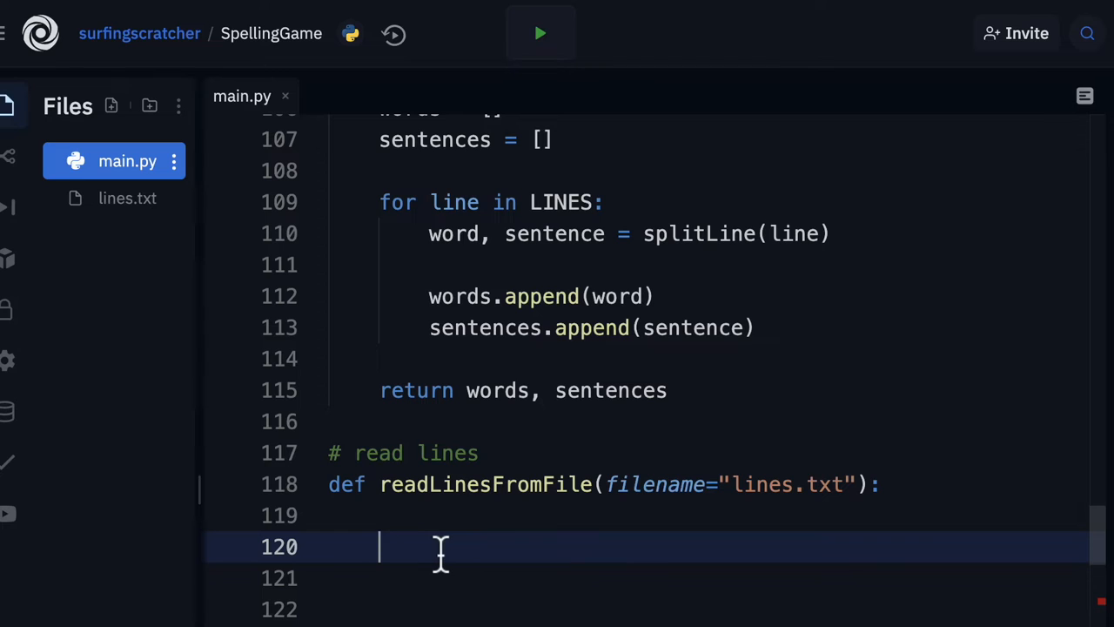
Fill the function body with file = open(filename), file.read() and file.close()
text(file =)
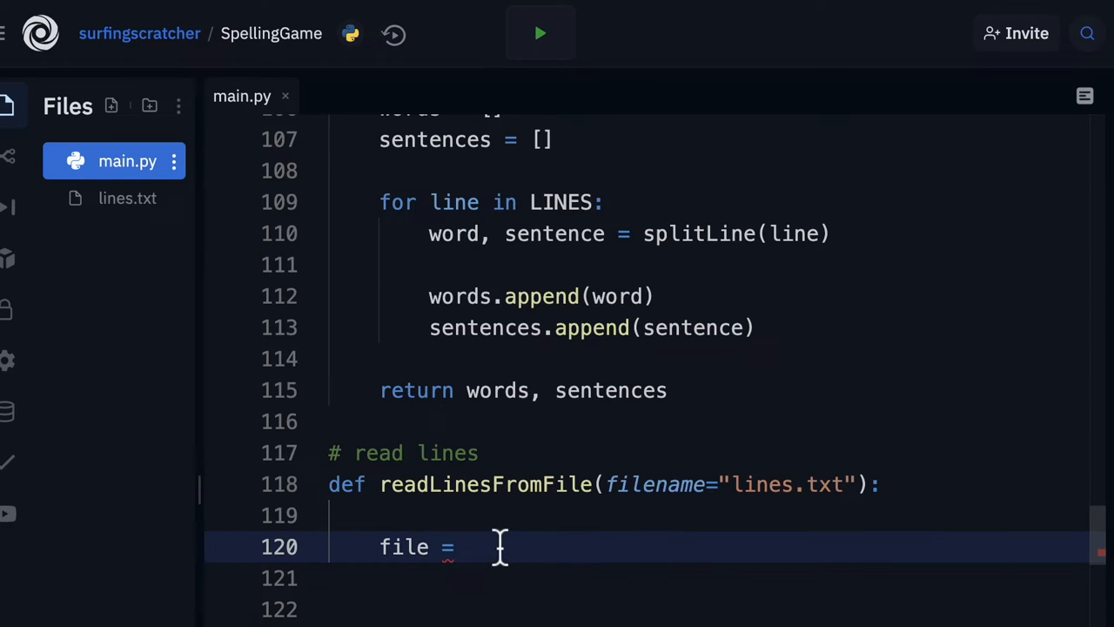
text(o)
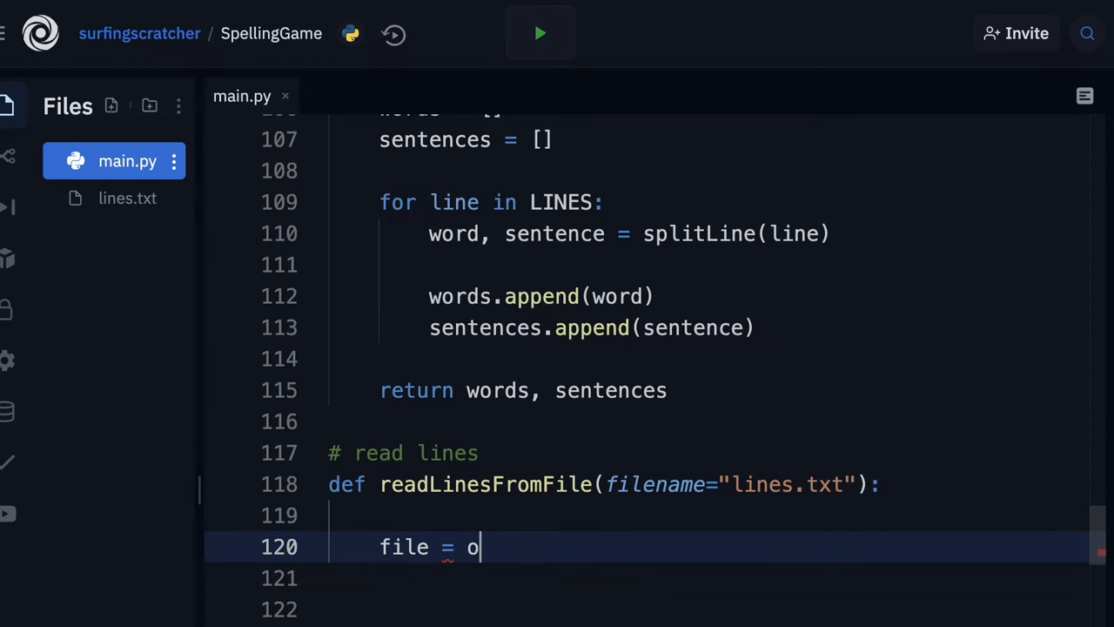
text(pen)
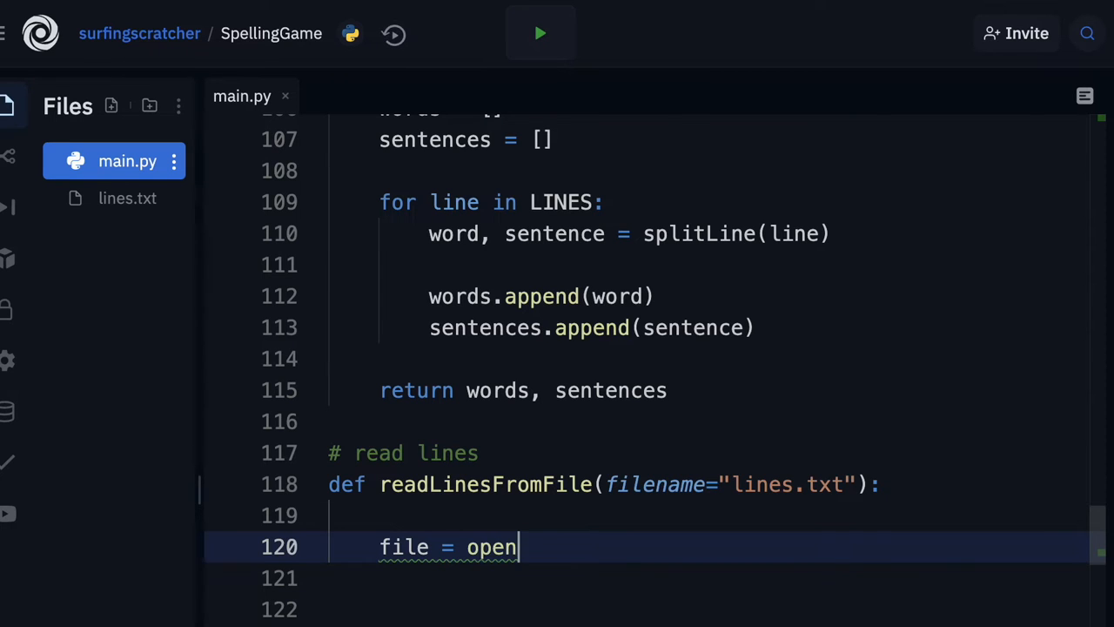
text(())
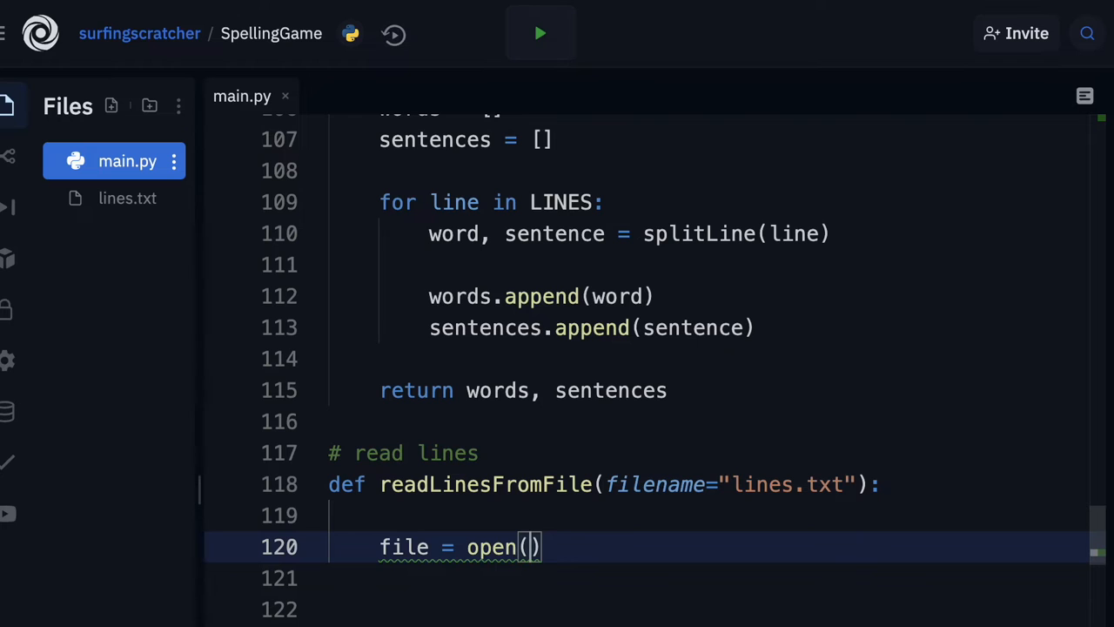
text(filename)
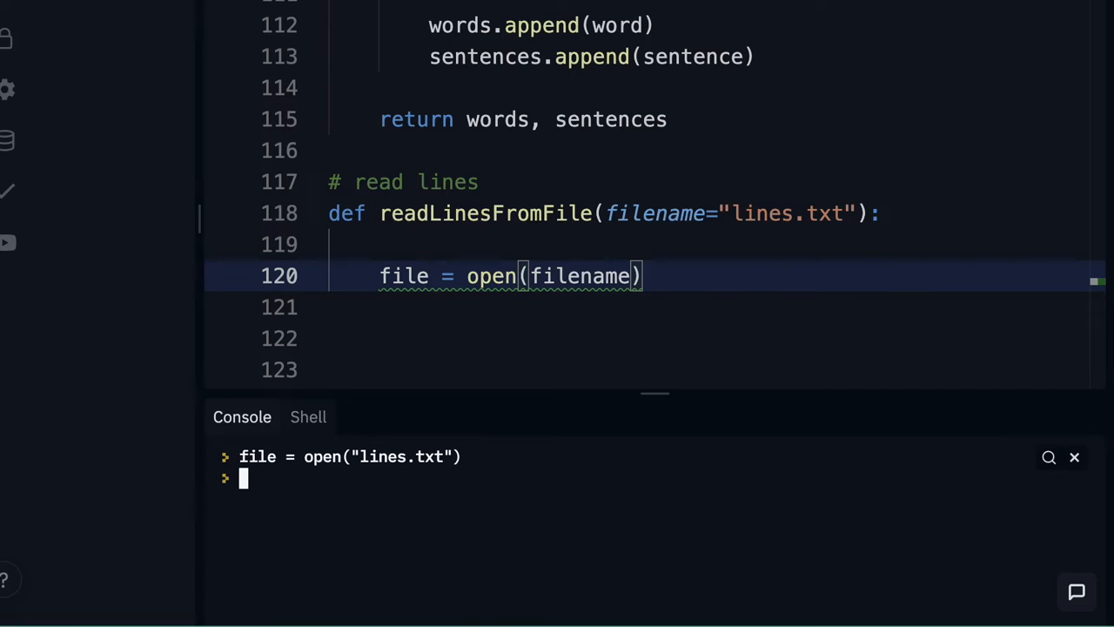
text(file.)
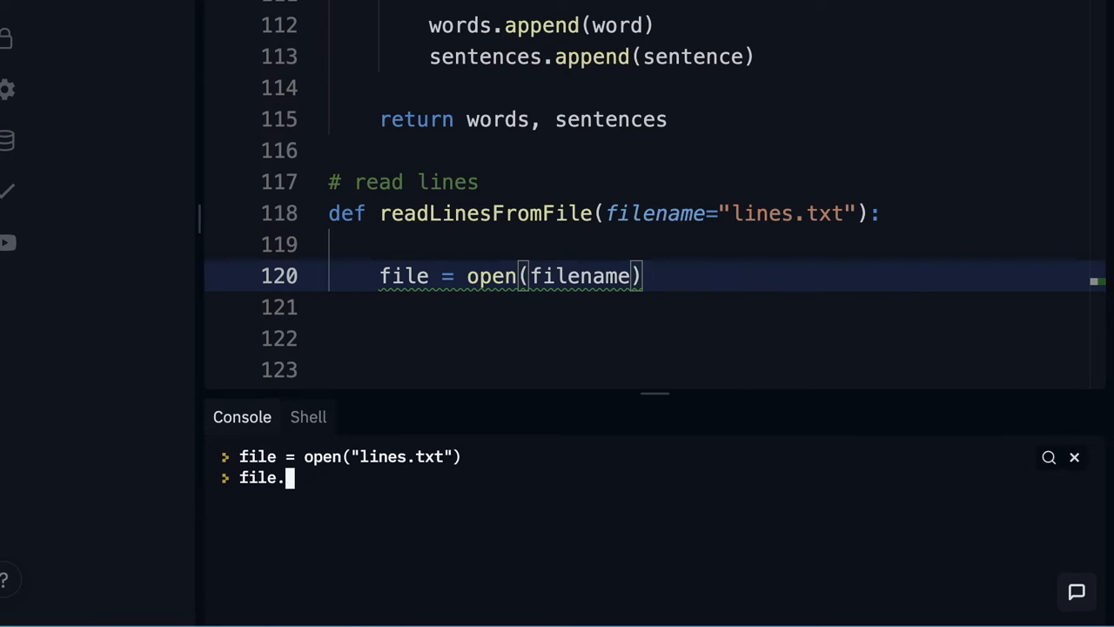
text(read())
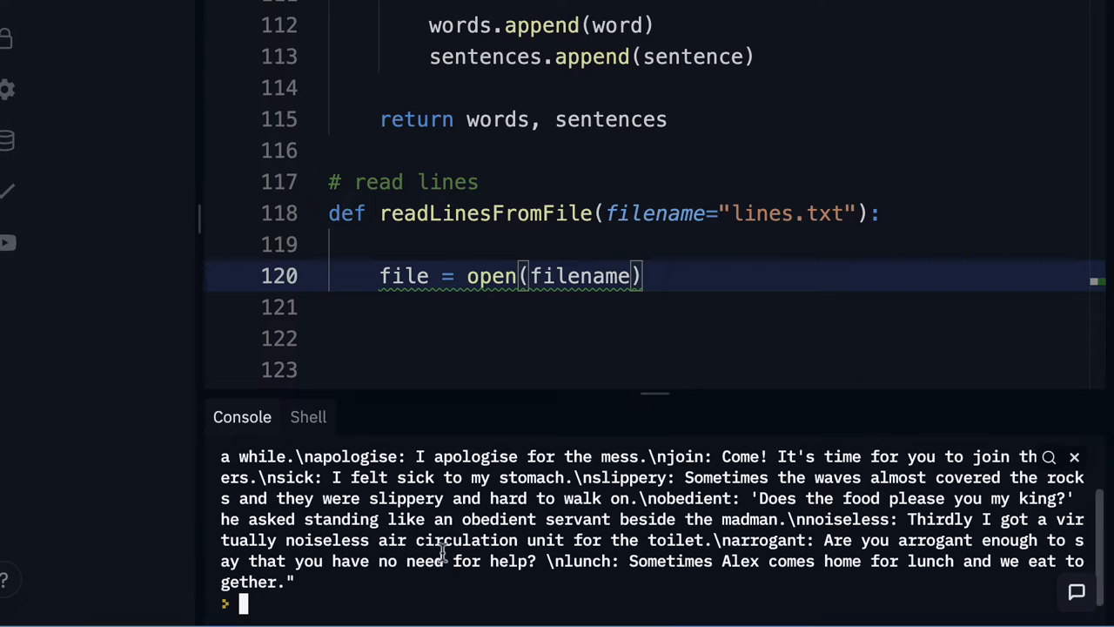
text(file.read())
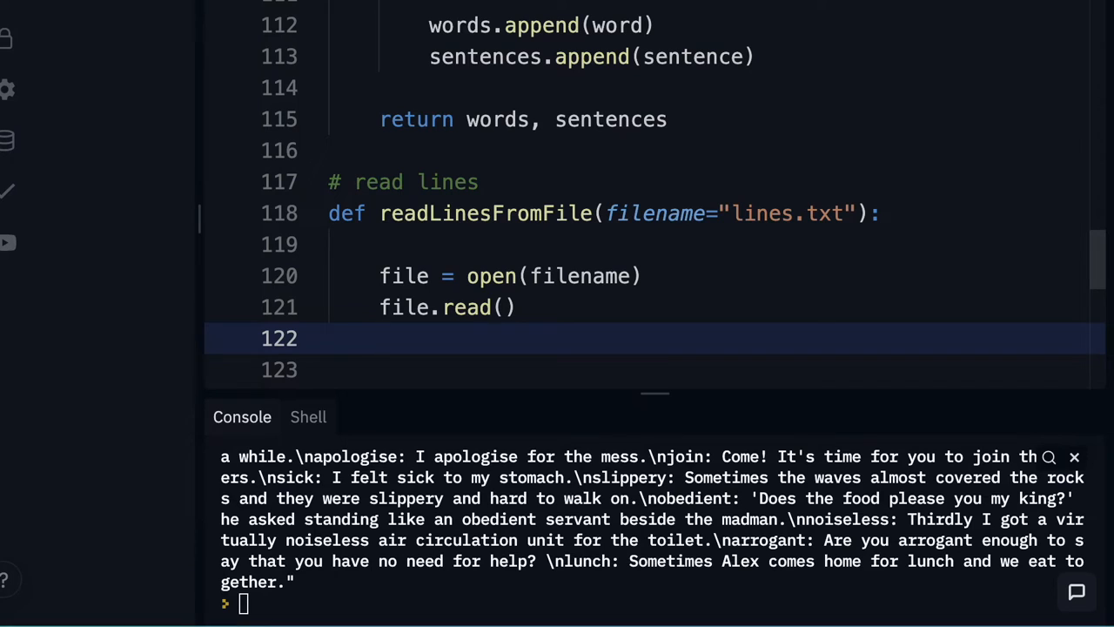
text(file.c)
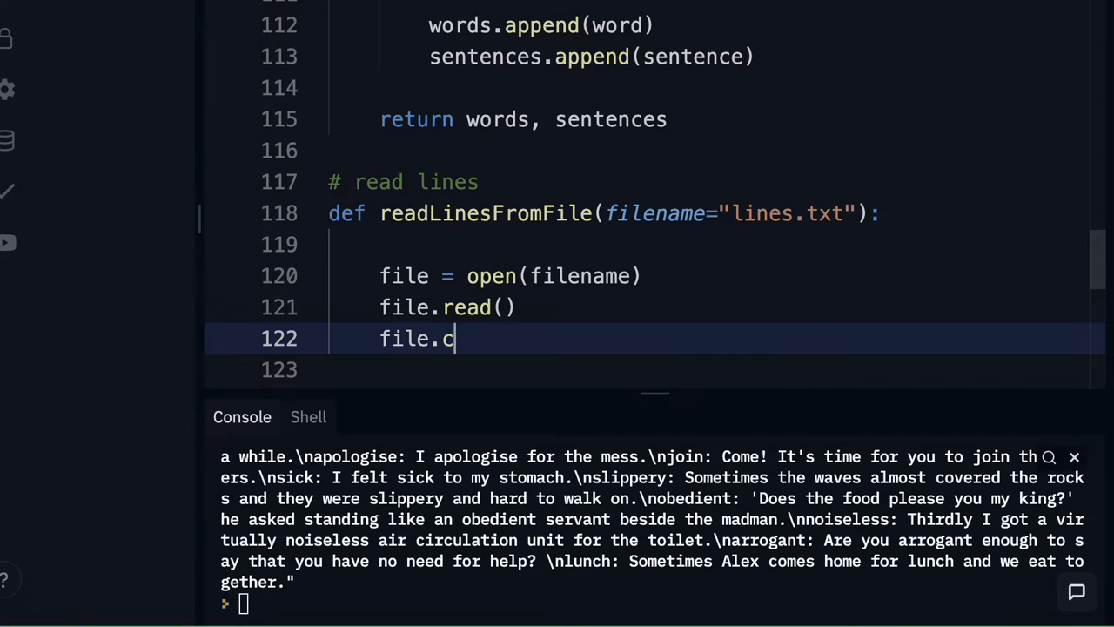
text(lose())
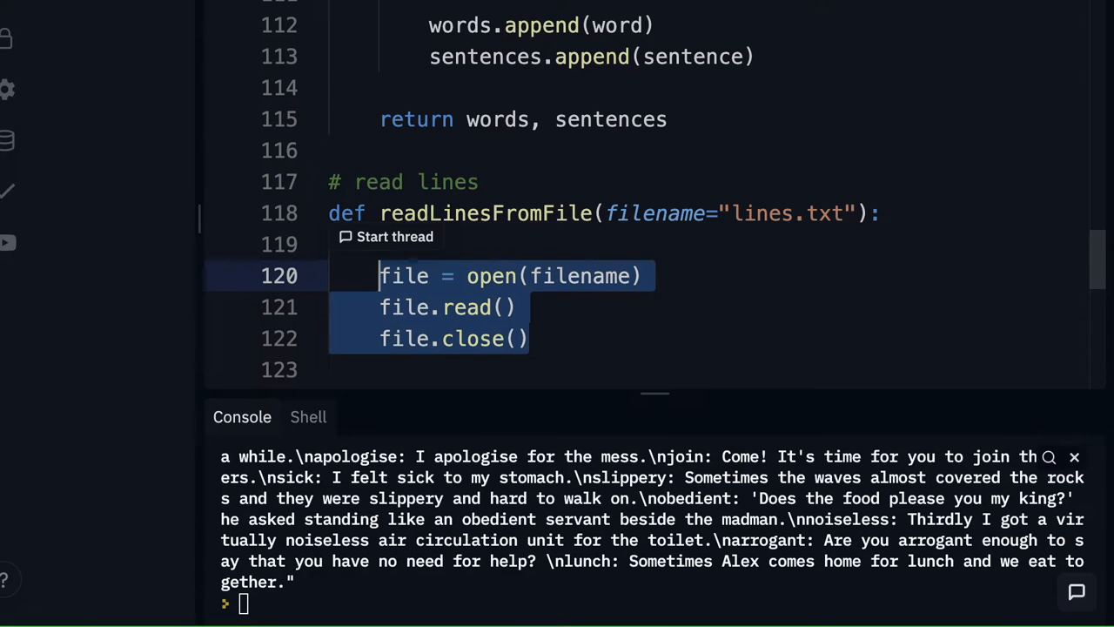
mouse_move(724, 355)
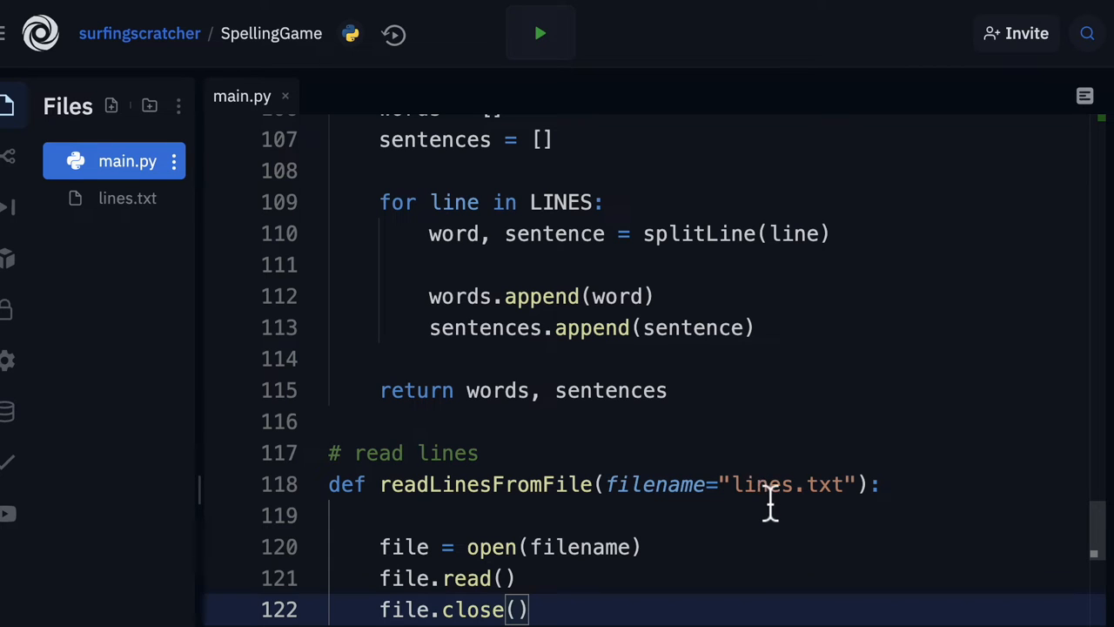
mouse_move(752, 512)
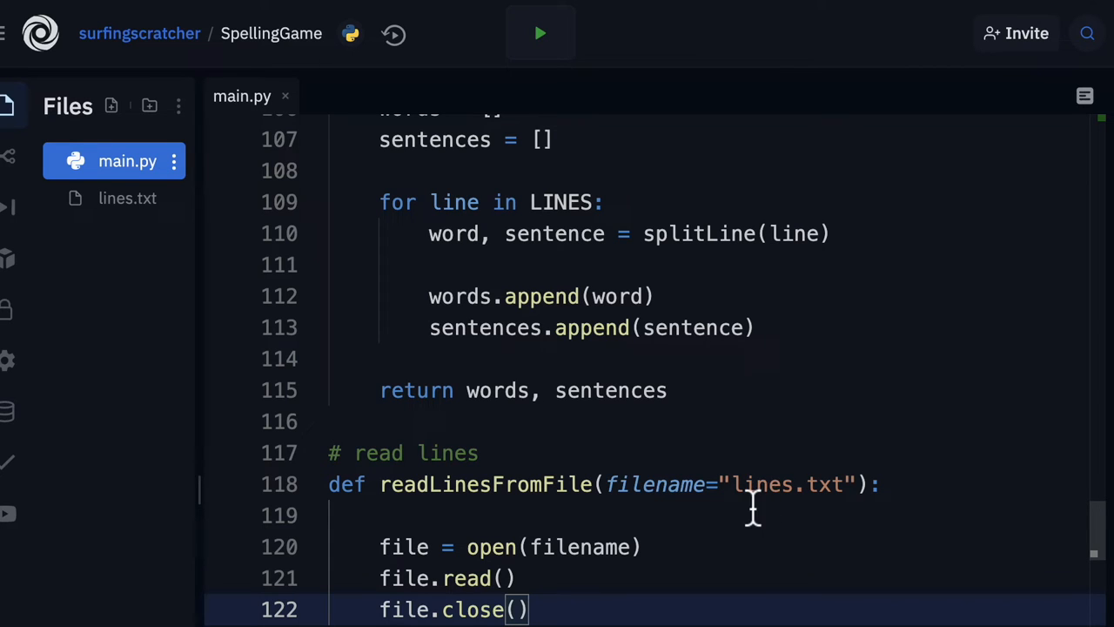
mouse_move(752, 483)
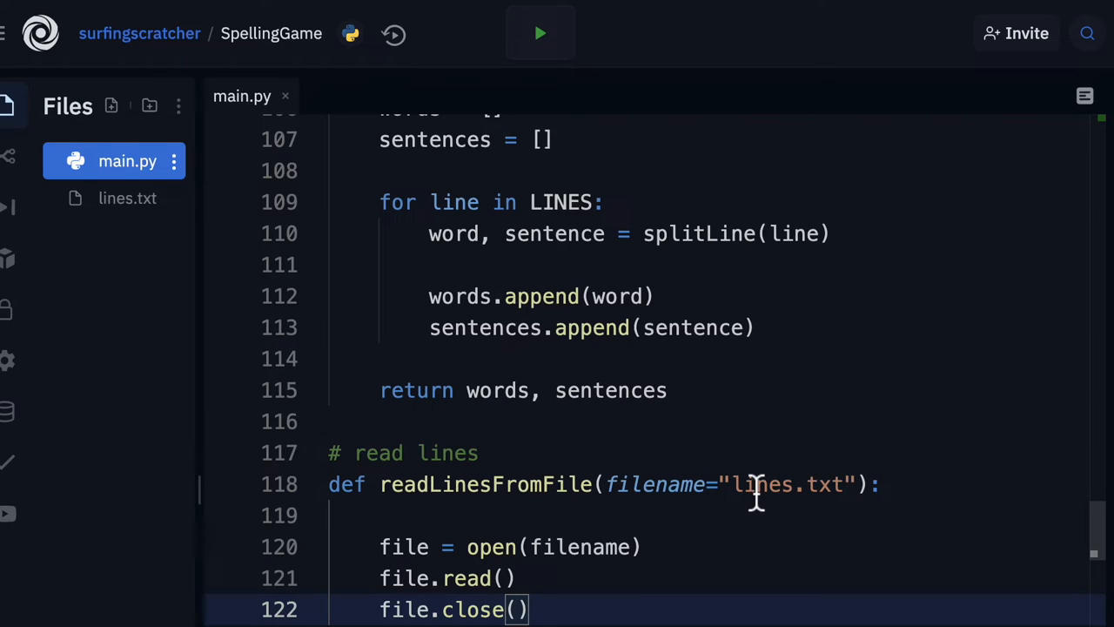
mouse_move(744, 520)
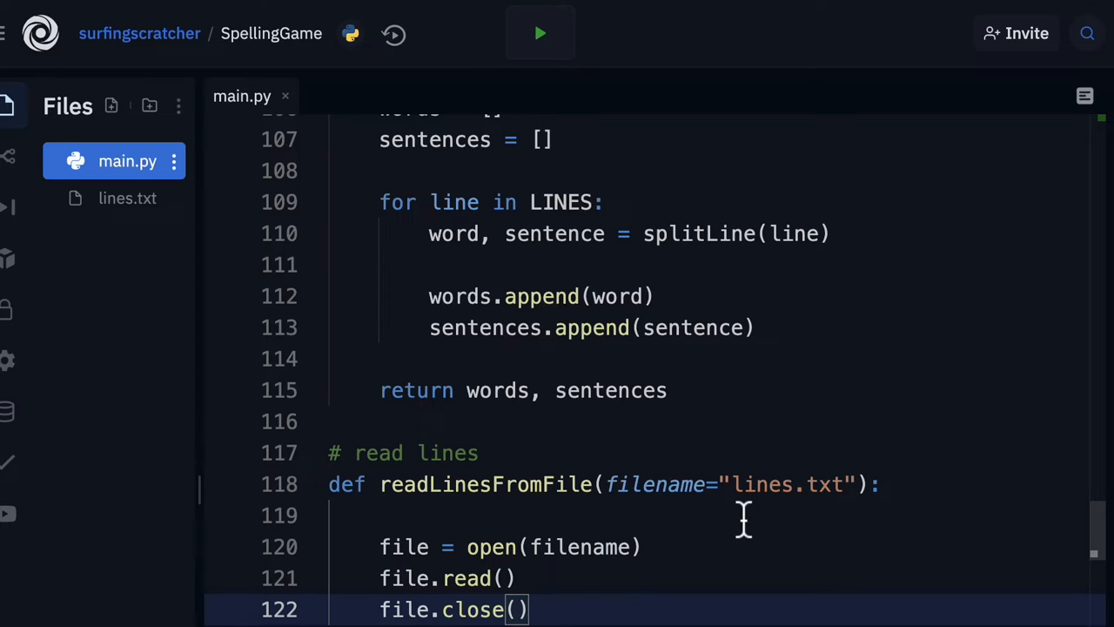
mouse_move(616, 609)
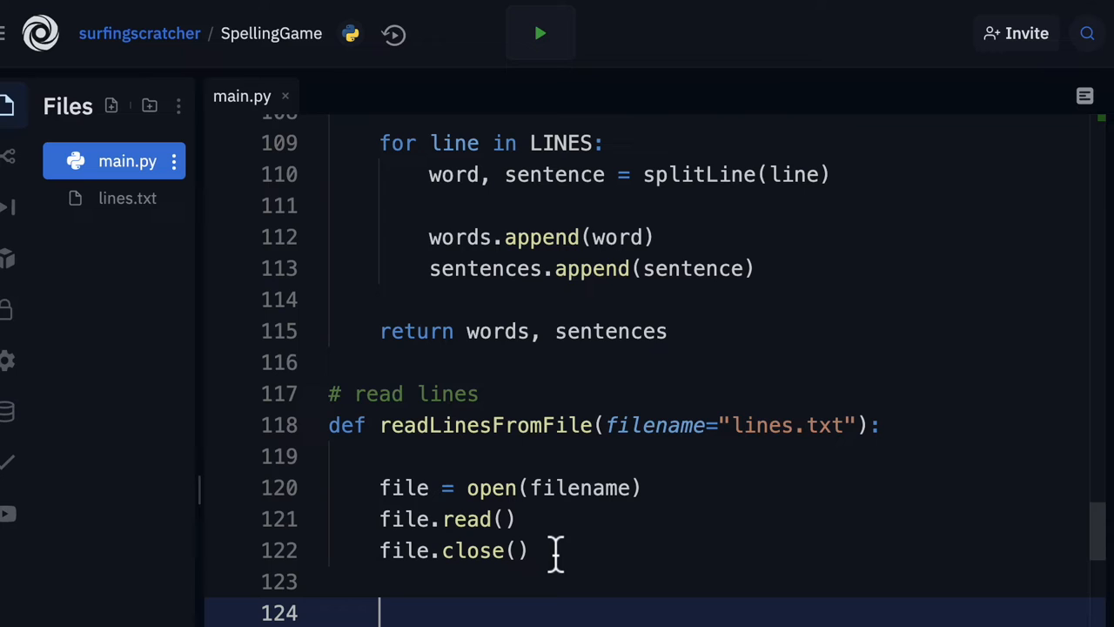
Write a with open(filename) as file: block holding a # placeholder comment
text(with)
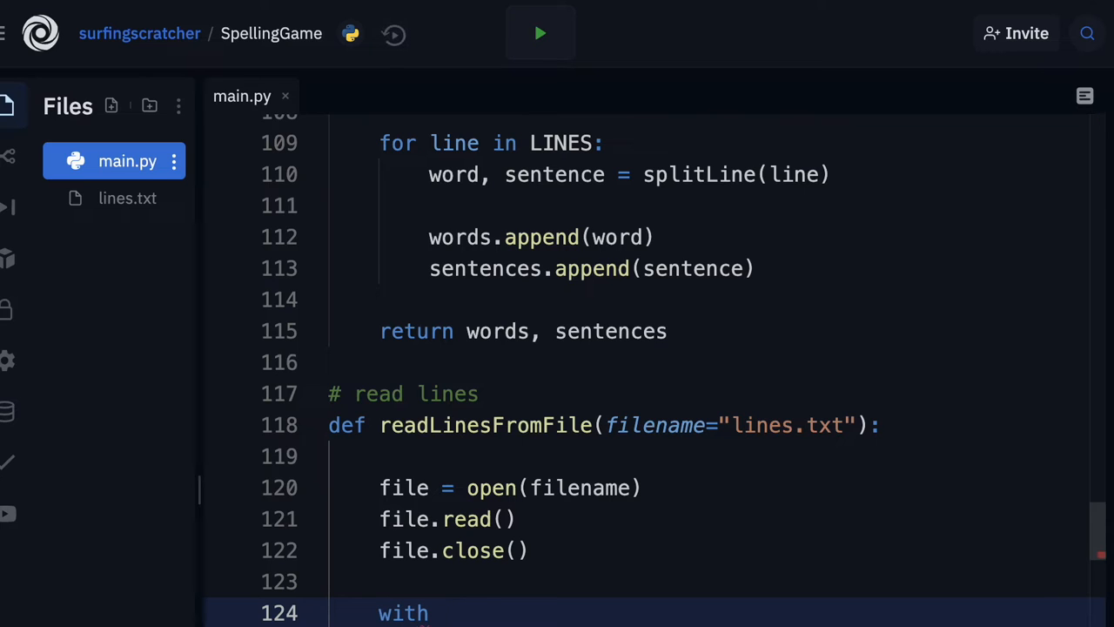
text(open())
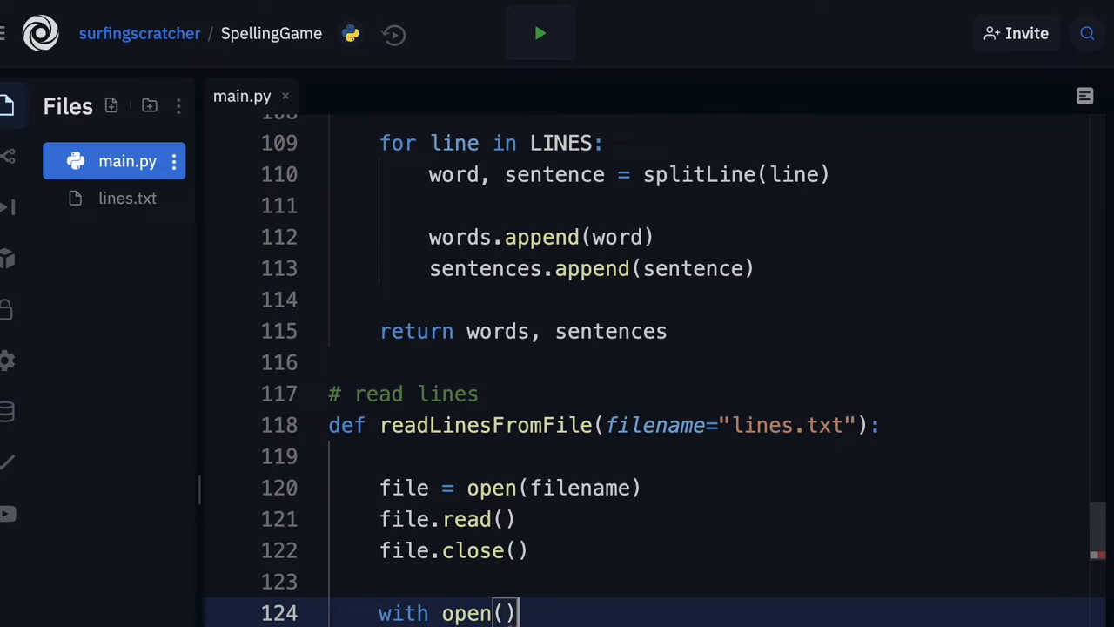
text(filename)
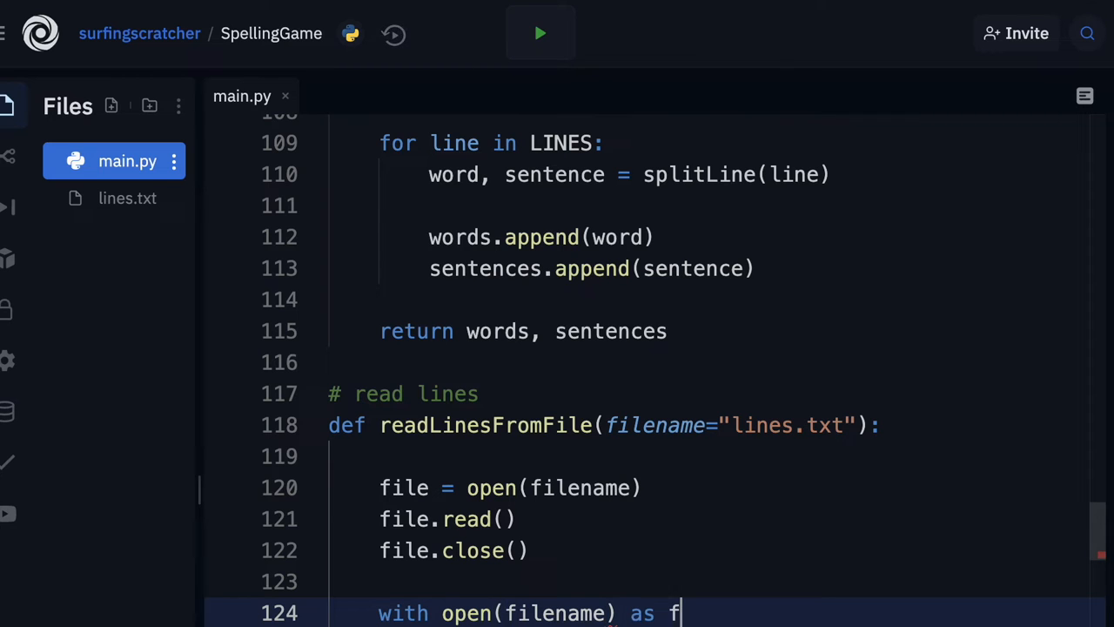
text(ile)
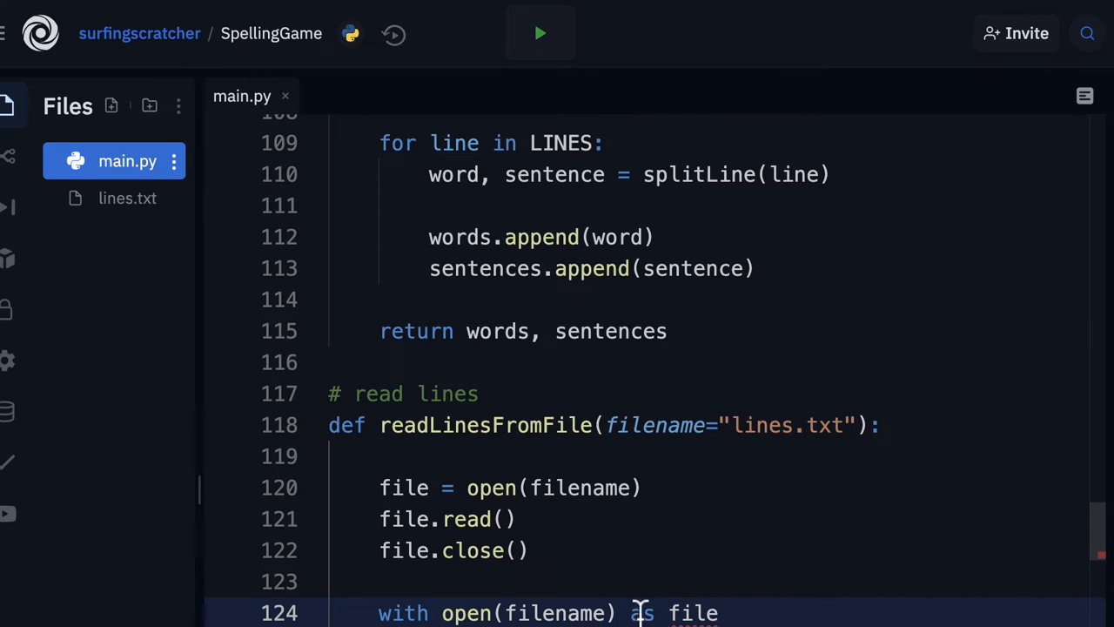
click(692, 612)
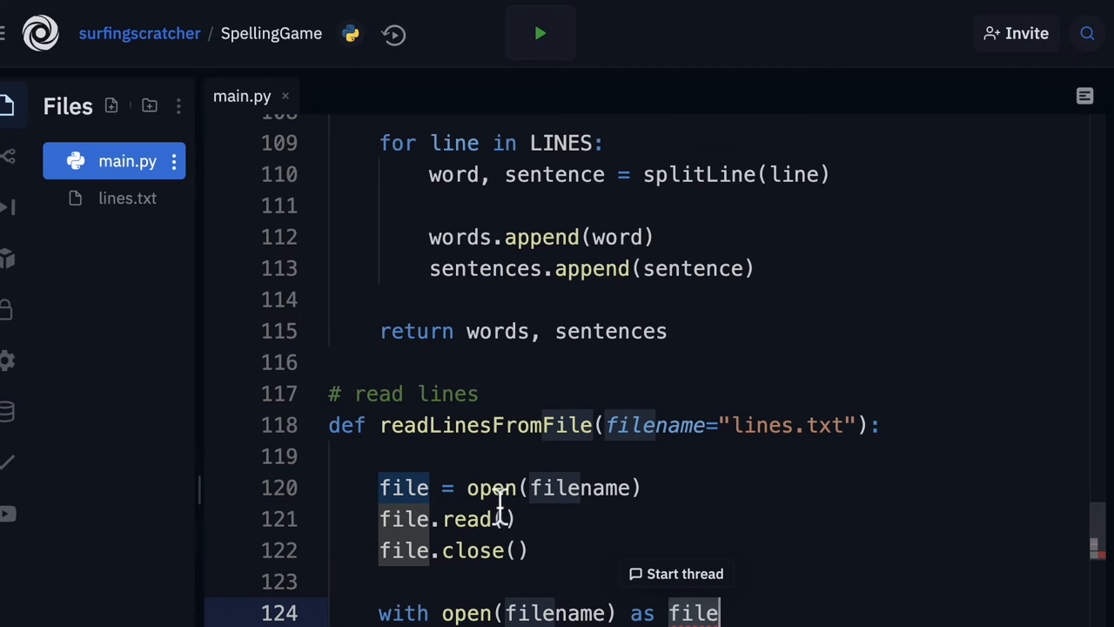
text(:)
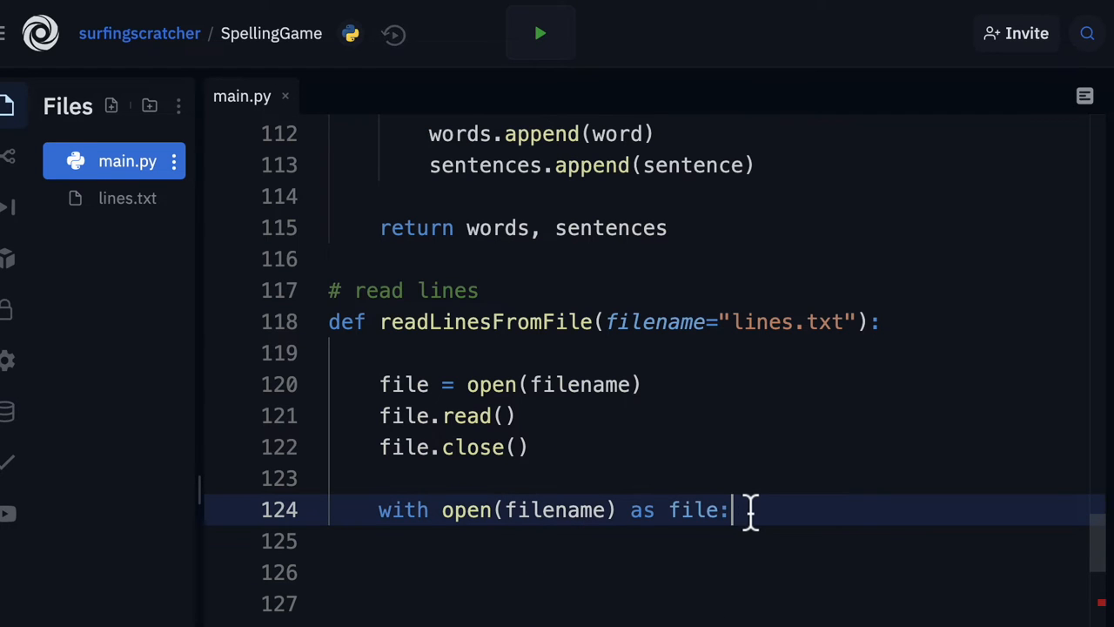
key(enter)
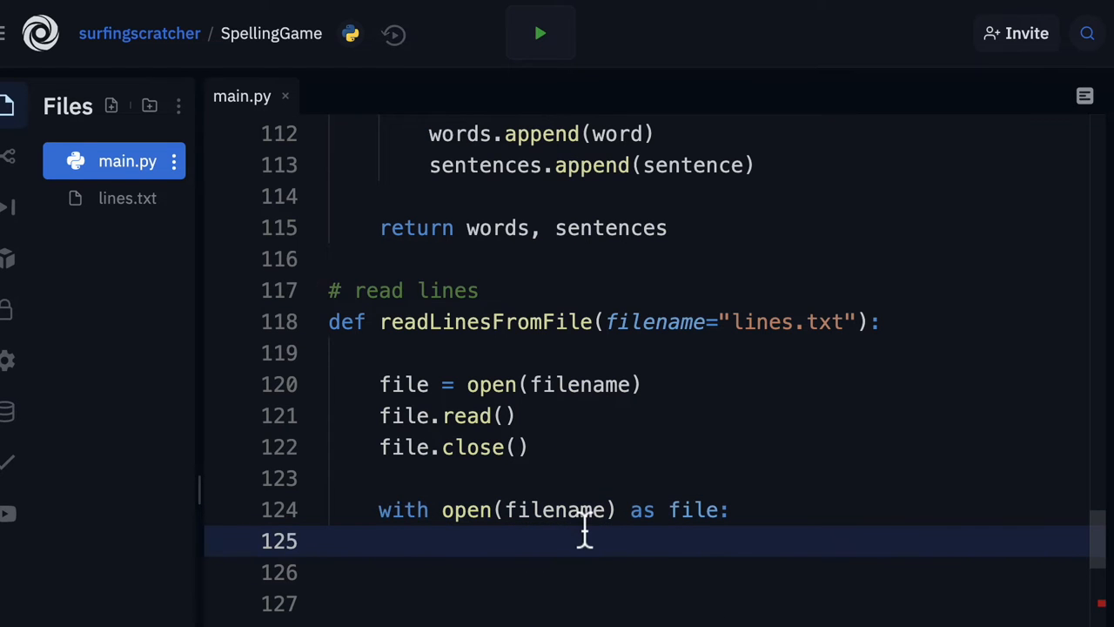
text(# ...)
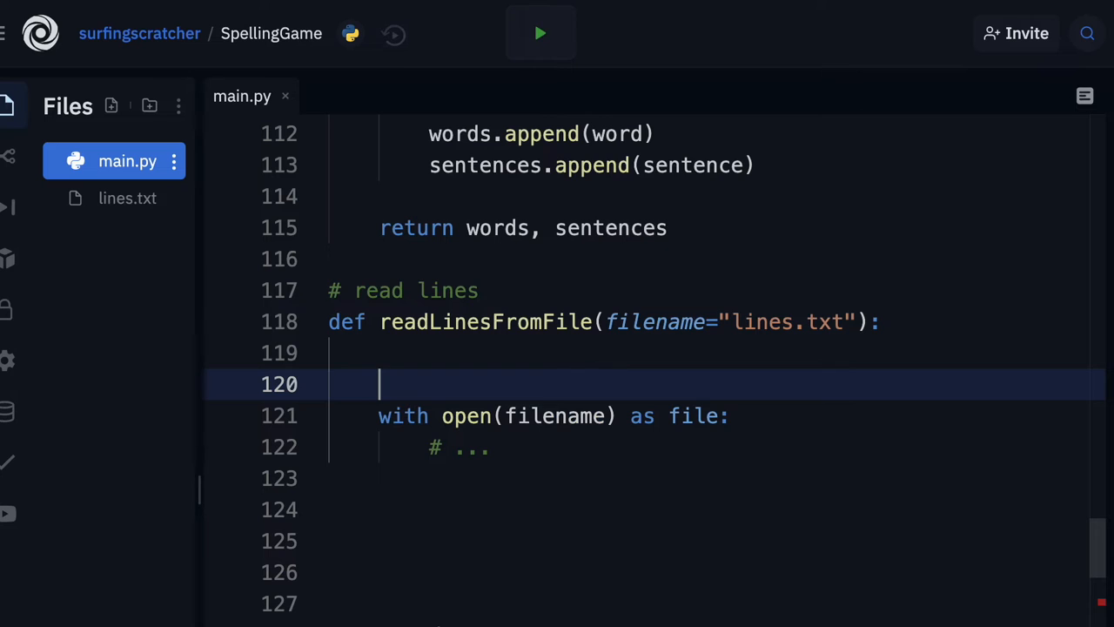
mouse_move(521, 446)
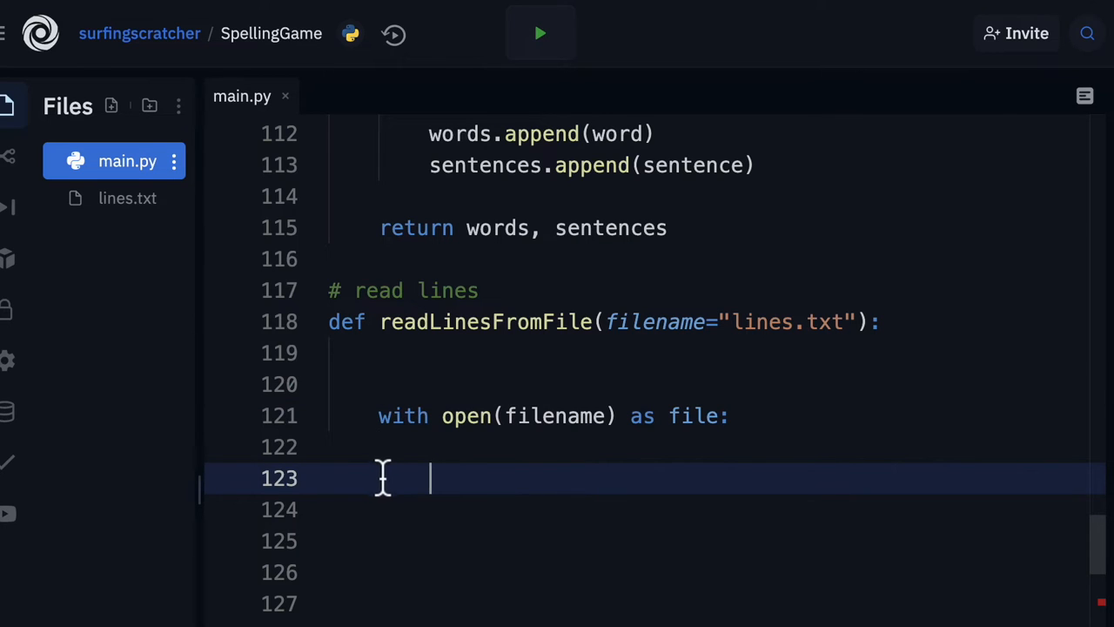
mouse_move(427, 431)
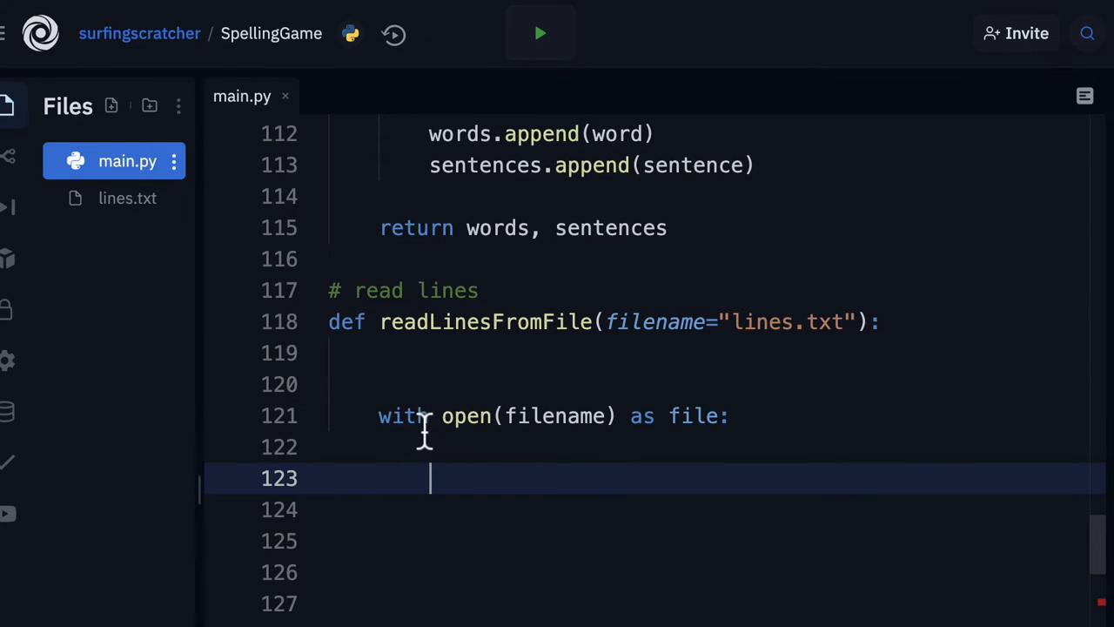
mouse_move(459, 477)
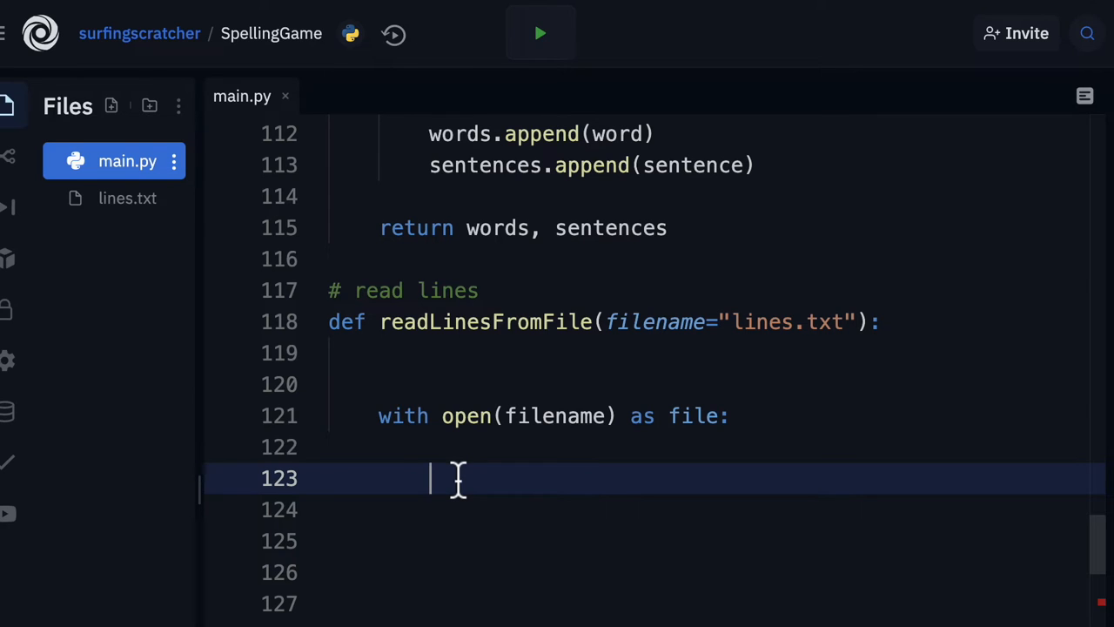
Add a for line in file.readlines(): loop inside the with block
text(file.read)
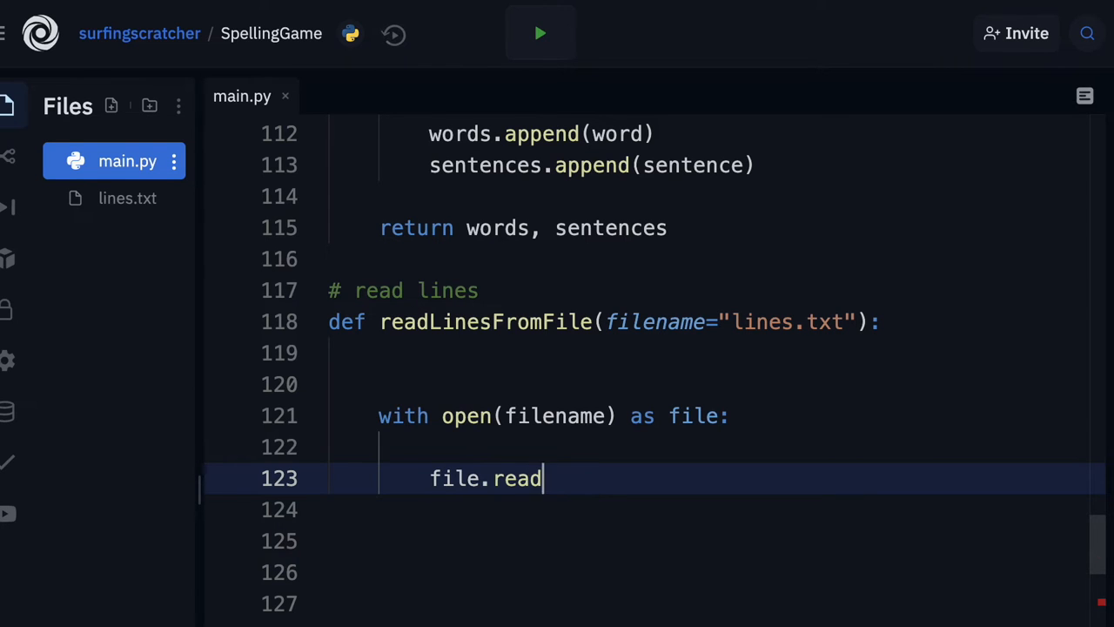
text(())
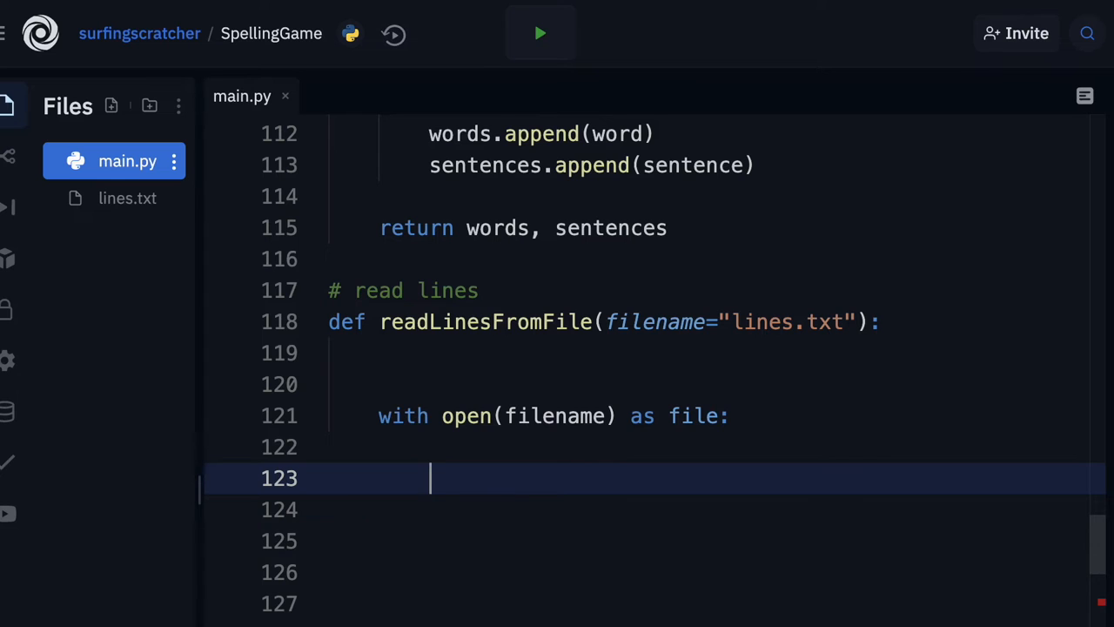
text(for line i)
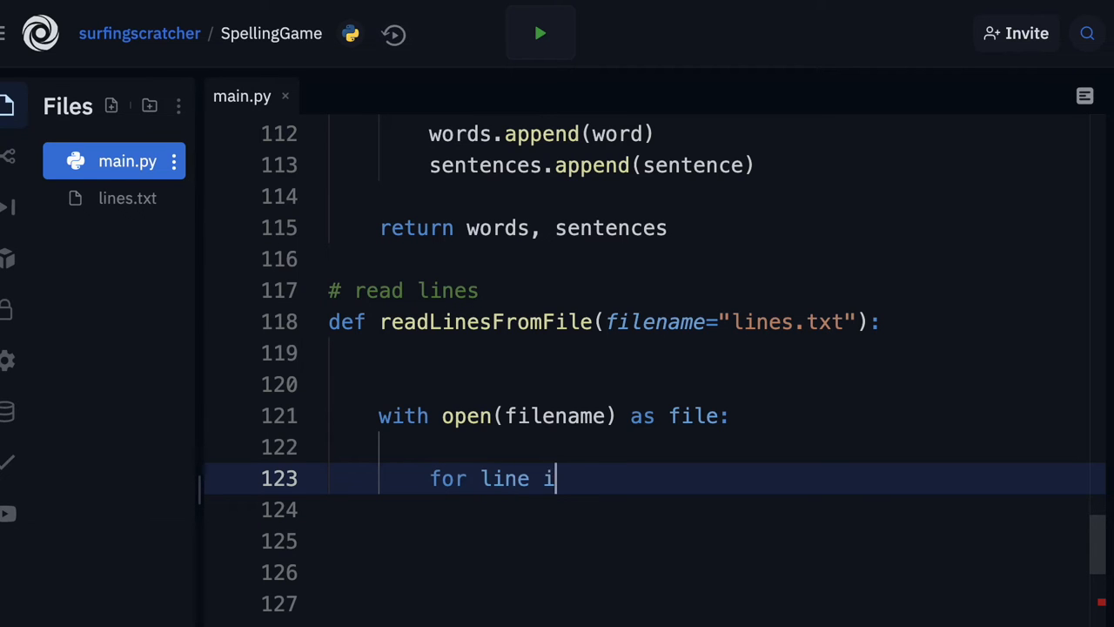
text(n file.readlines()
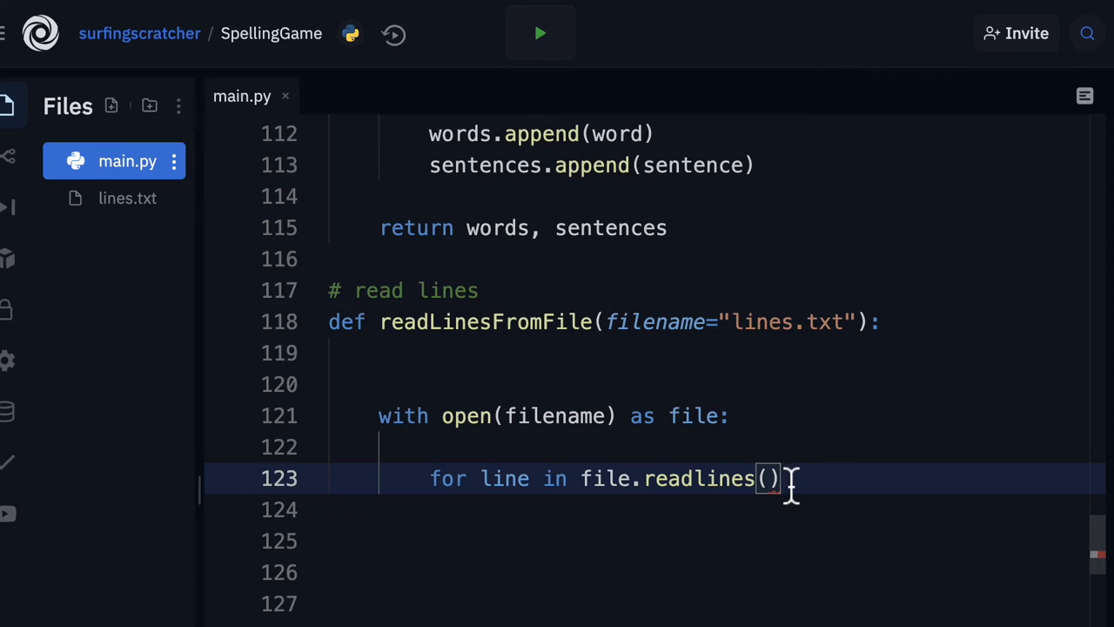
text(:)
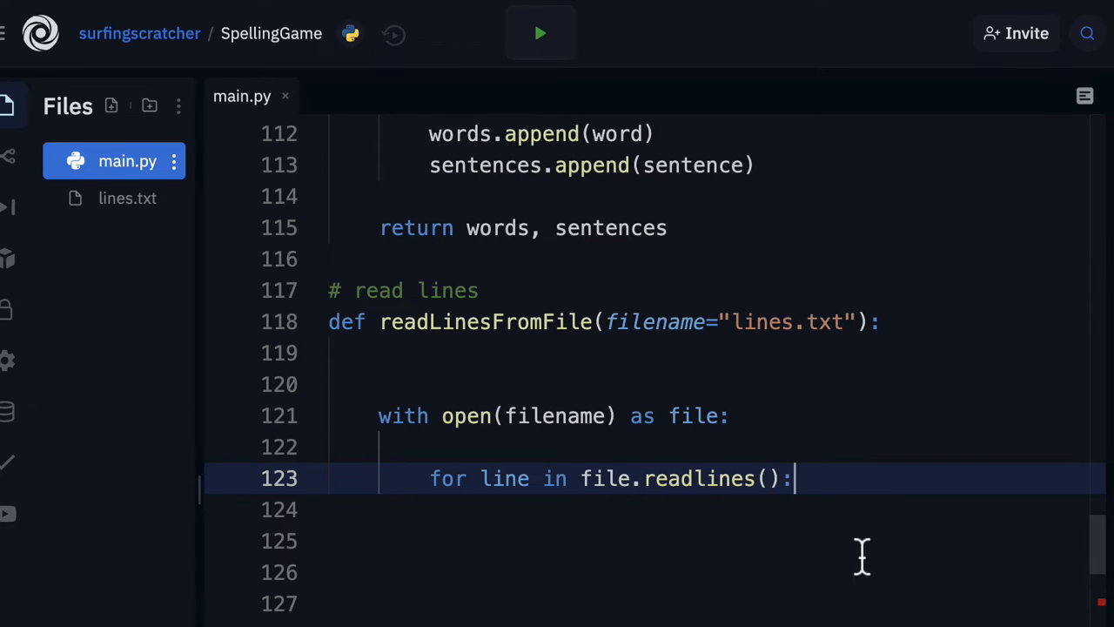
mouse_move(838, 509)
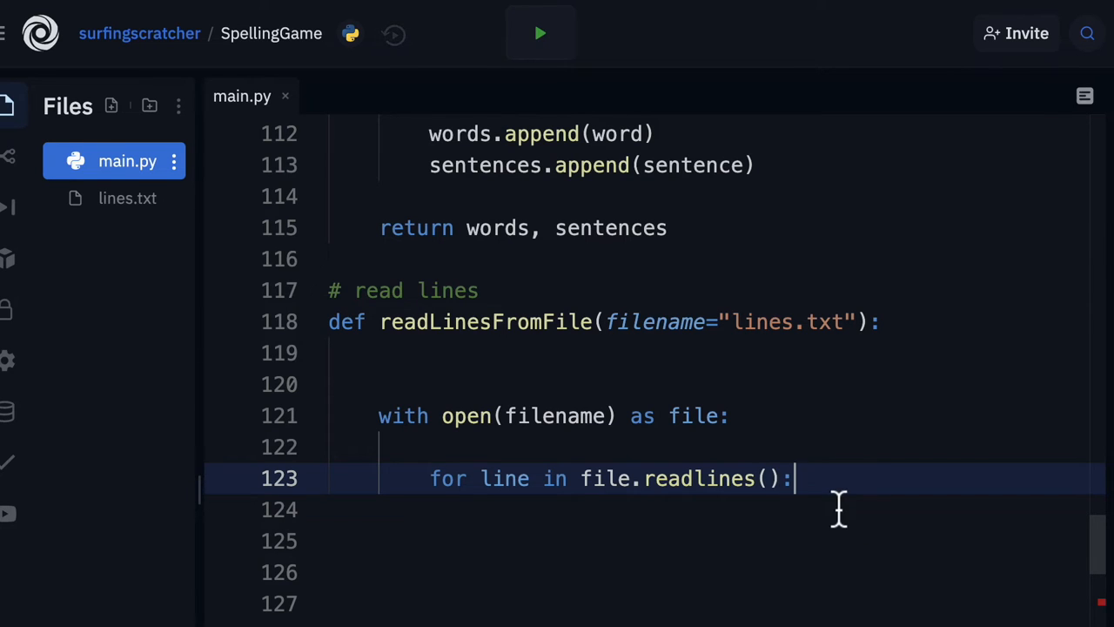
key(enter)
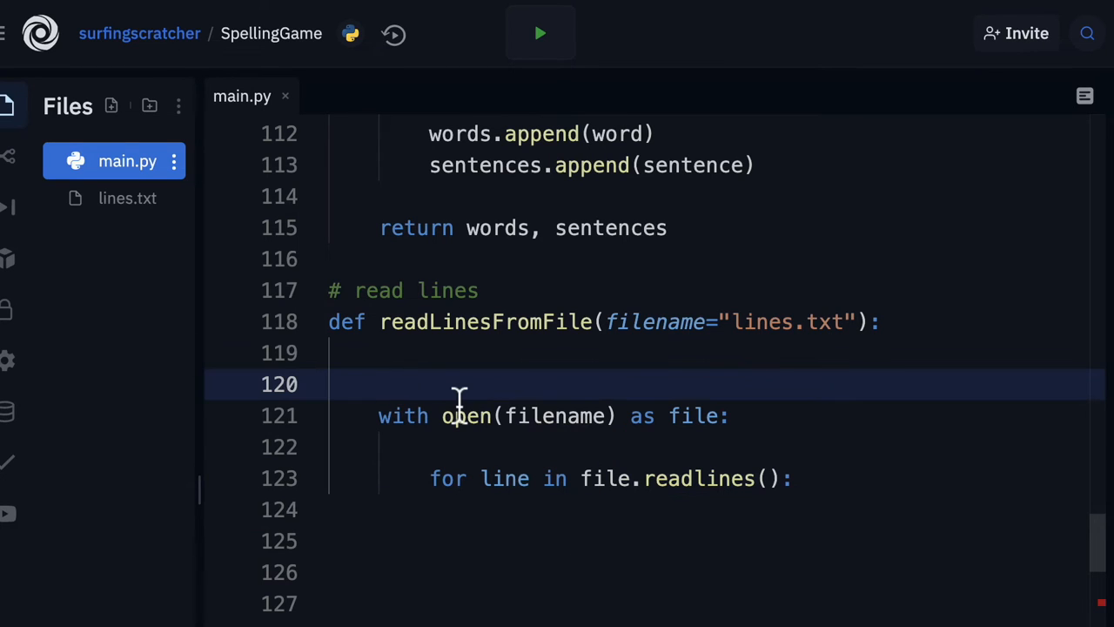
Initialize lines = [] and append line.split(":", 1) inside the loop
text(lines)
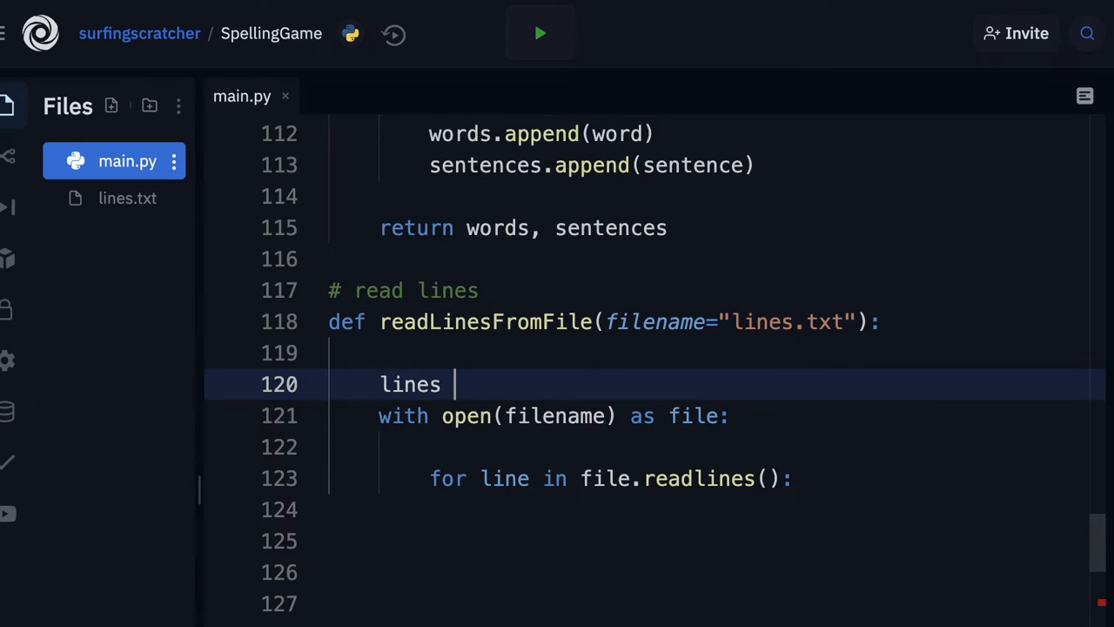
text(= [])
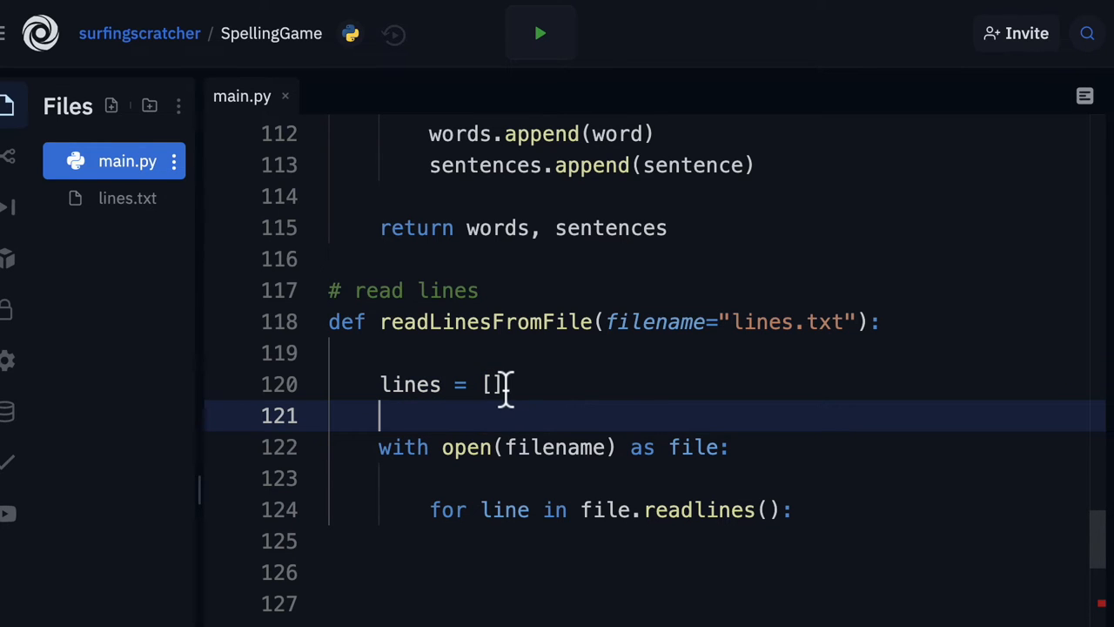
mouse_move(429, 446)
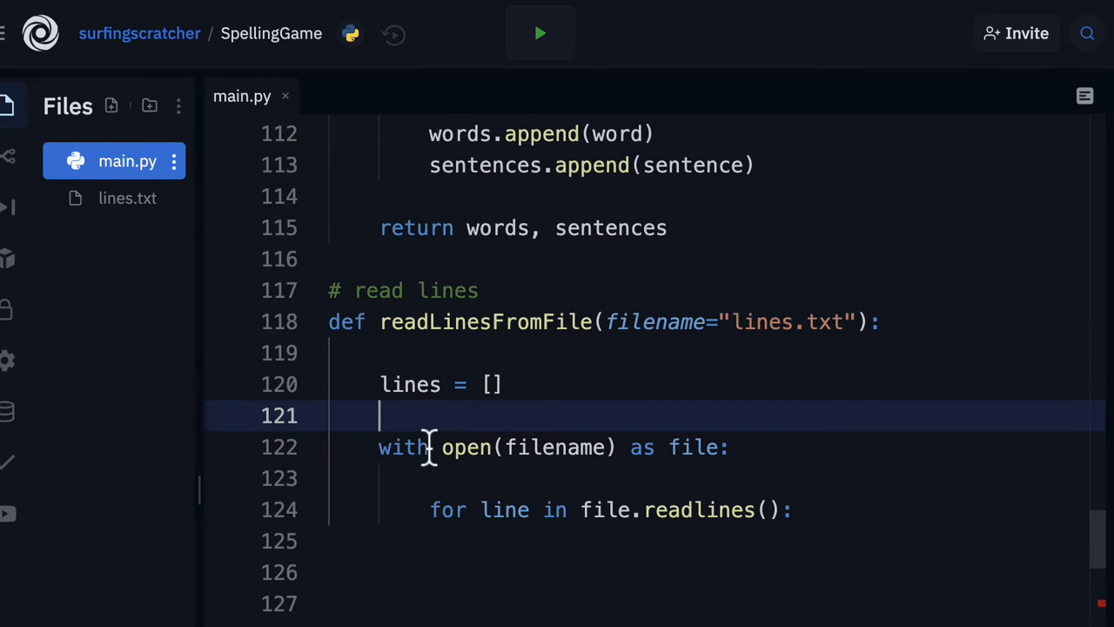
mouse_move(775, 457)
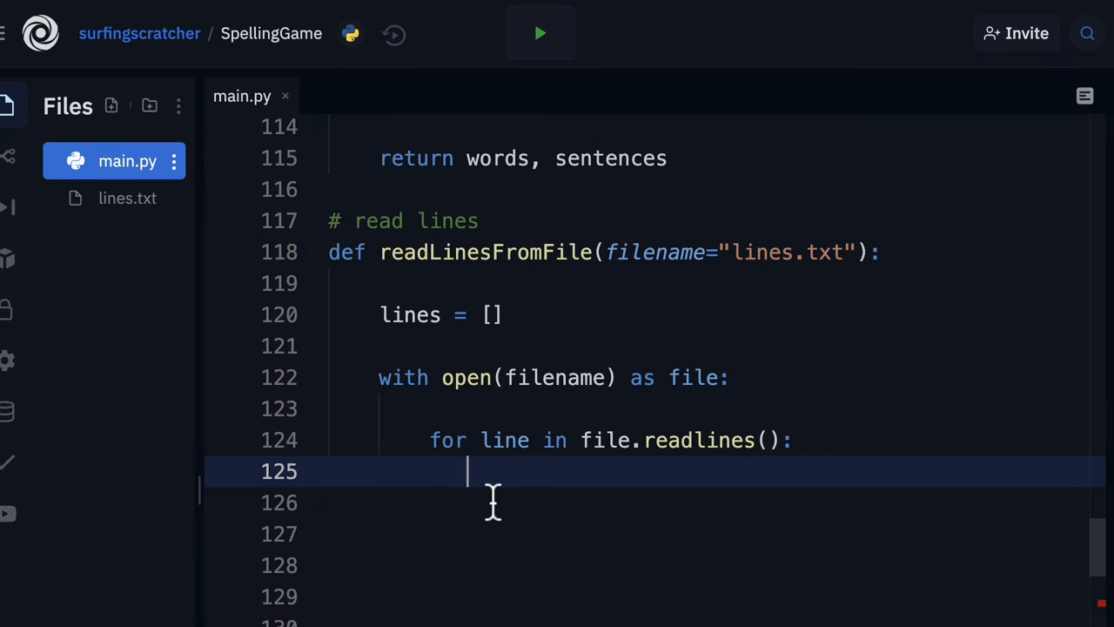
text(lines)
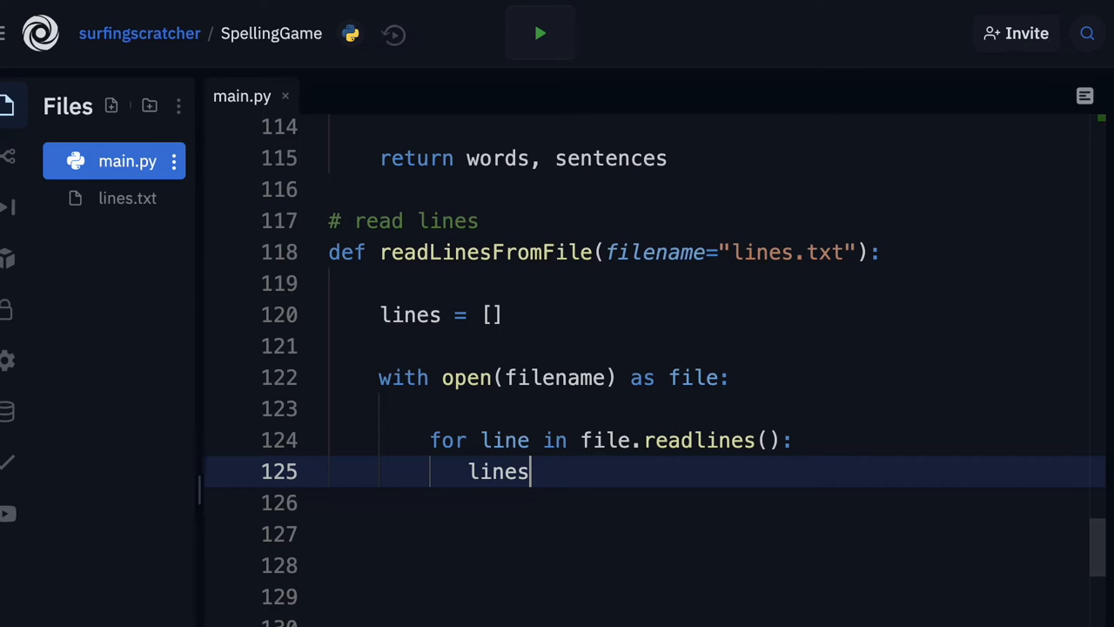
text(.append()
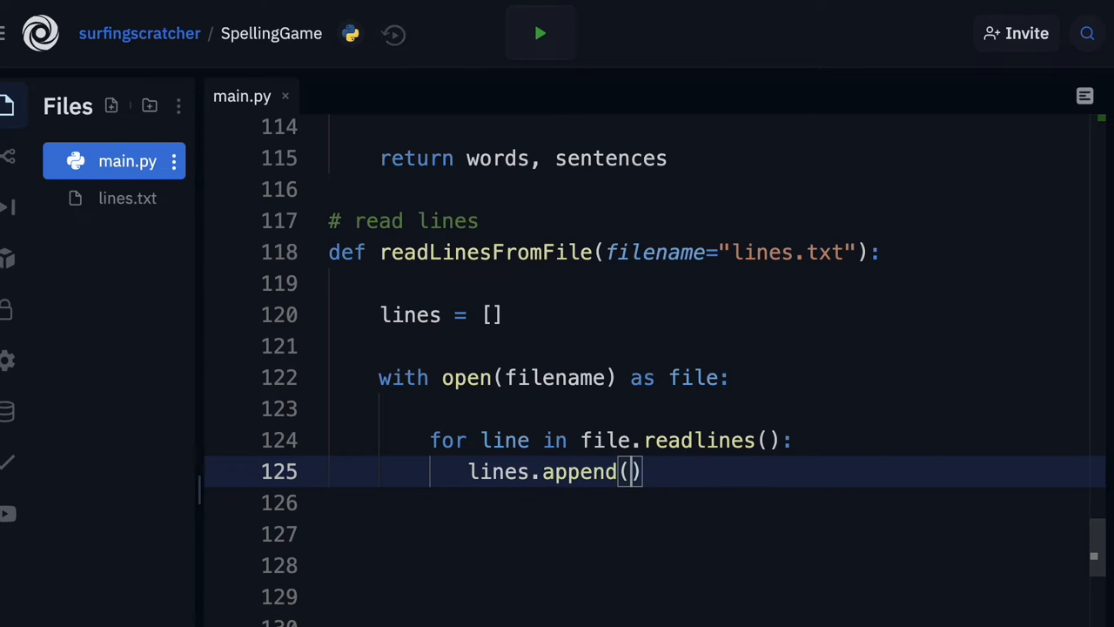
mouse_move(627, 470)
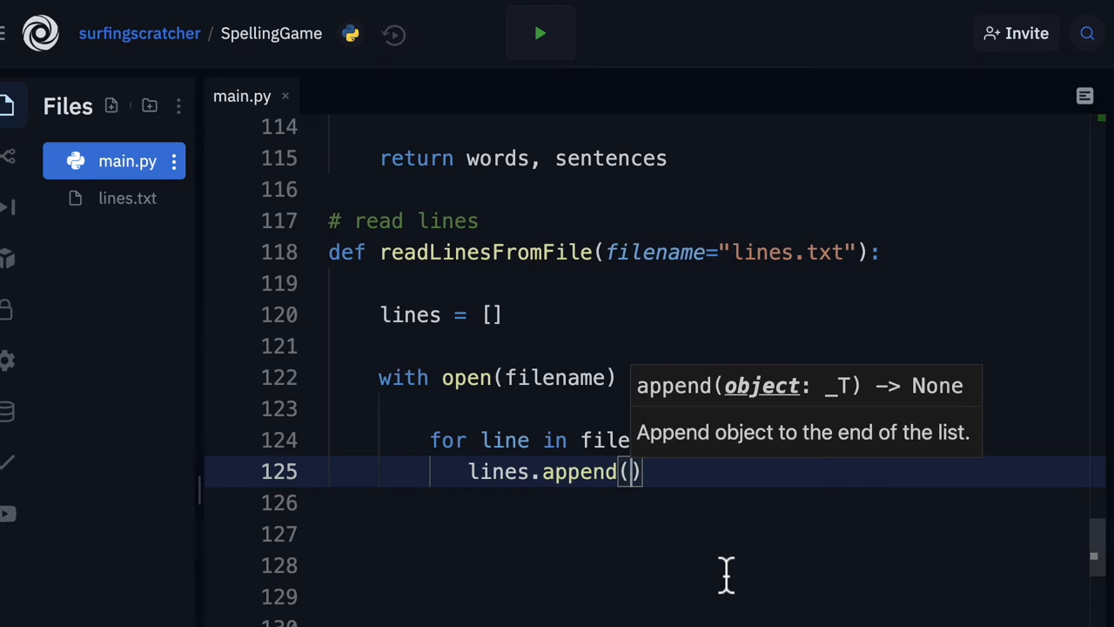
text(line)
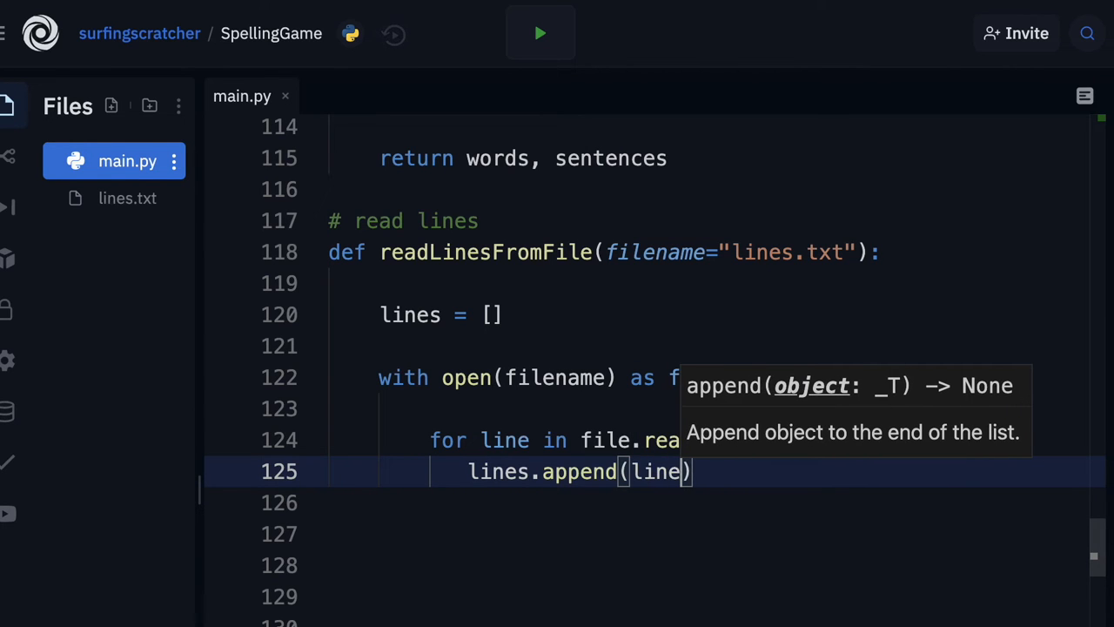
mouse_move(728, 549)
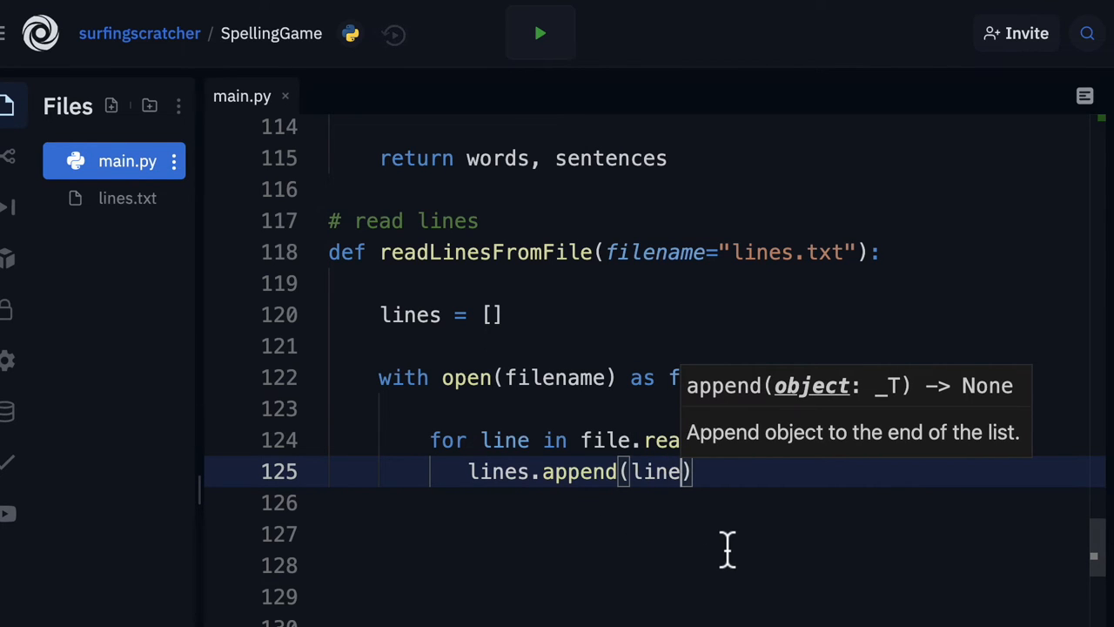
text(.split(":", 1)
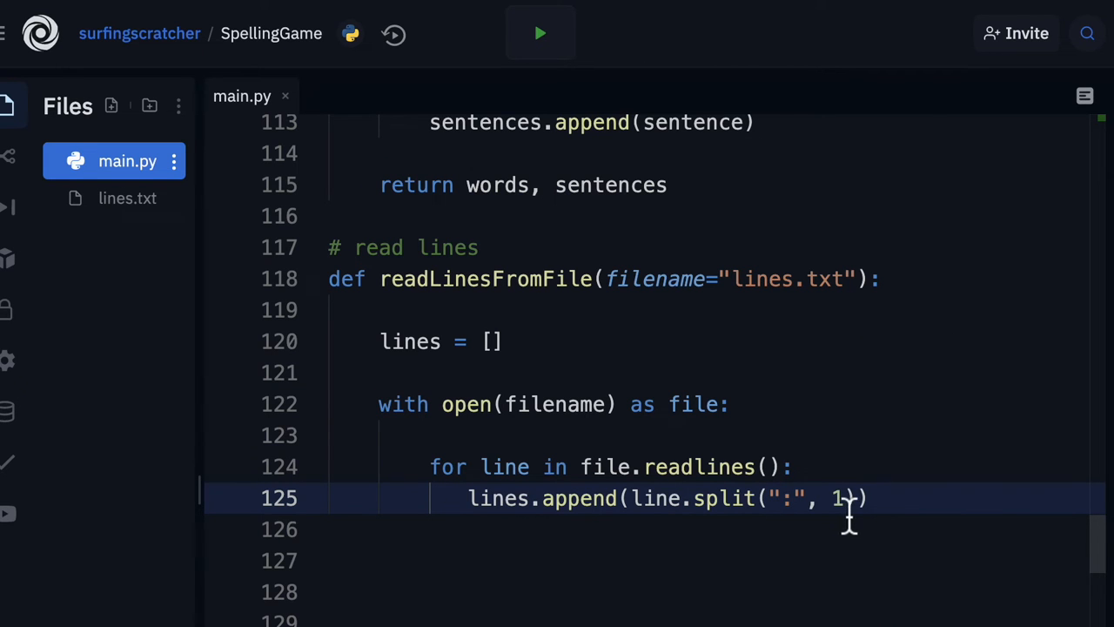
text())
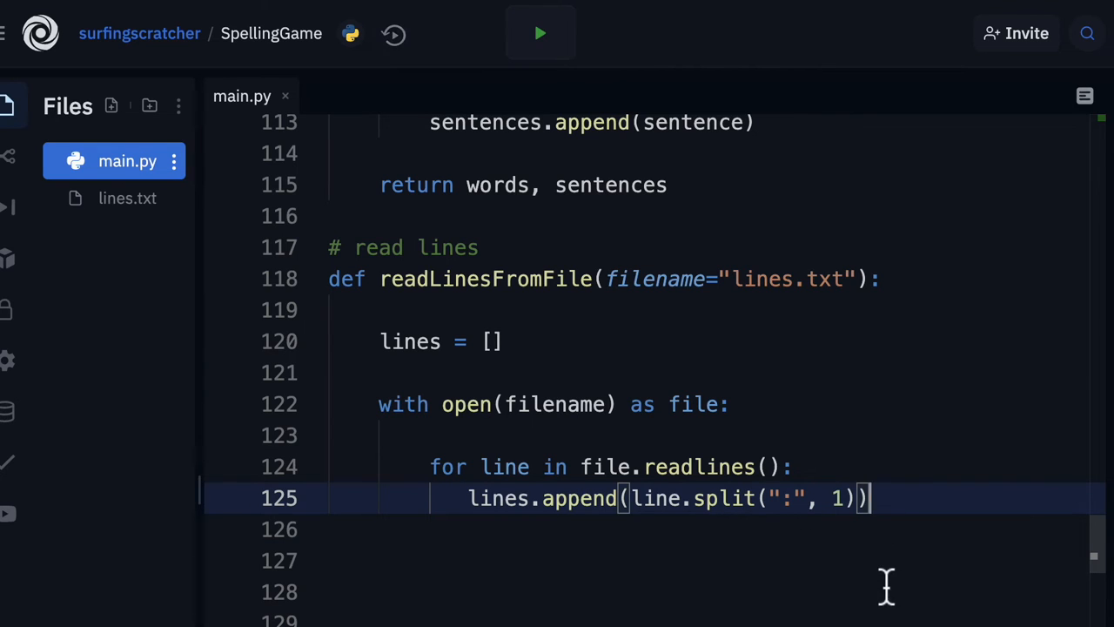
mouse_move(883, 584)
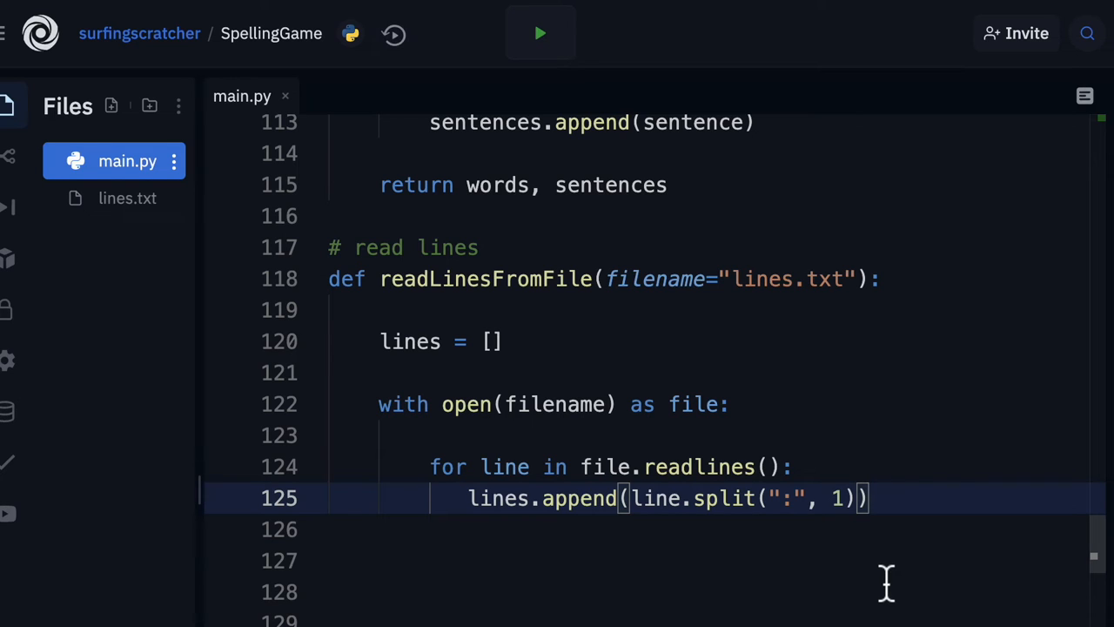
Add return lines at function indentation after the file block
click(416, 561)
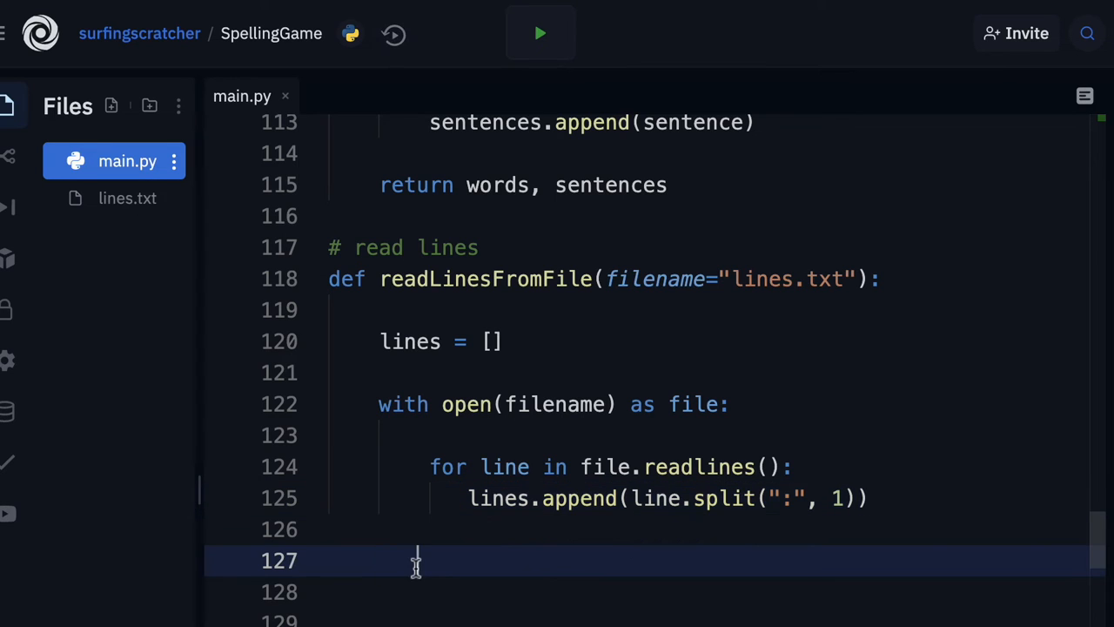
text(retur)
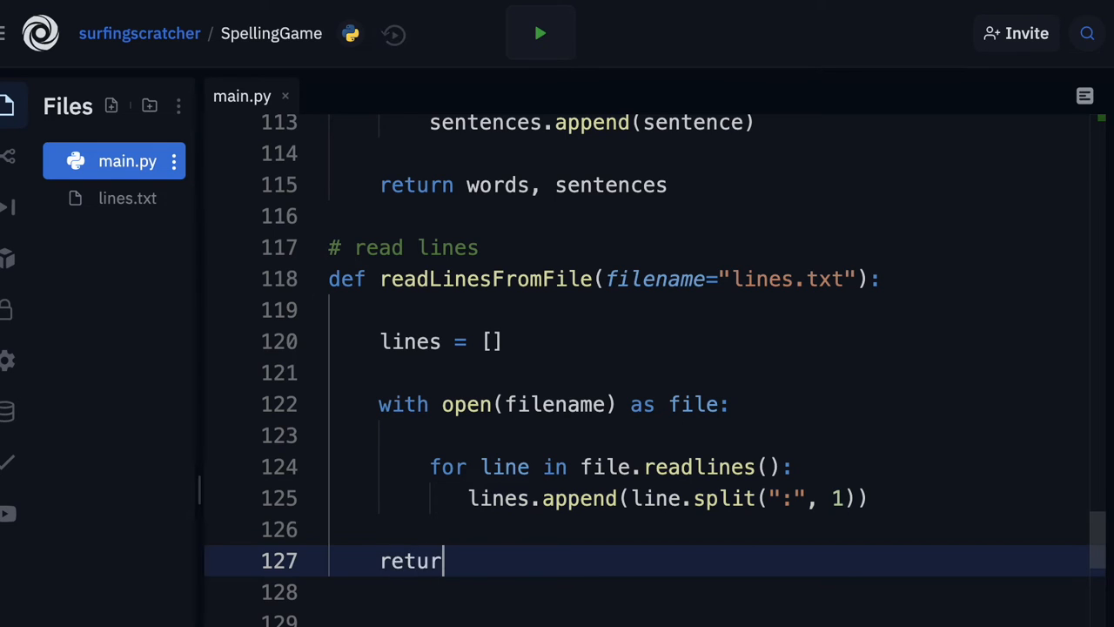
text(l)
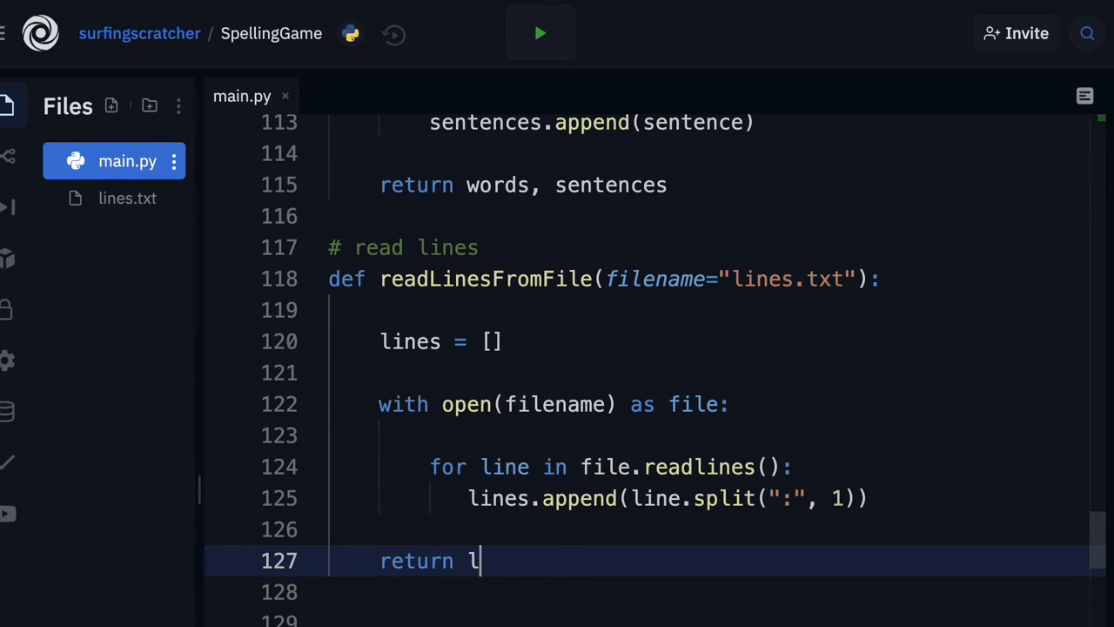
text(ines)
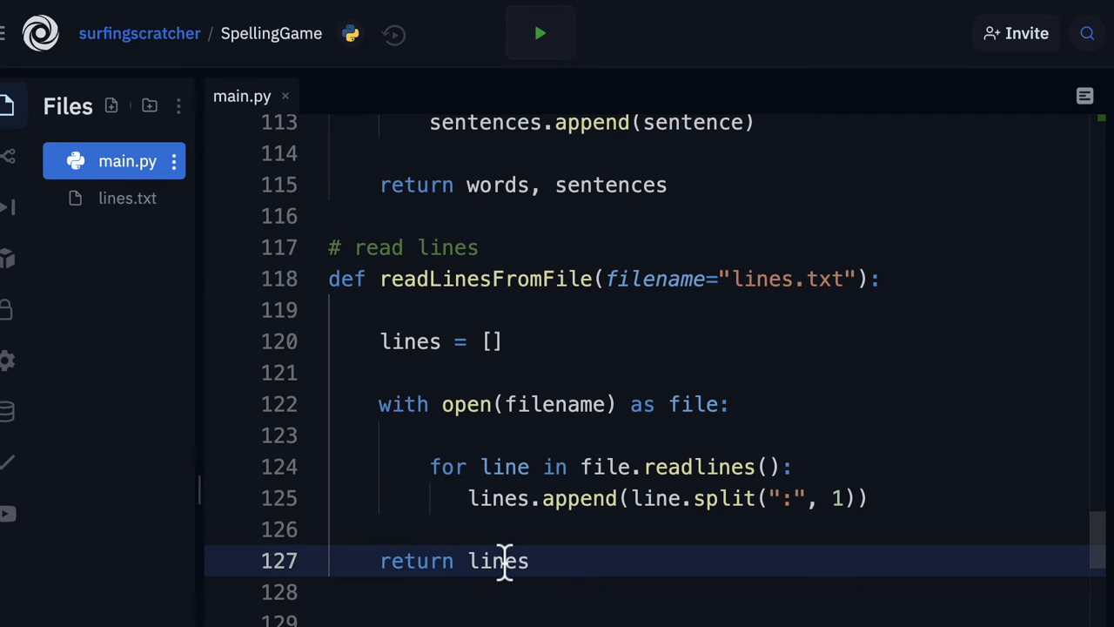
mouse_move(536, 523)
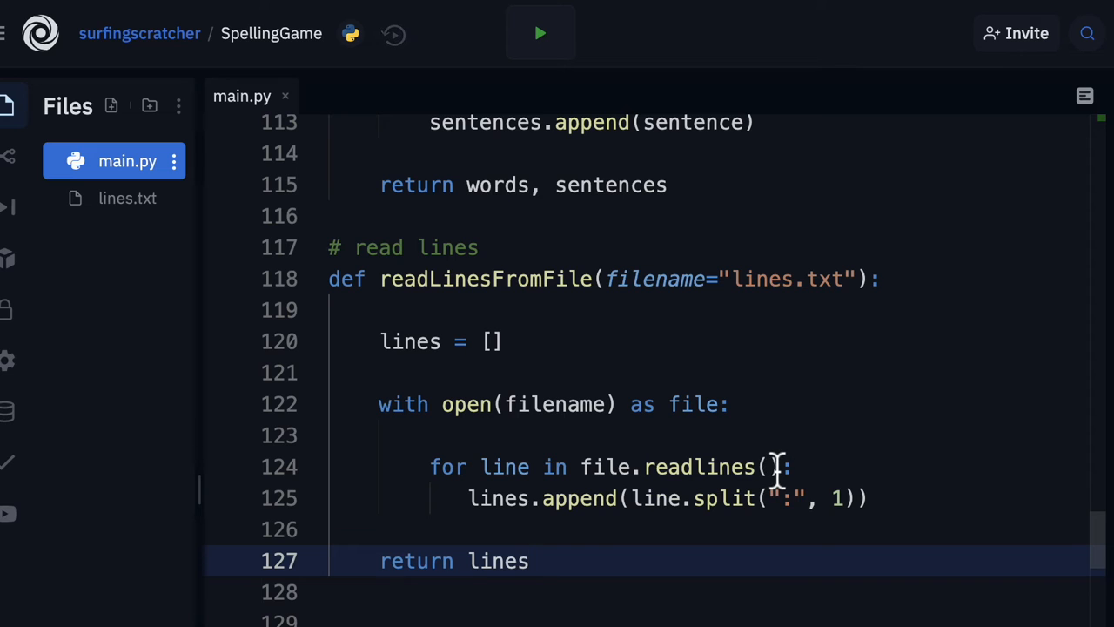
click(539, 33)
text(file =)
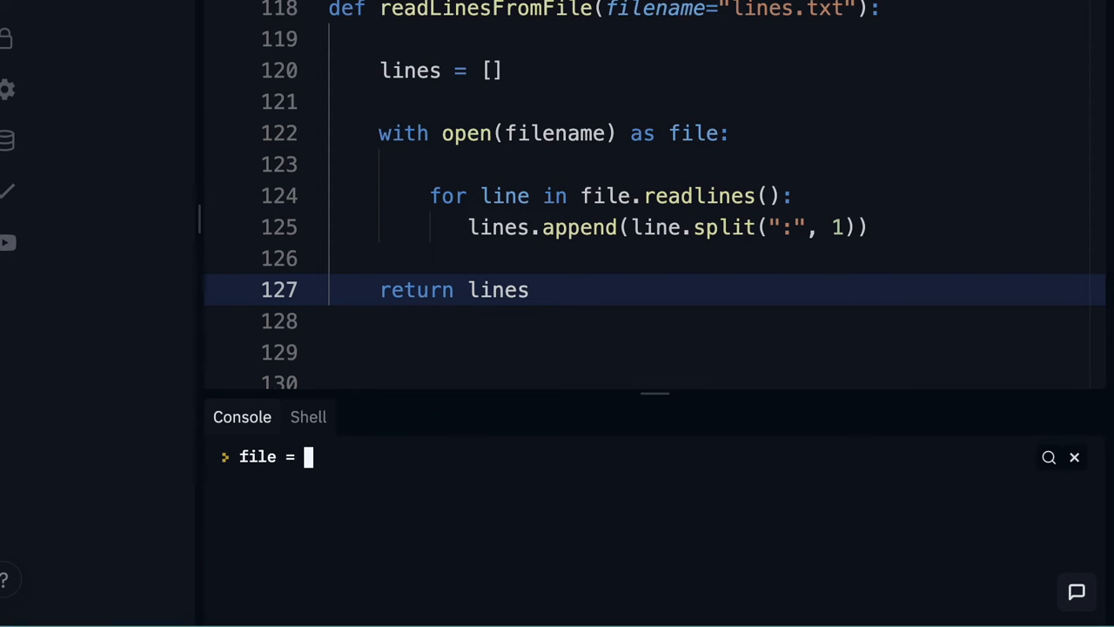
In the console, open lines.txt and call file.readlines() twice, the second returning an empty list
text(open("lines.txt)
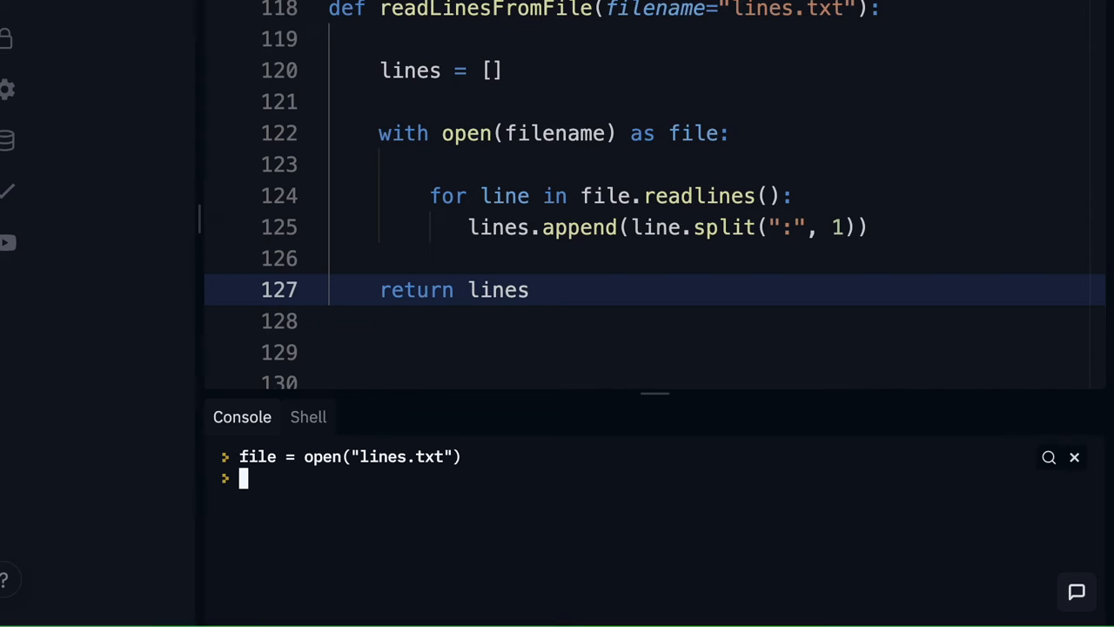
text(file.readlines()
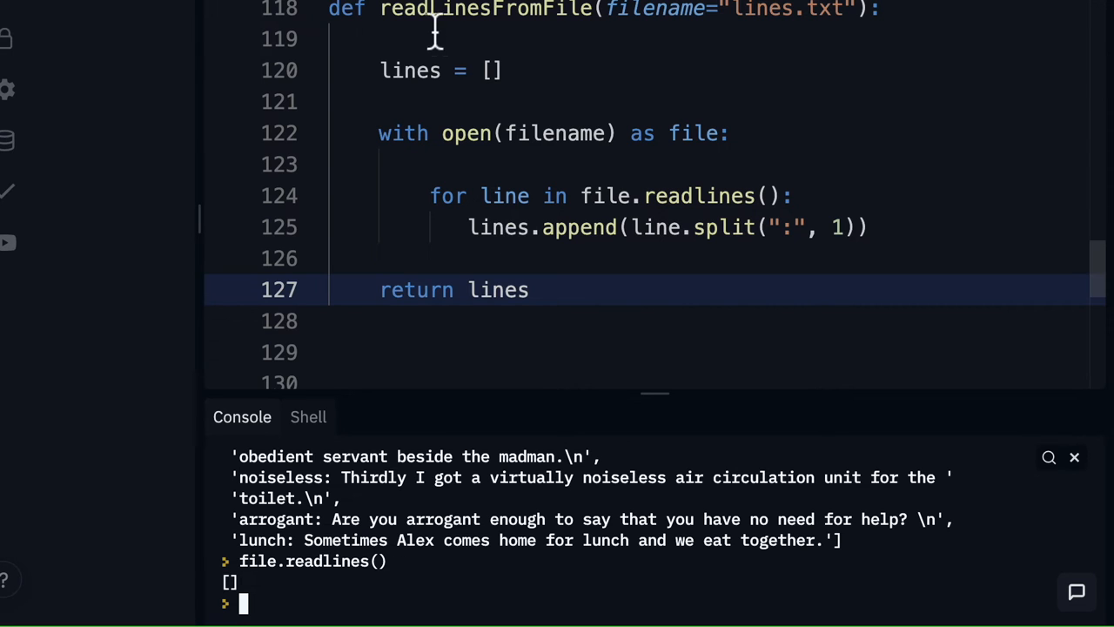
mouse_move(586, 206)
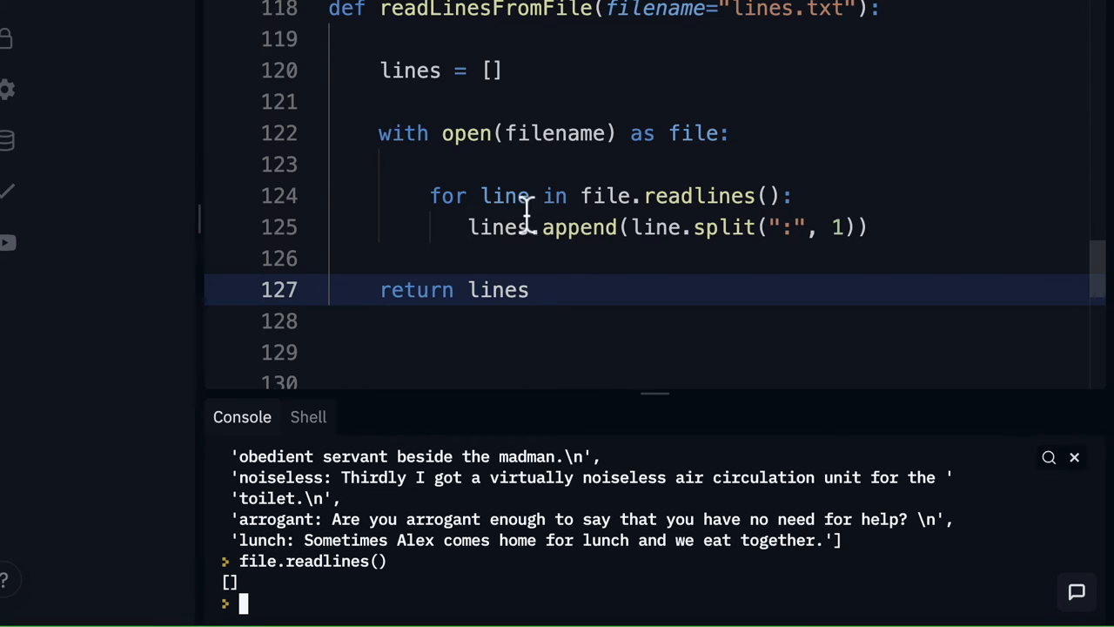
mouse_move(504, 309)
text(pprint.pprint(readLinesFromFile()))
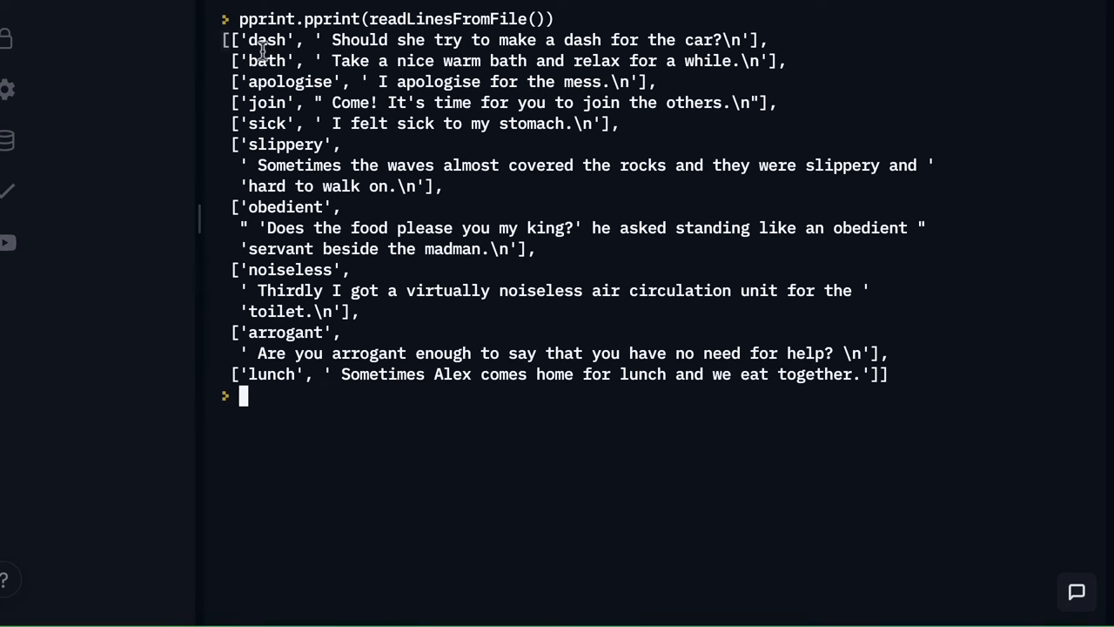
mouse_move(235, 40)
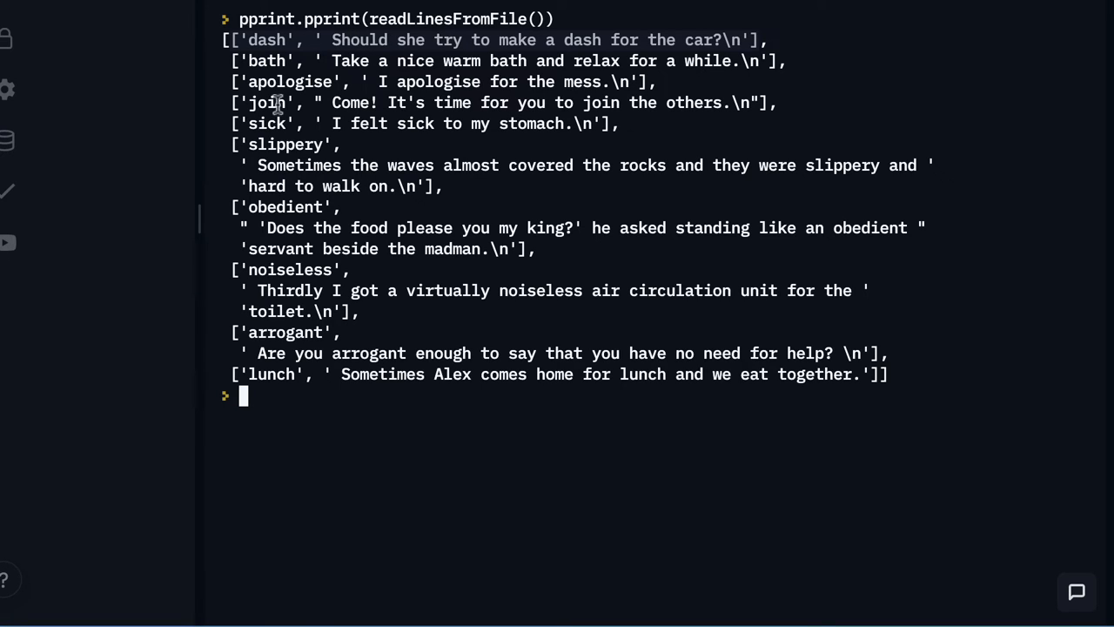
mouse_move(265, 50)
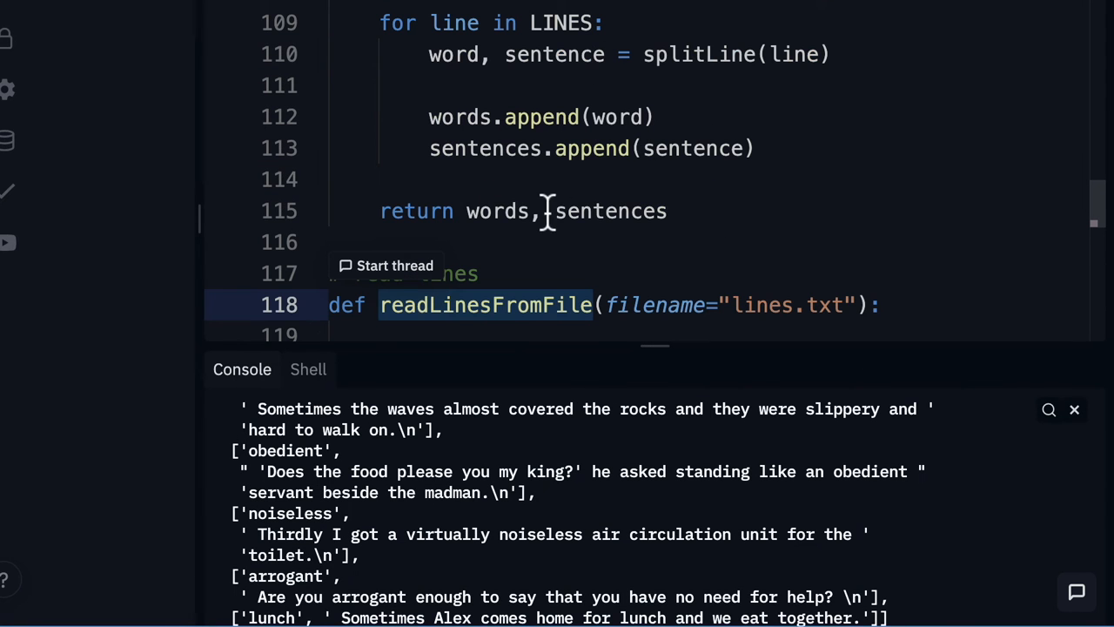
Sketch a zip(list1, list2) note on line 127 of readLinesFromFile
scroll(down, 3)
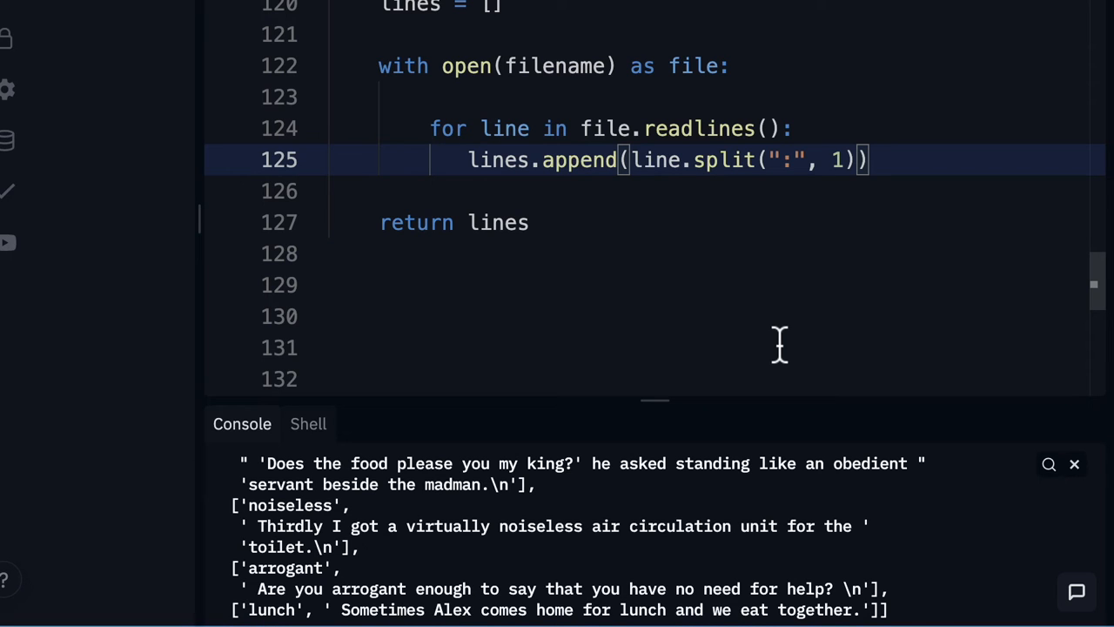
mouse_move(779, 291)
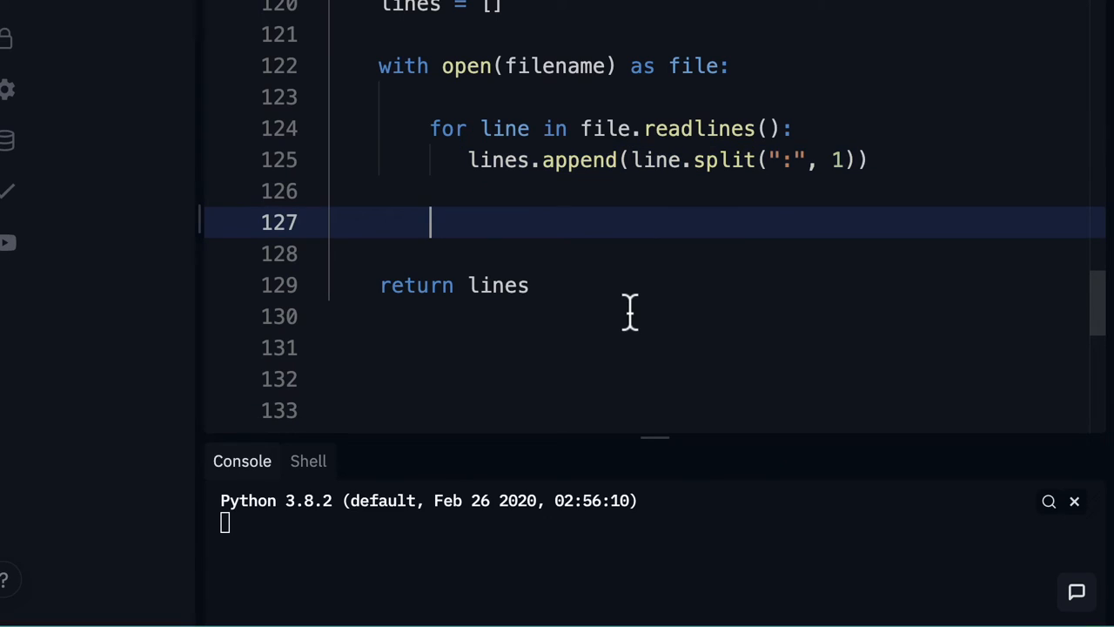
text(zip)
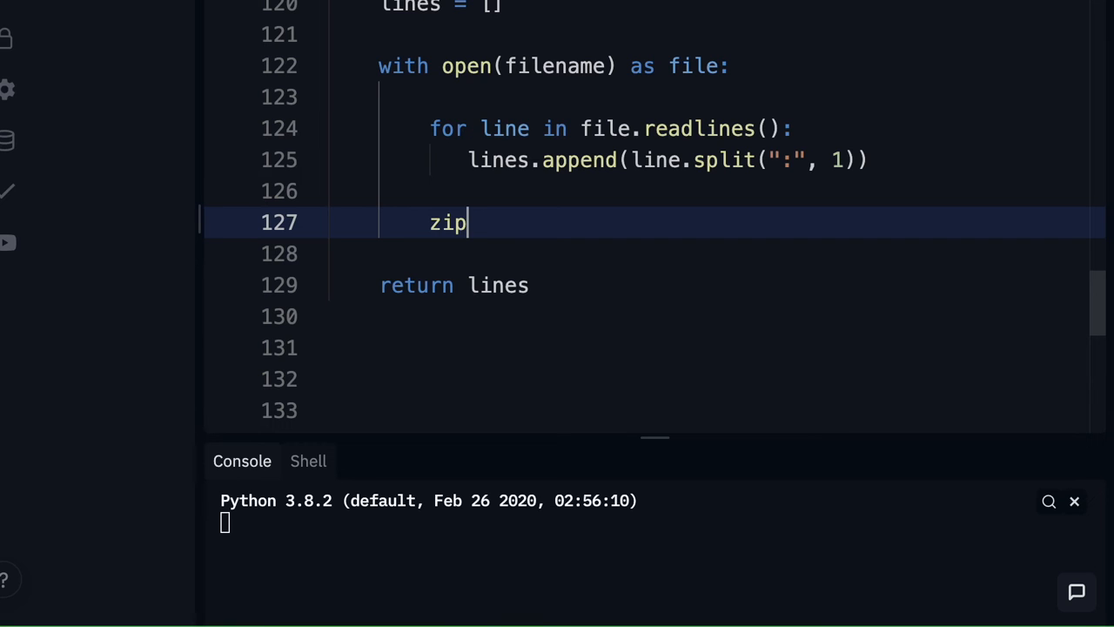
text(())
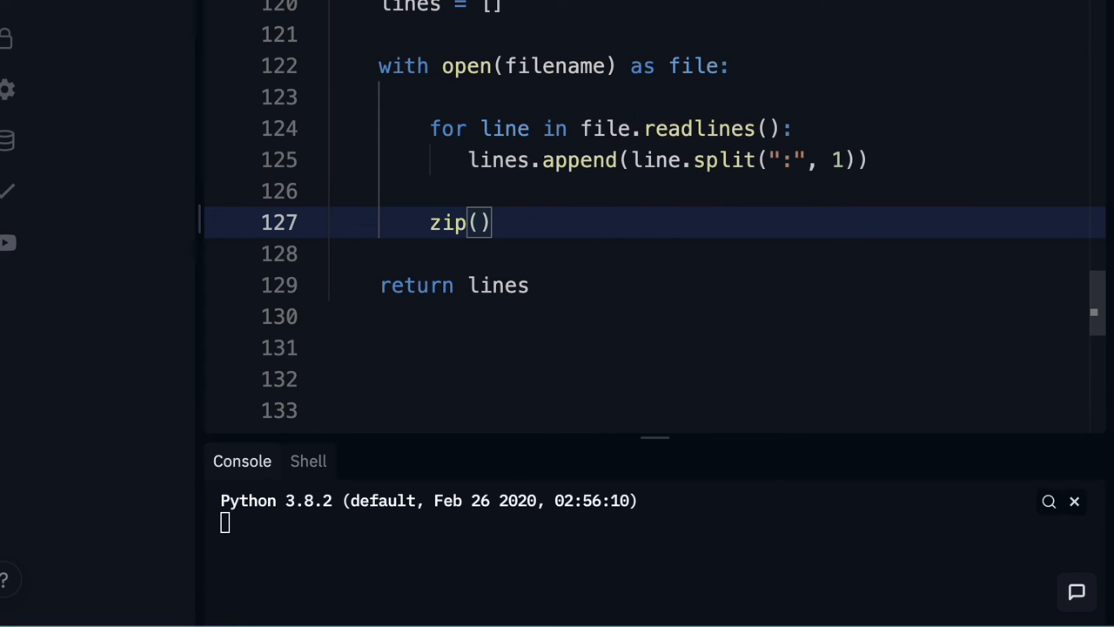
text(list1)
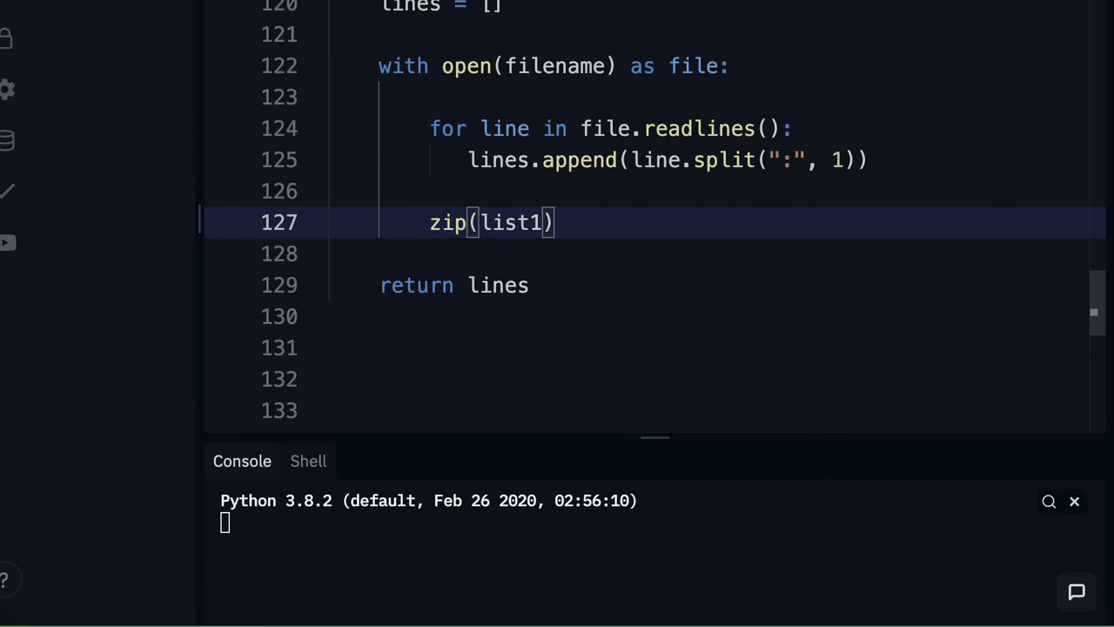
text(, list2)
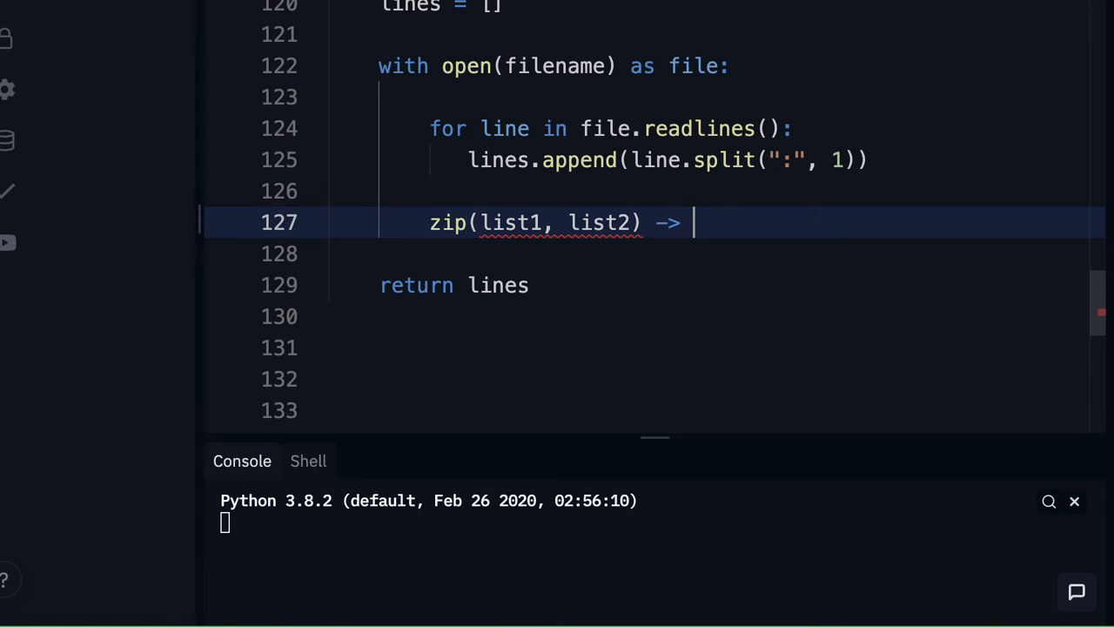
Replace the note with a set of two (word, sentence) tuples
text({()})
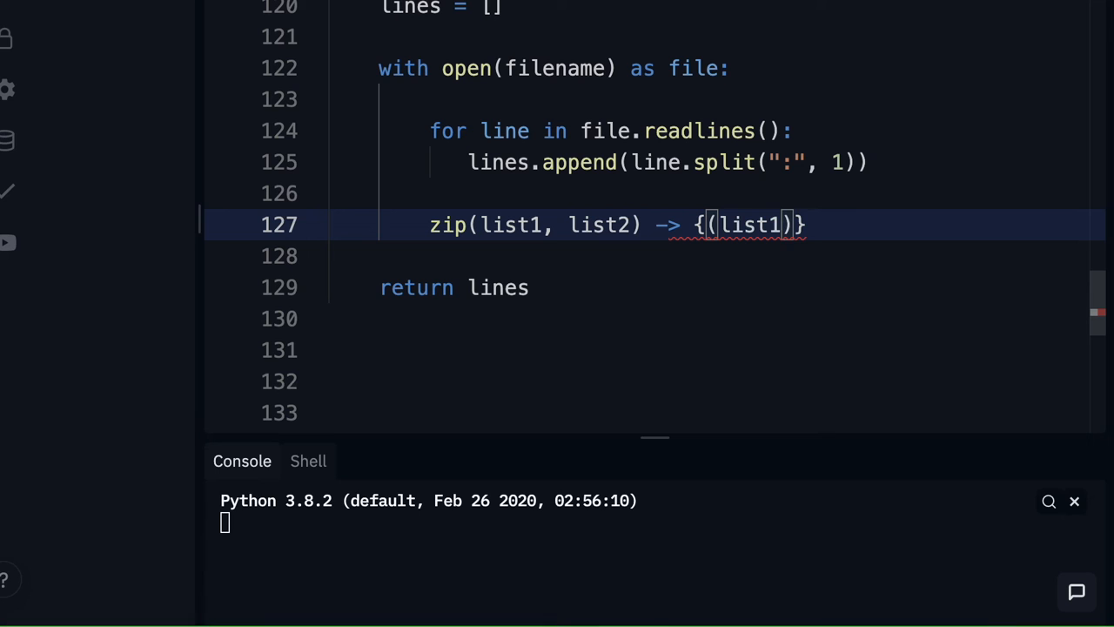
text(, list2)
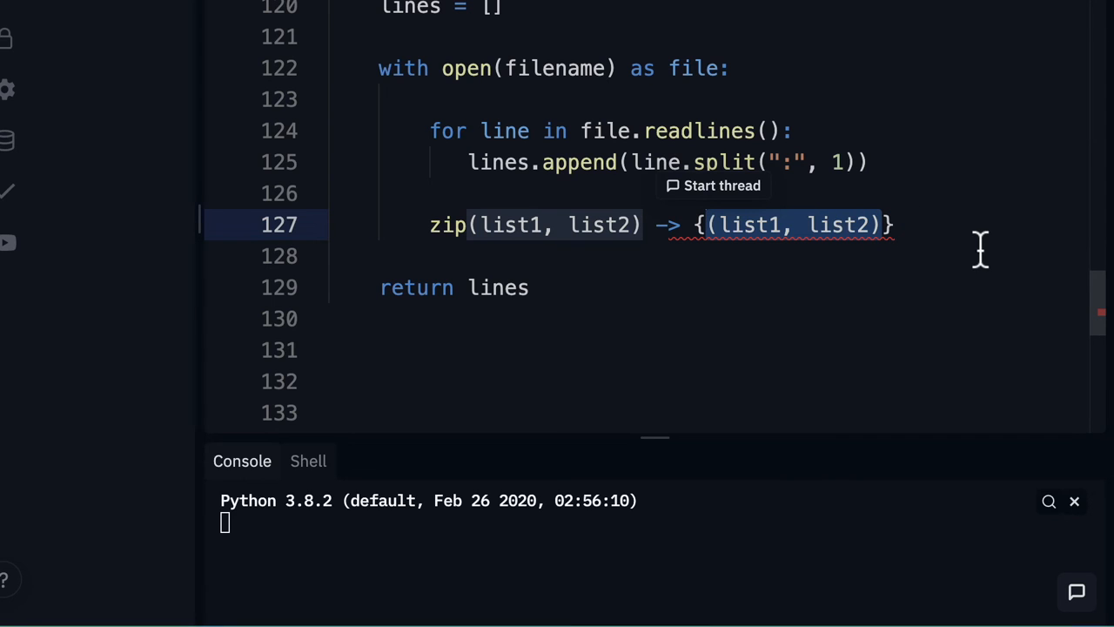
mouse_move(520, 223)
text({(word, sentence)
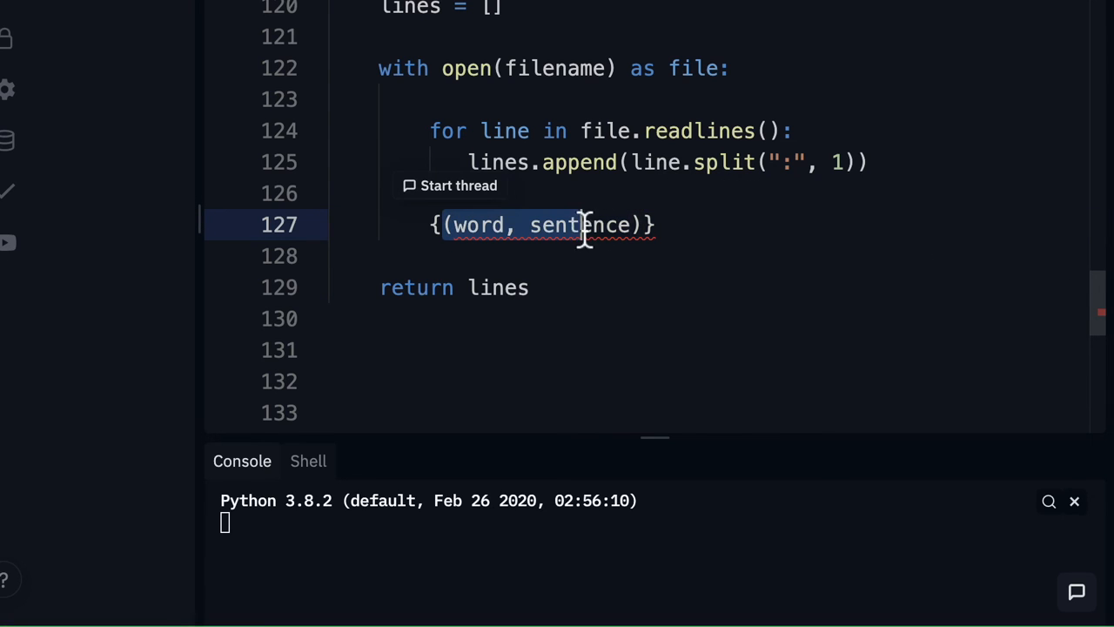
click(557, 225)
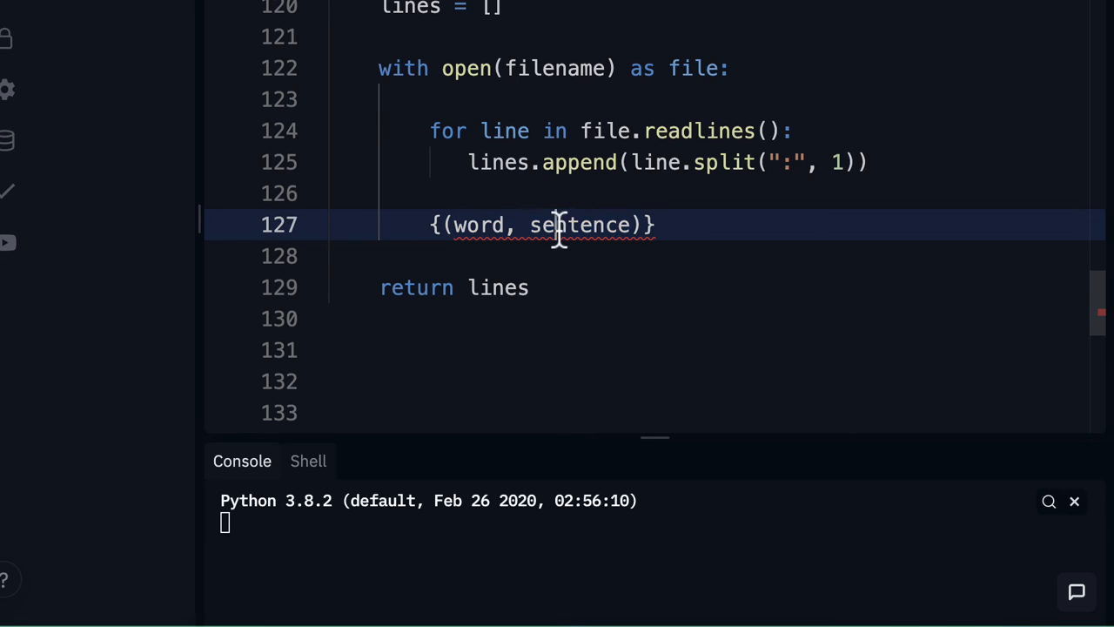
text(,)
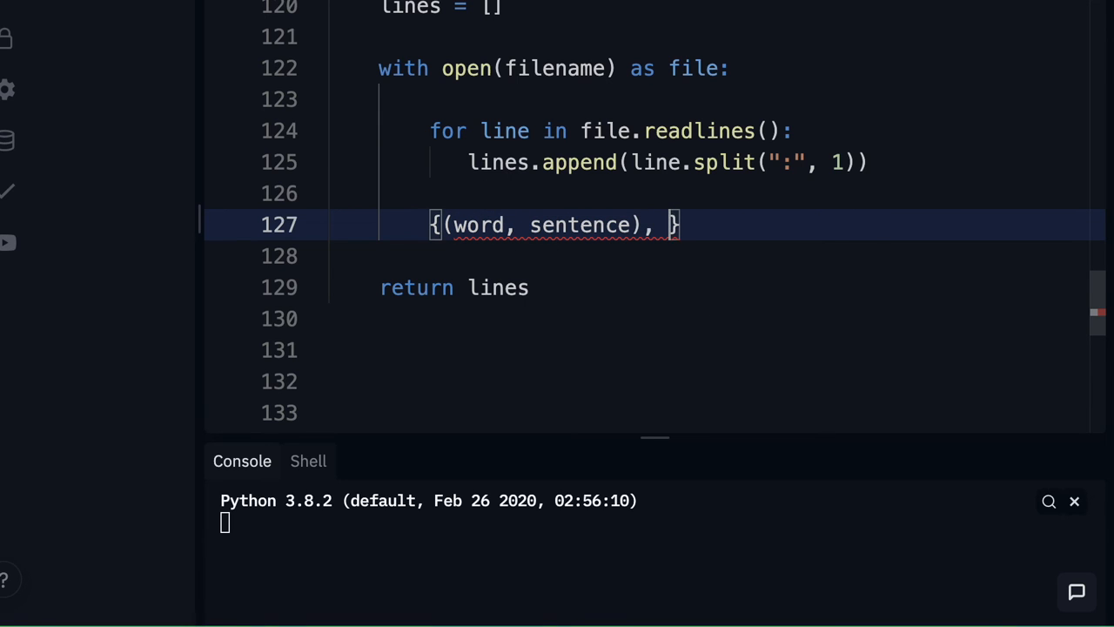
text((word, sentence))
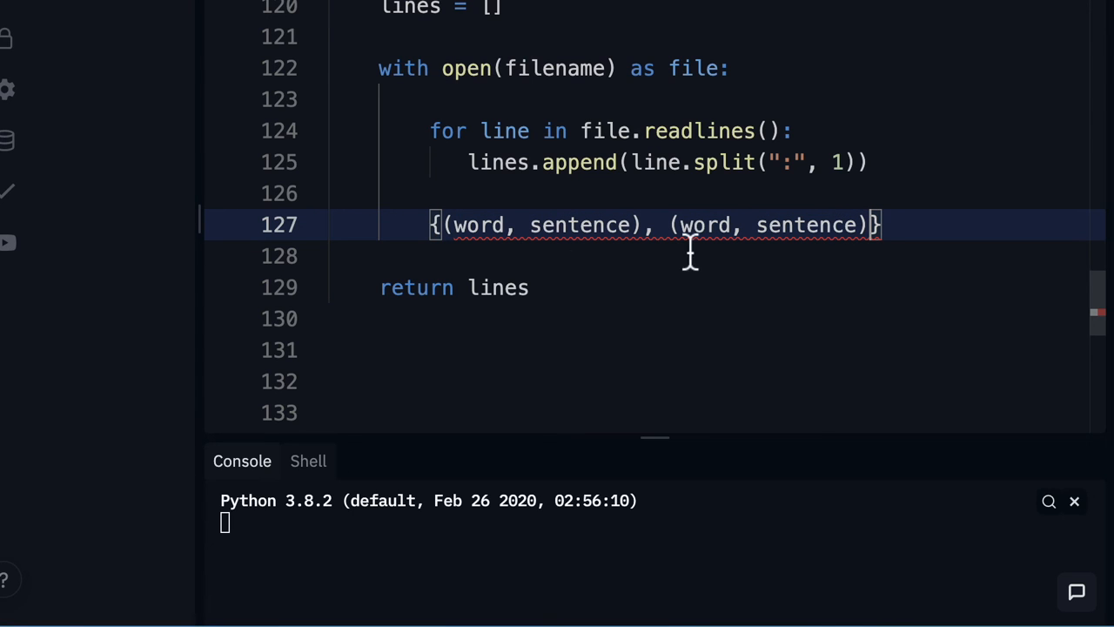
mouse_move(849, 243)
text(wor)
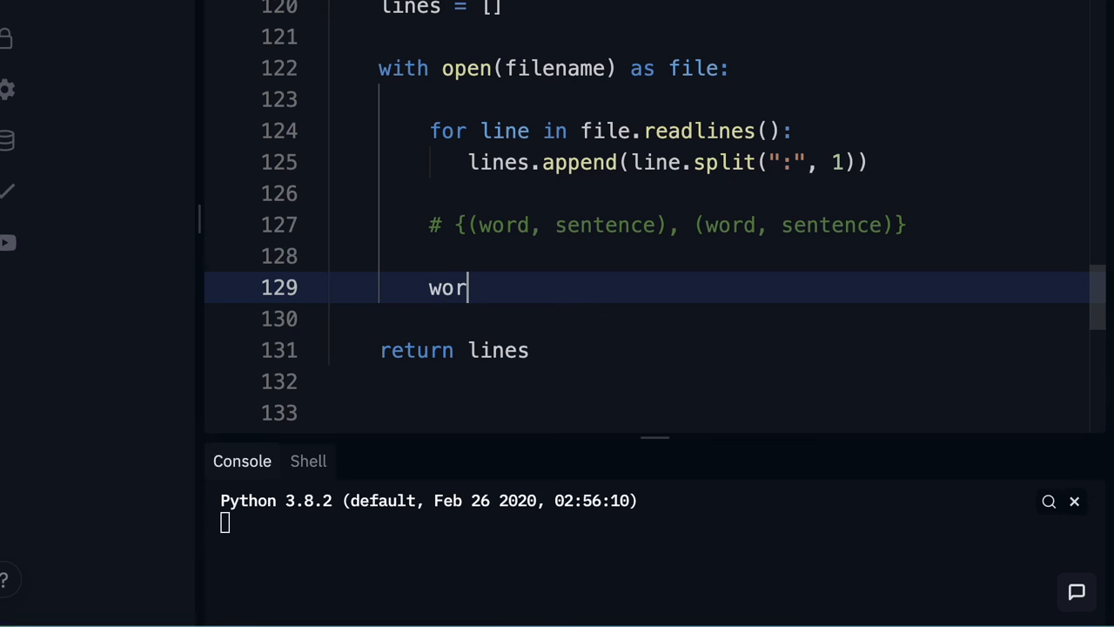
Add the line 'words, sentences = zip(*lines)' to readLinesFromFile
text(ds, s)
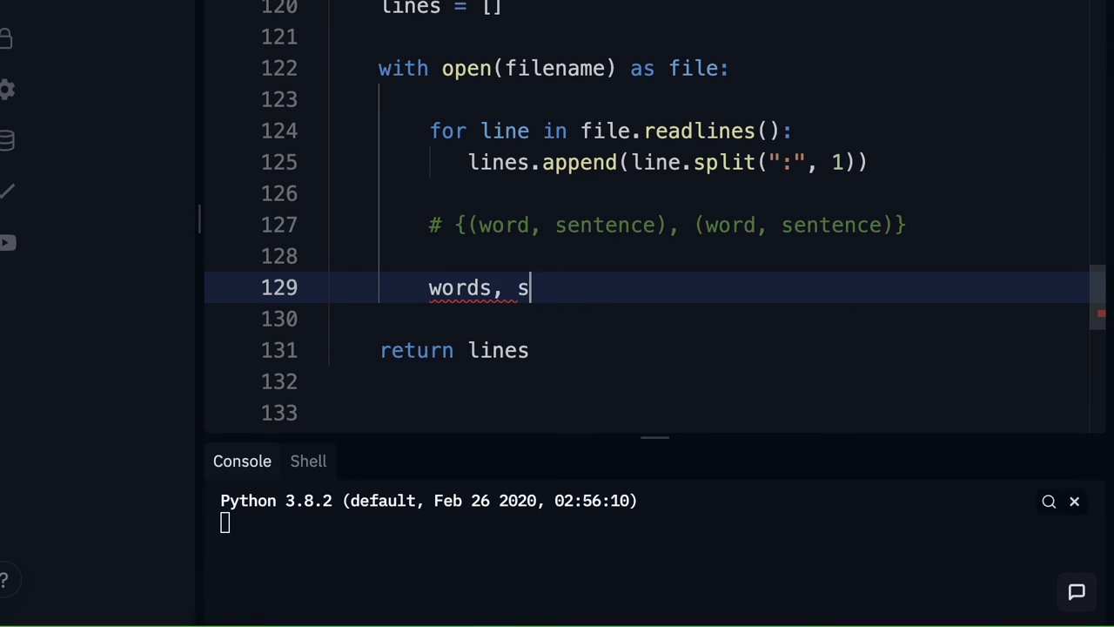
text(entences =)
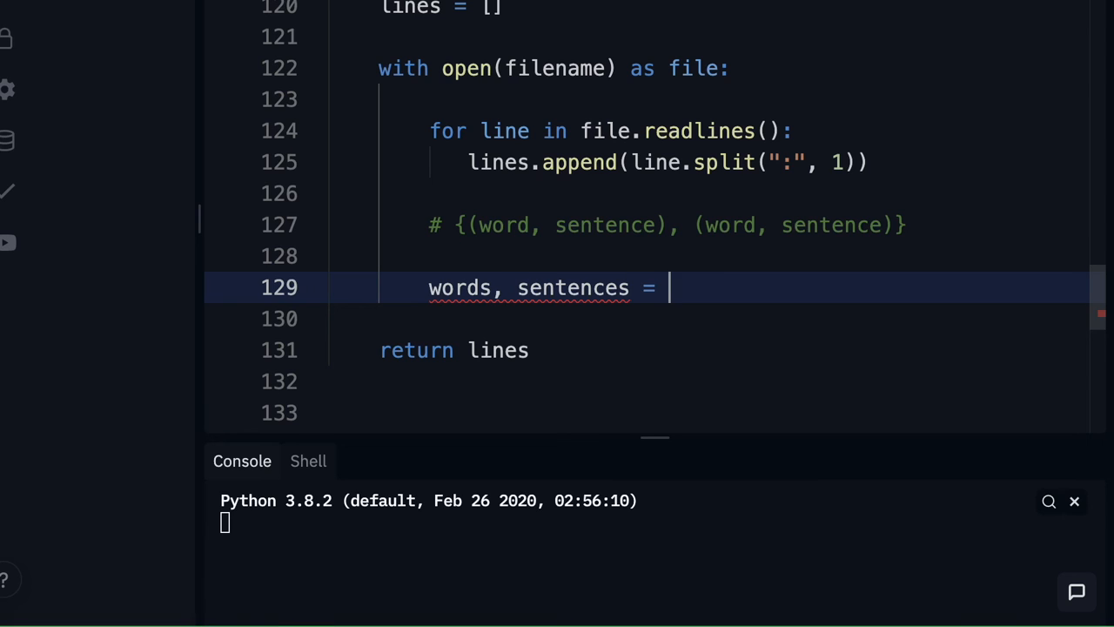
text(zip()
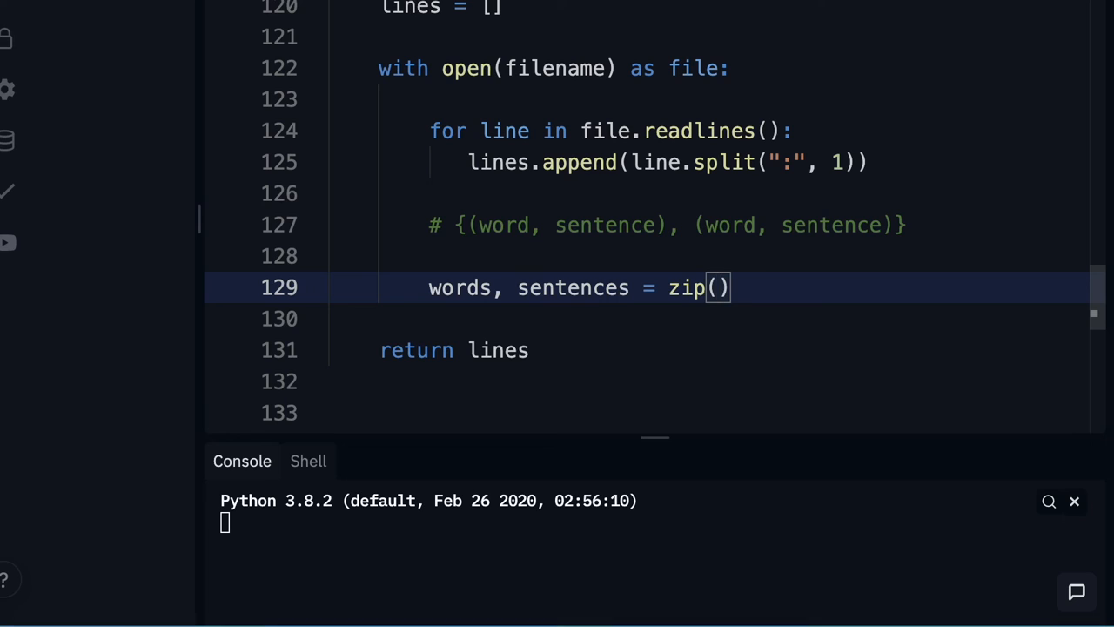
text(*)
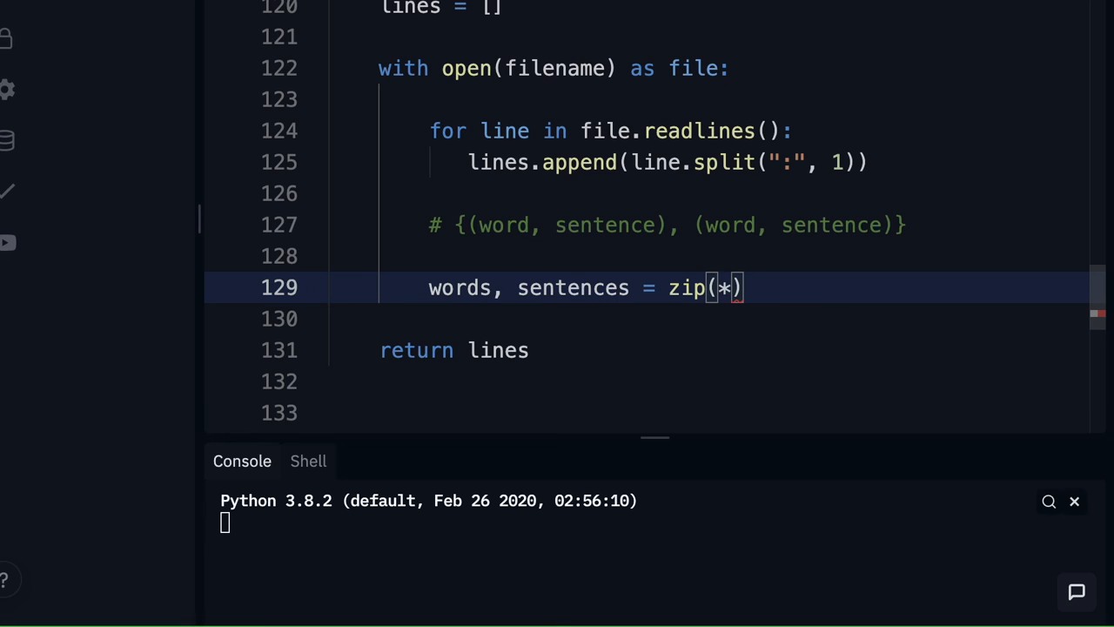
text(li)
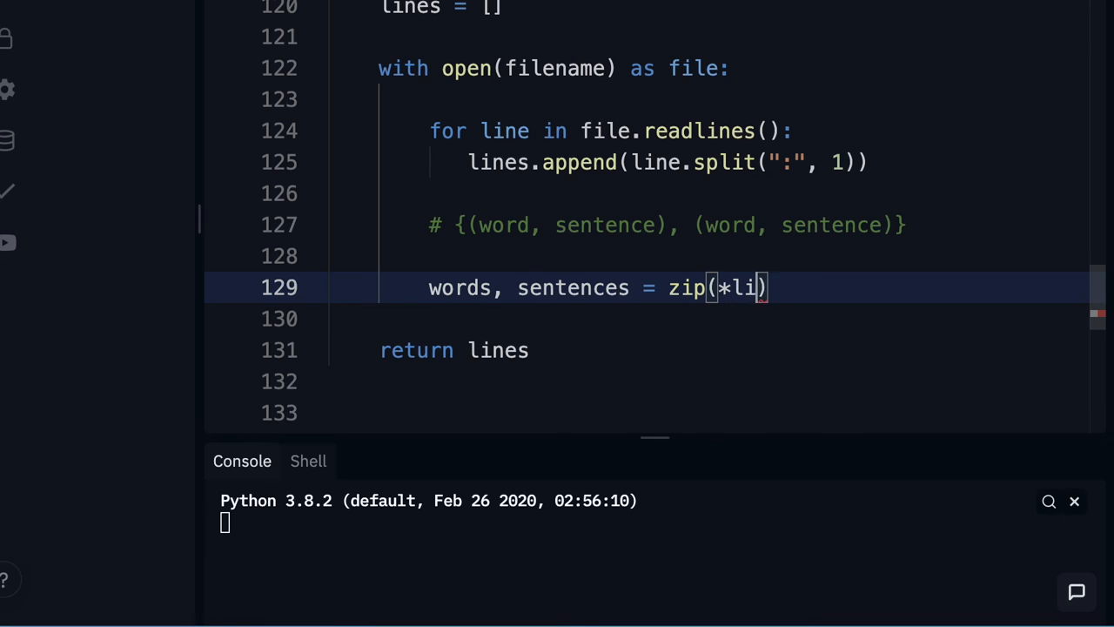
text(nes)
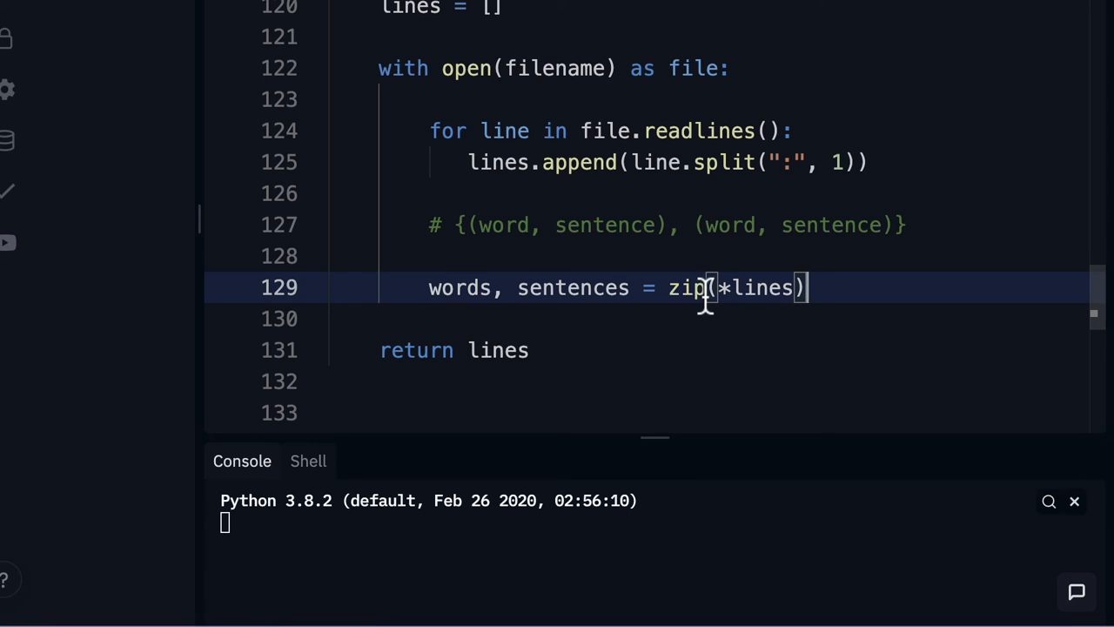
mouse_move(552, 340)
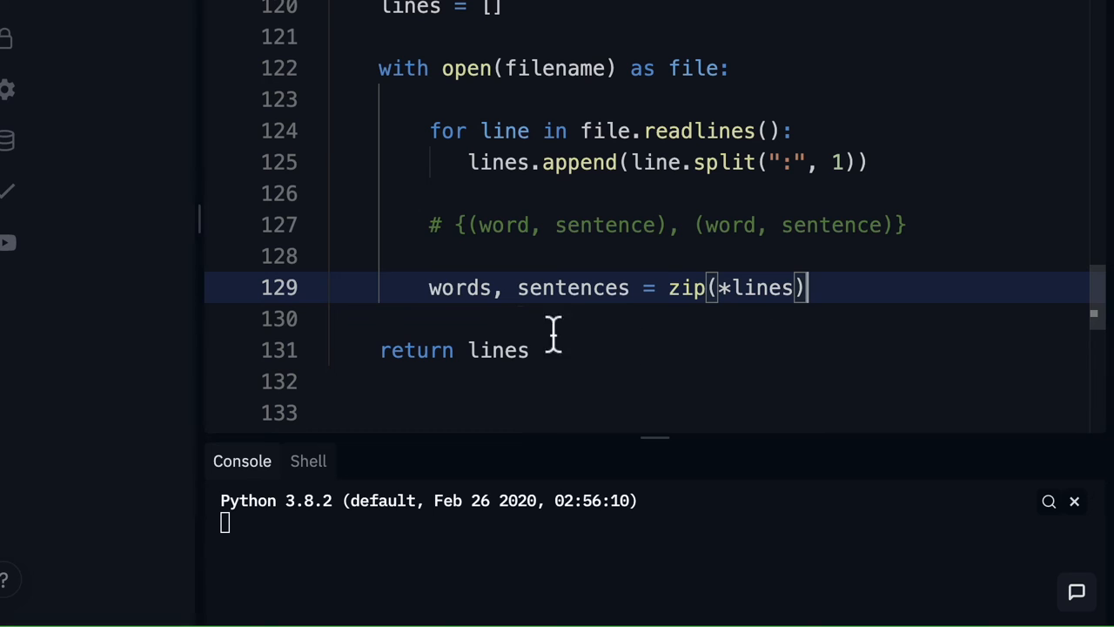
mouse_move(556, 288)
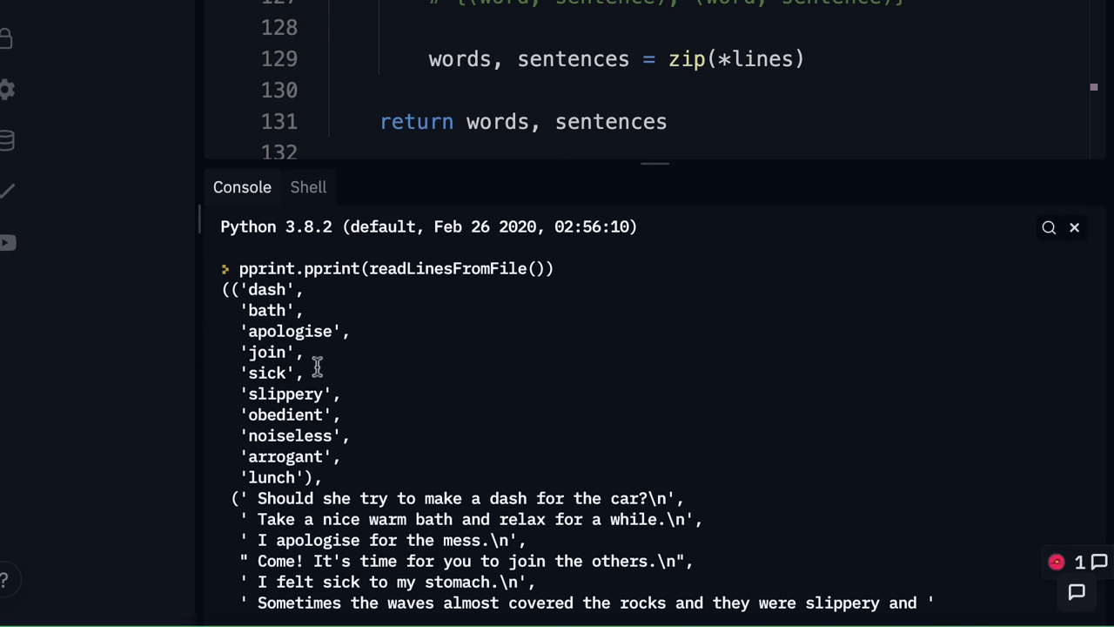
mouse_move(264, 339)
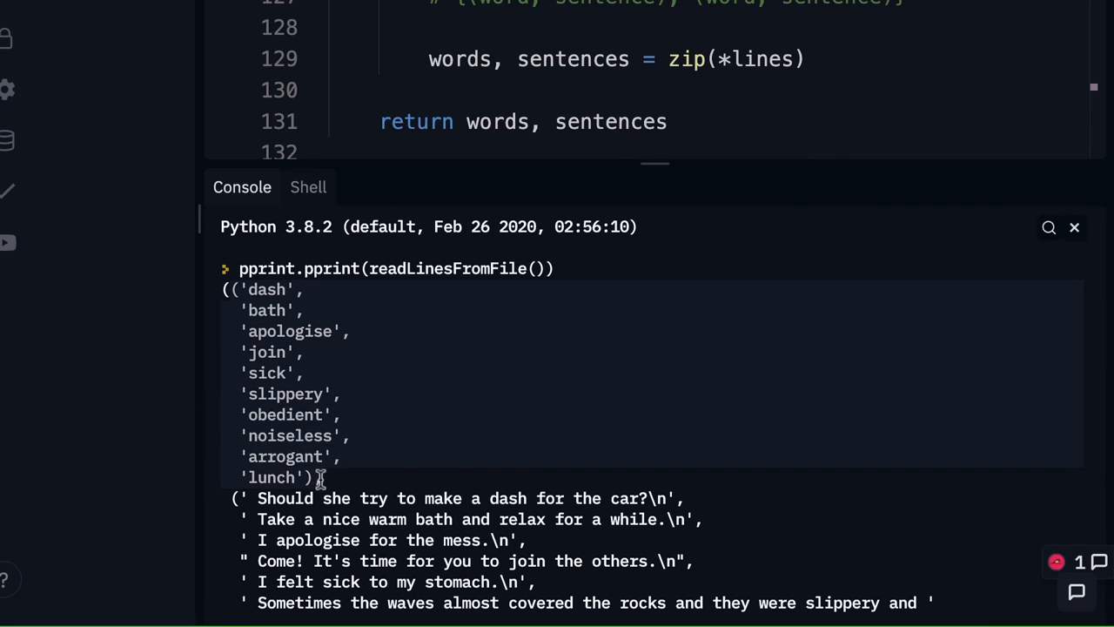
Scroll down to view the console's printed words and sentences tuples
scroll(down, 3)
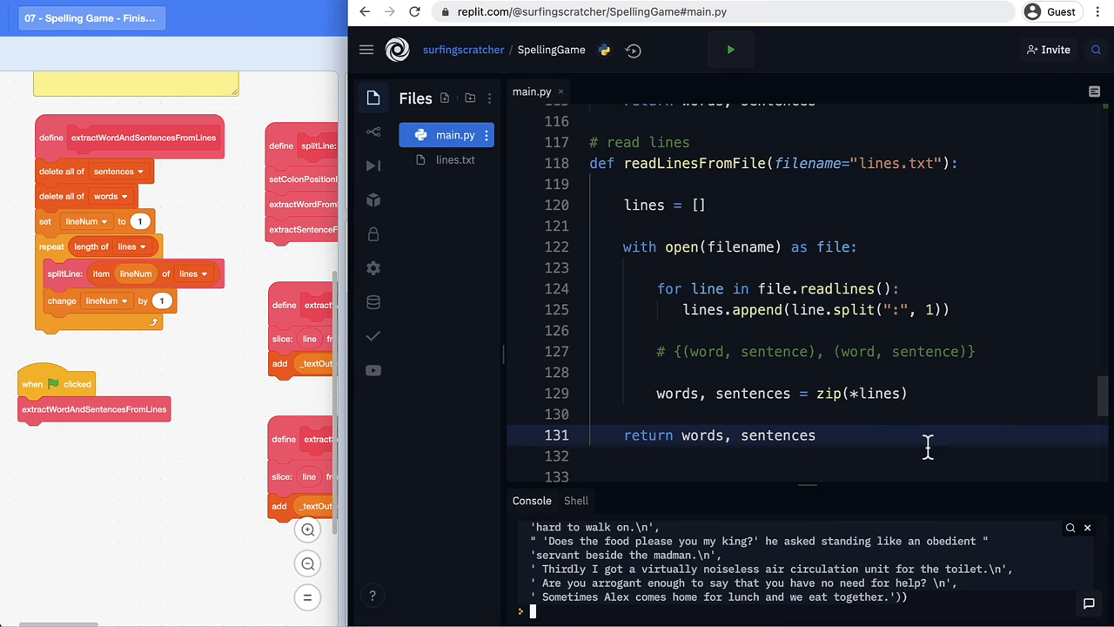
mouse_move(868, 435)
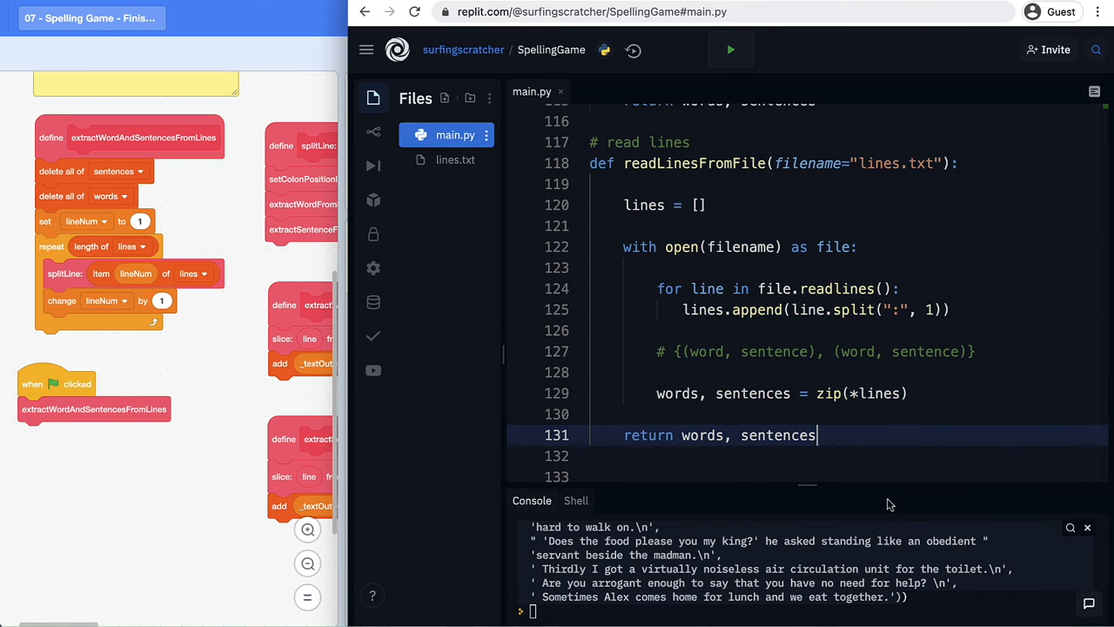
mouse_move(899, 497)
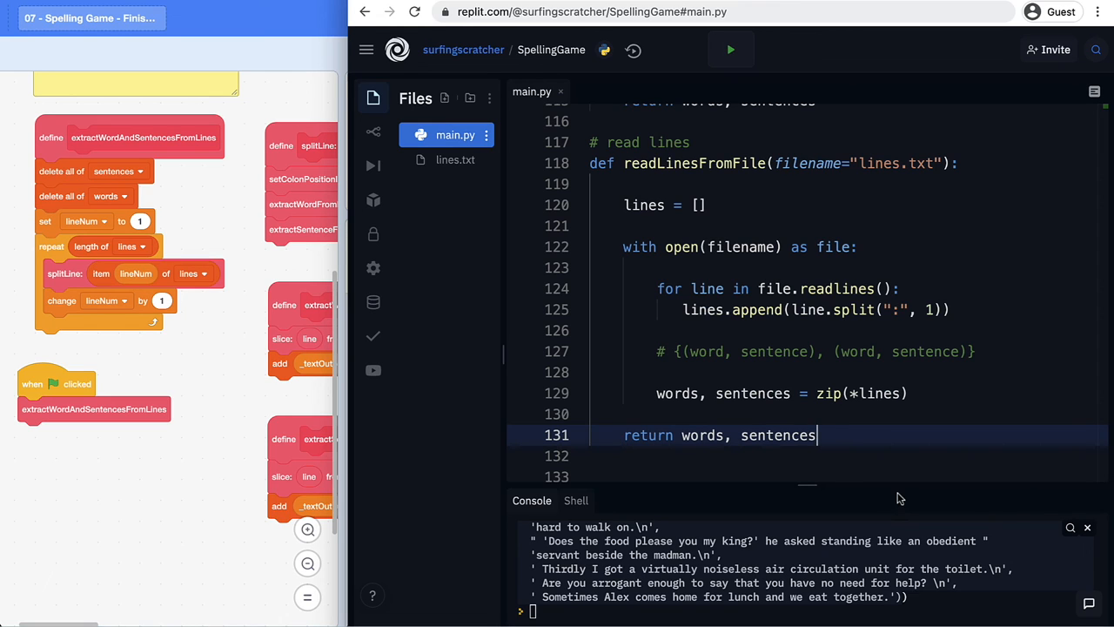
mouse_move(909, 450)
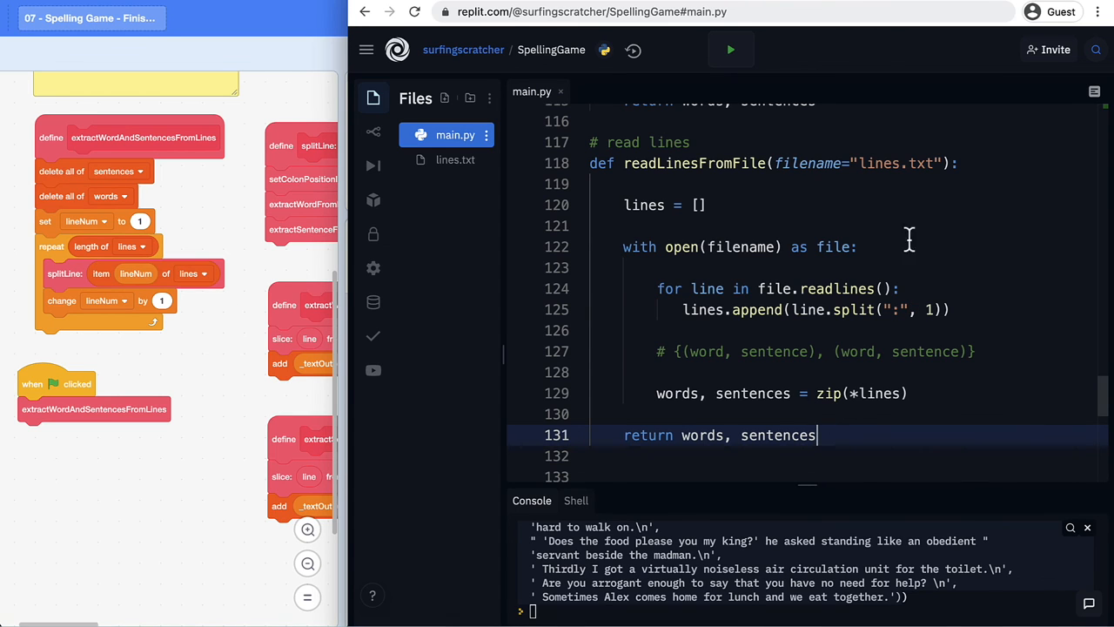
mouse_move(960, 352)
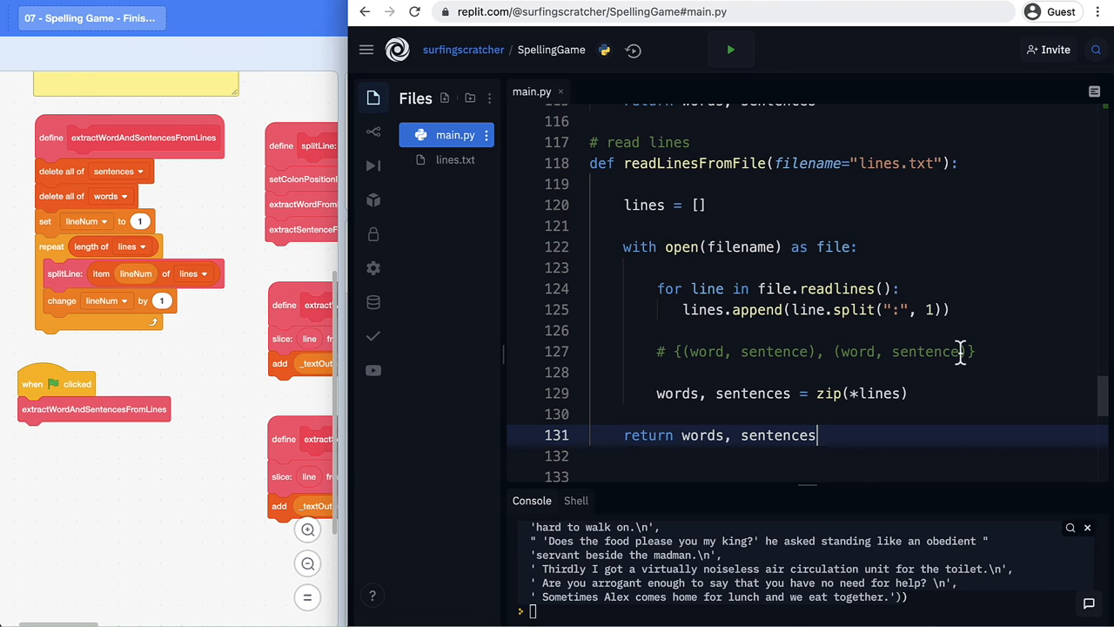
mouse_move(861, 450)
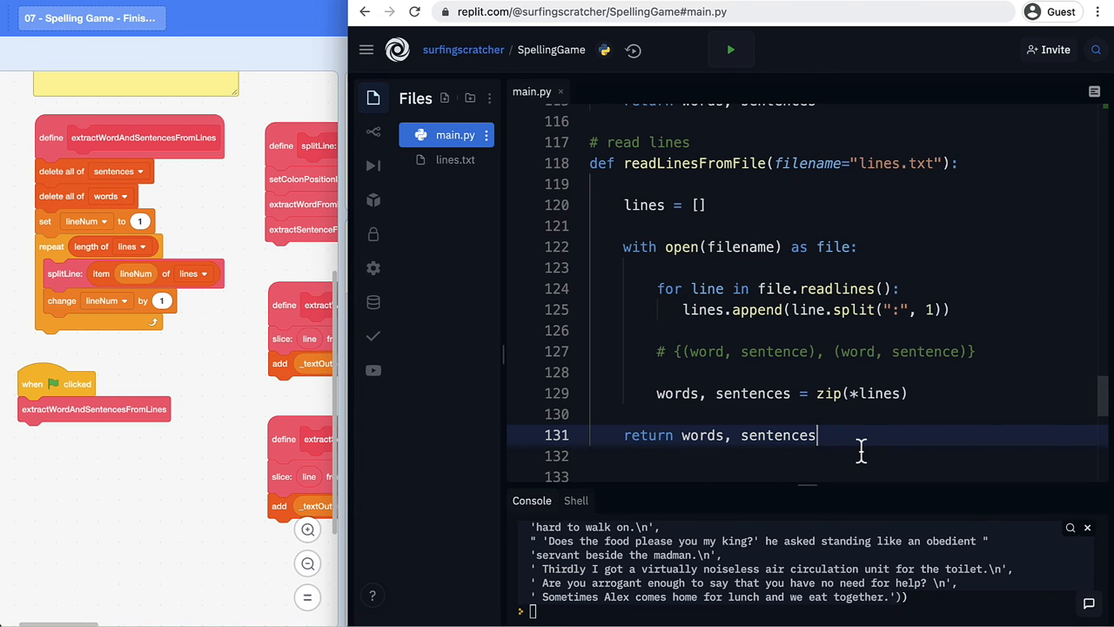
mouse_move(783, 450)
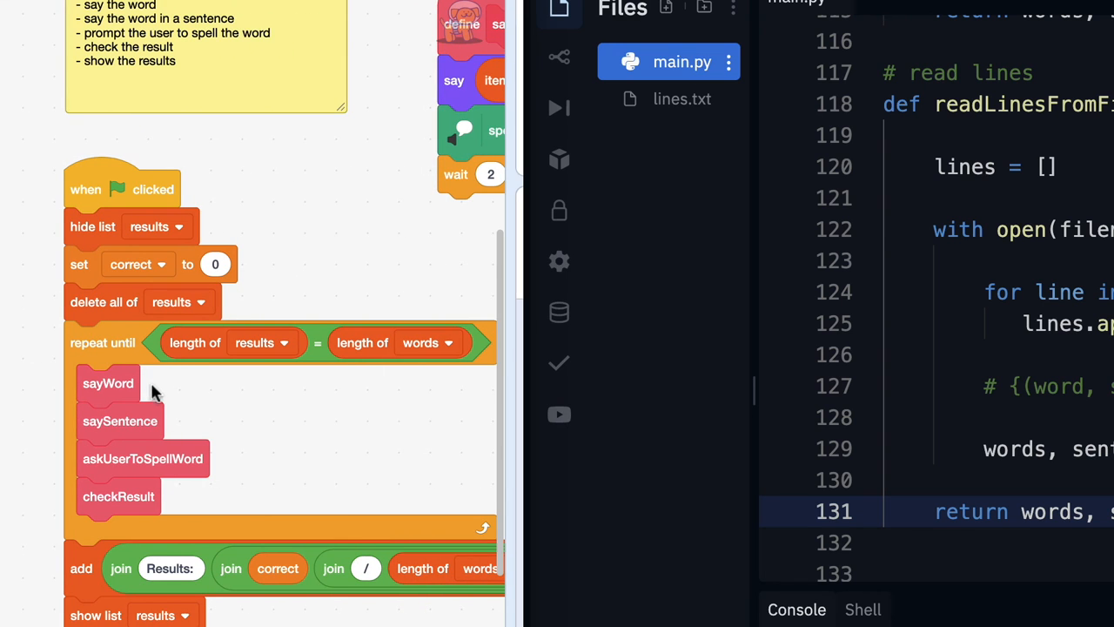
mouse_move(200, 467)
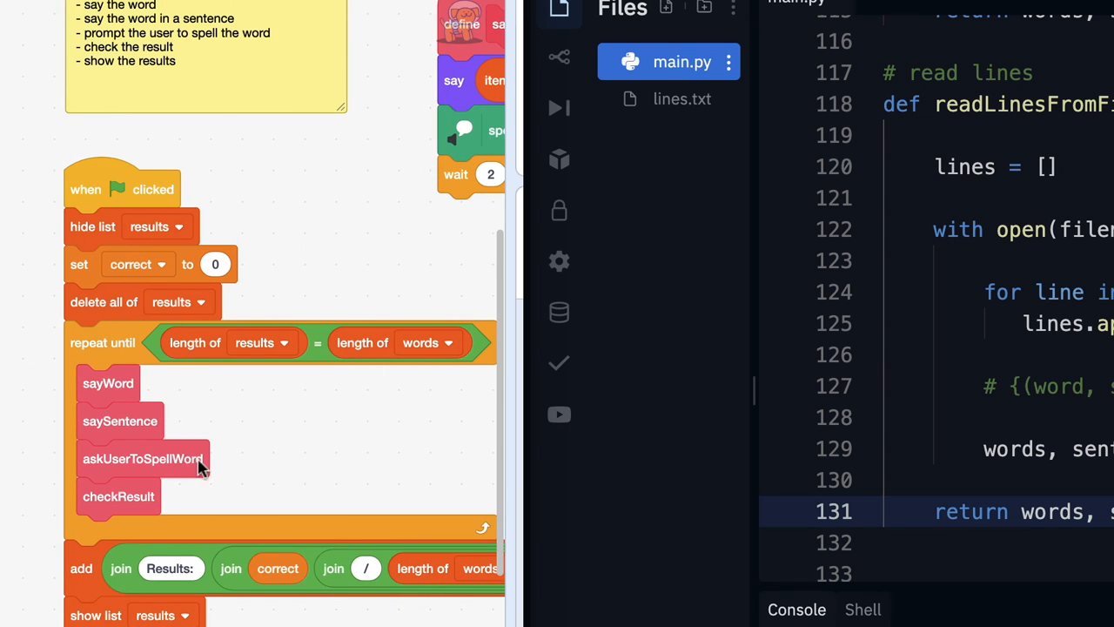
mouse_move(222, 427)
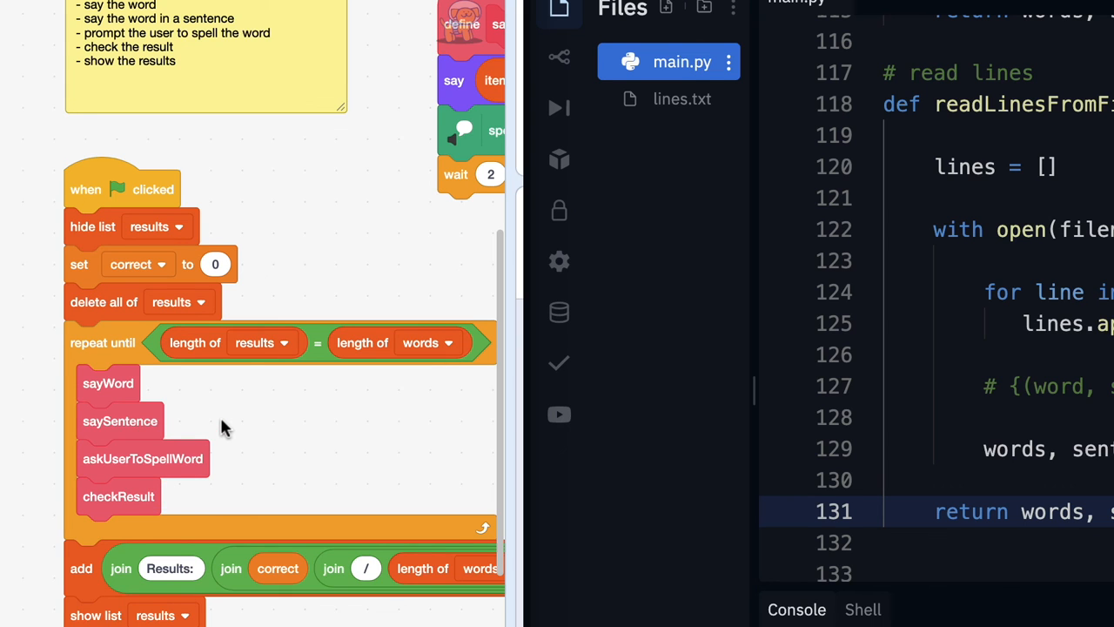